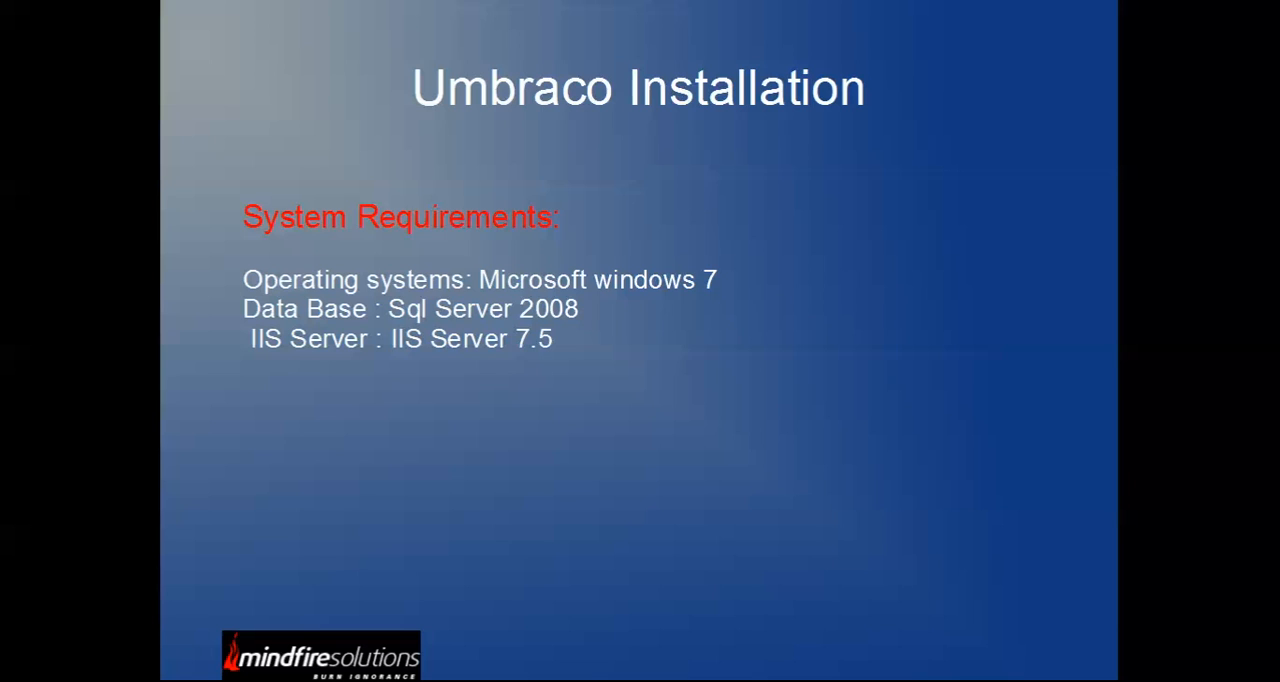
# Download UmbracoCms.6.0.6.zip from the release page's Available downloads list.
pyautogui.press('Escape')
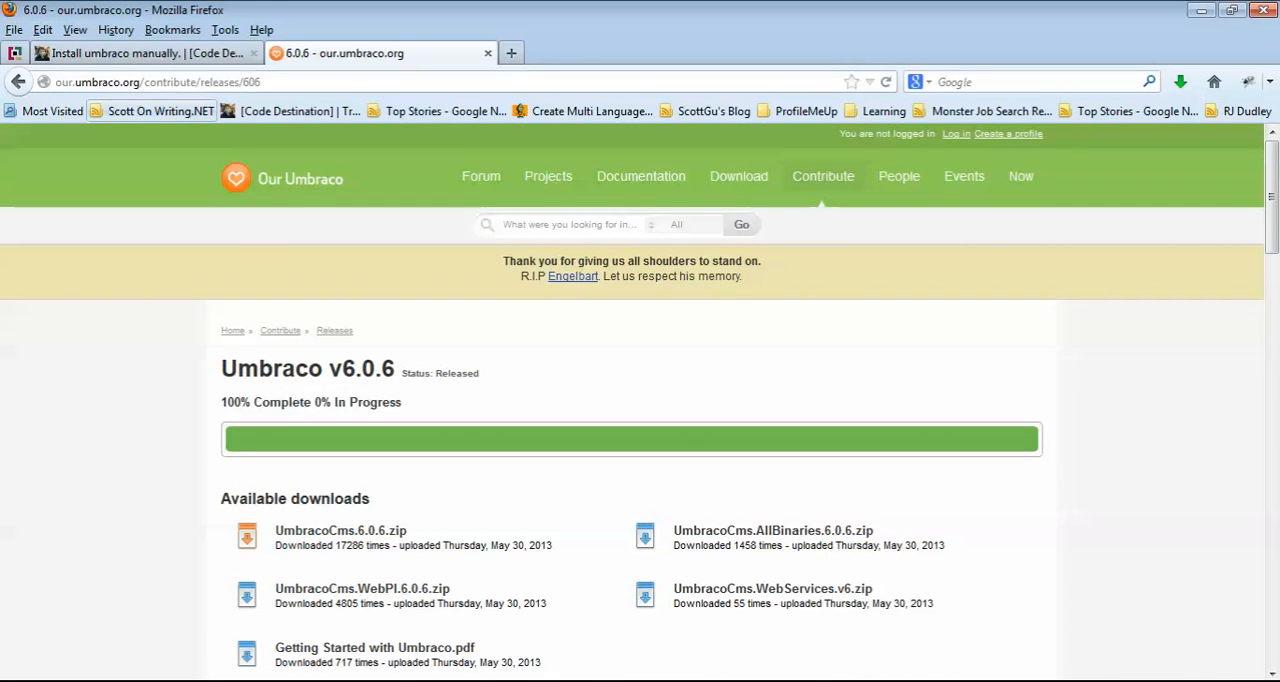
pyautogui.scroll(-3)
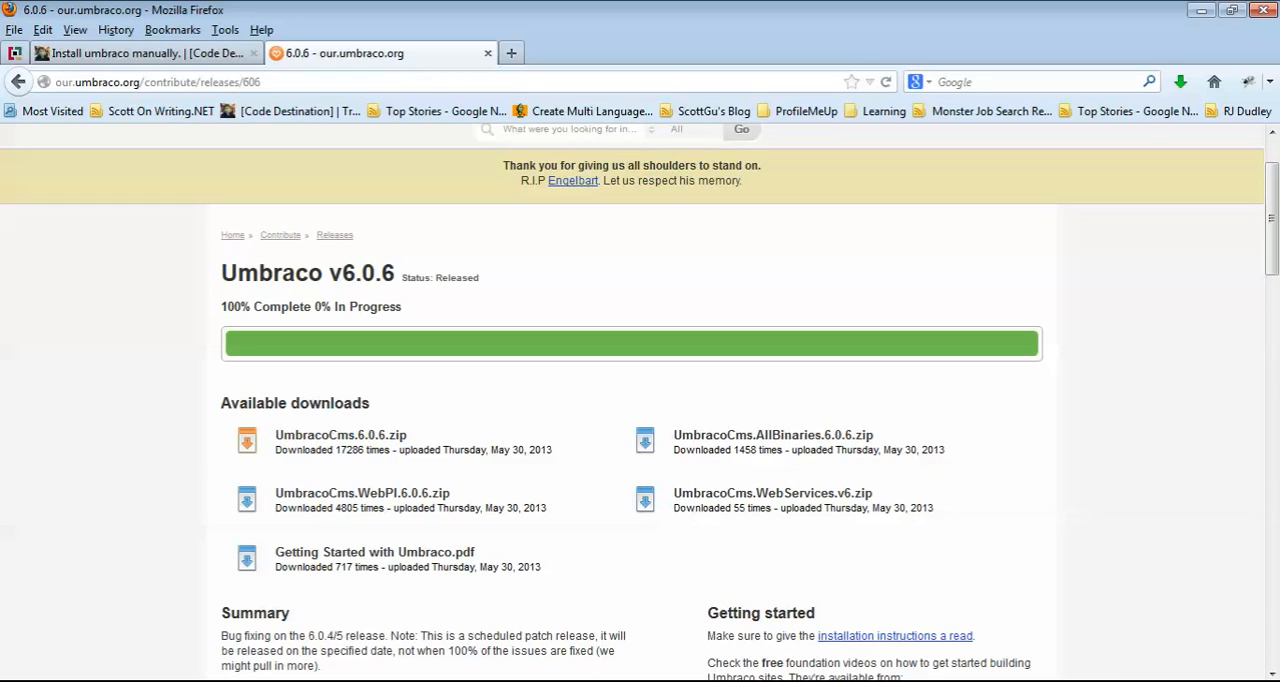
pyautogui.scroll(-3)
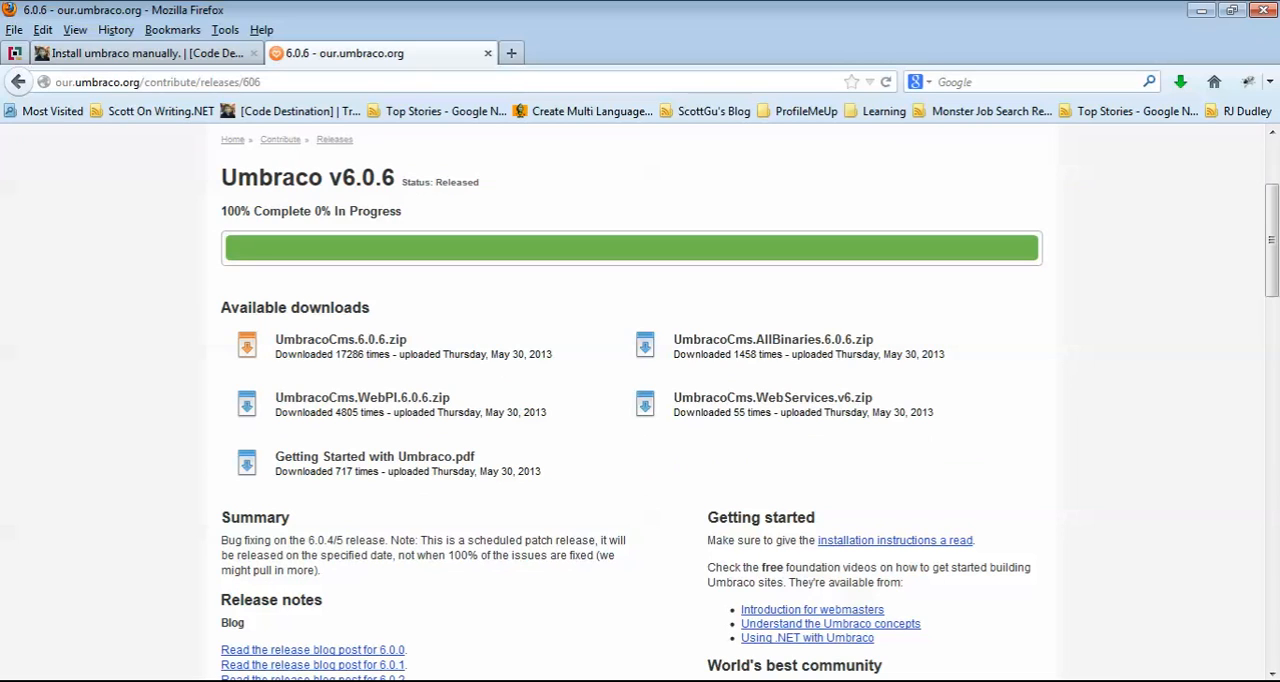
pyautogui.moveTo(340, 340)
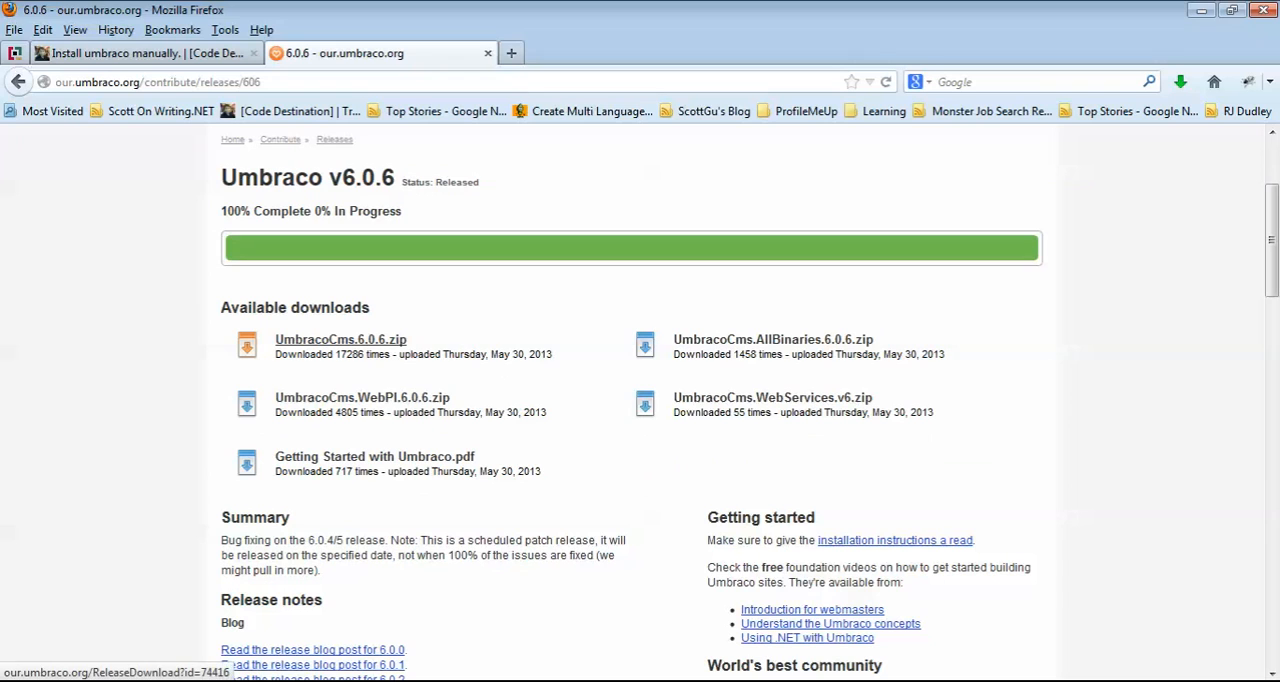
pyautogui.click(340, 340)
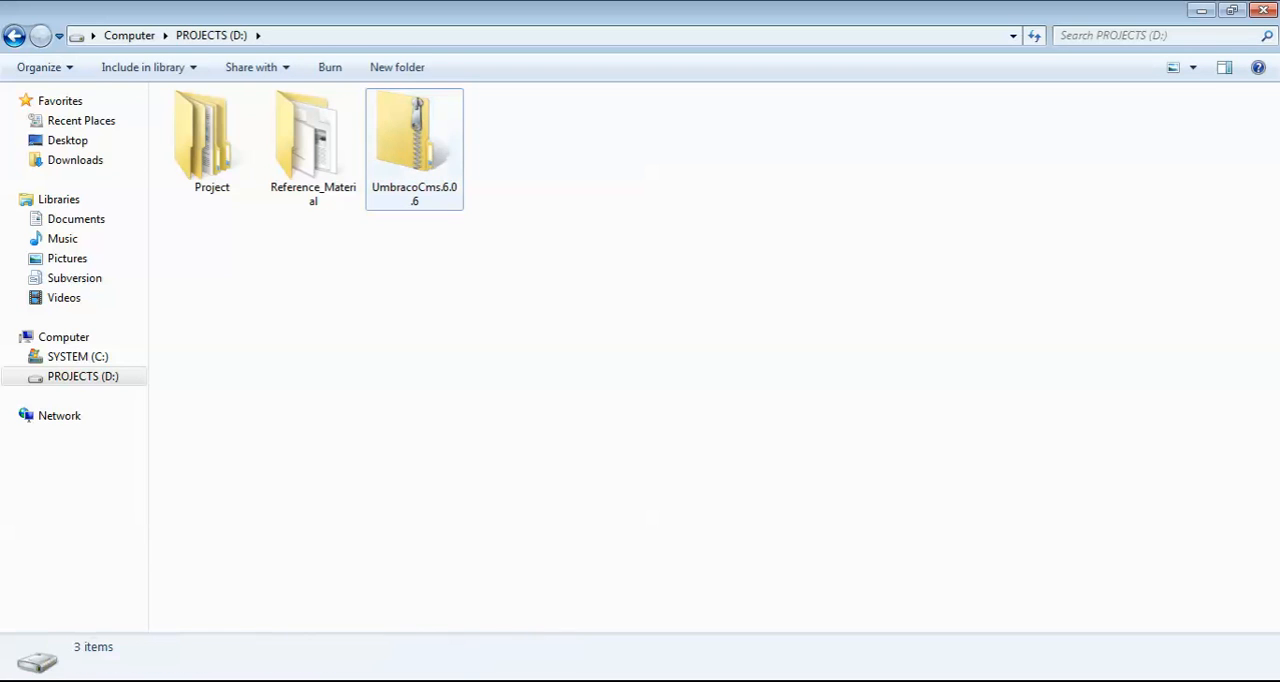
# Extract the Umbraco zip into the new folder D:\UmbracoDemoTest.
pyautogui.click(412, 140)
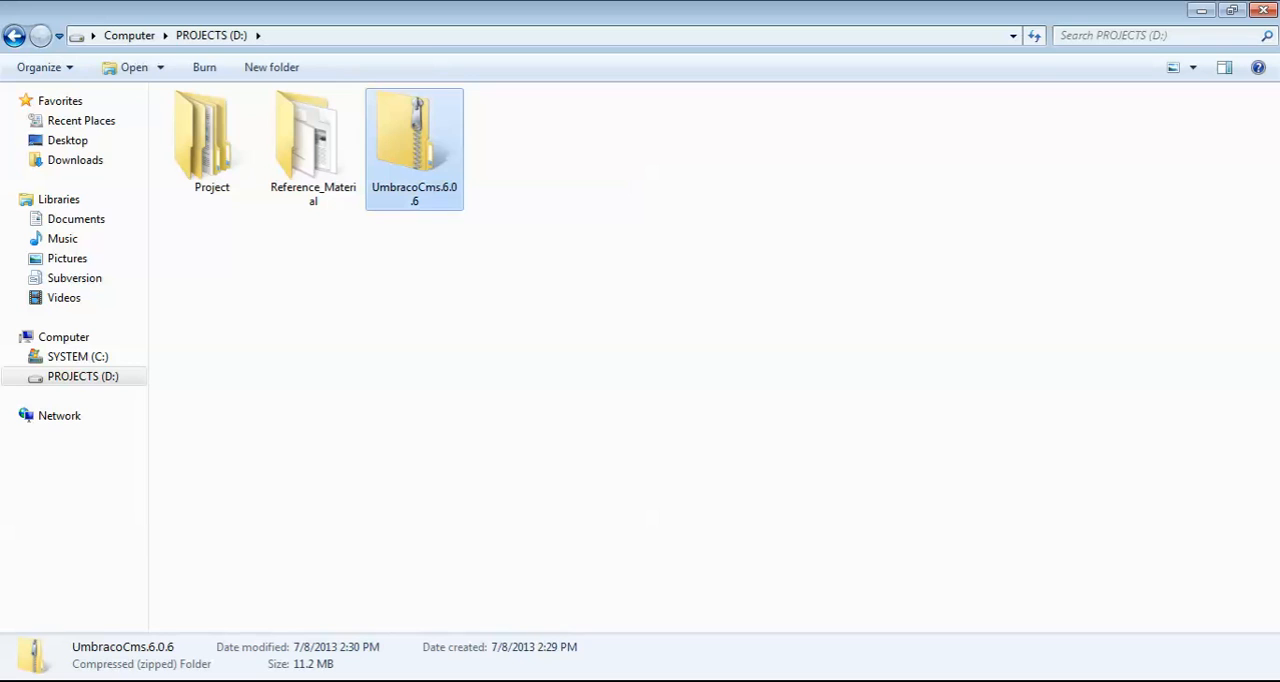
pyautogui.rightClick(414, 136)
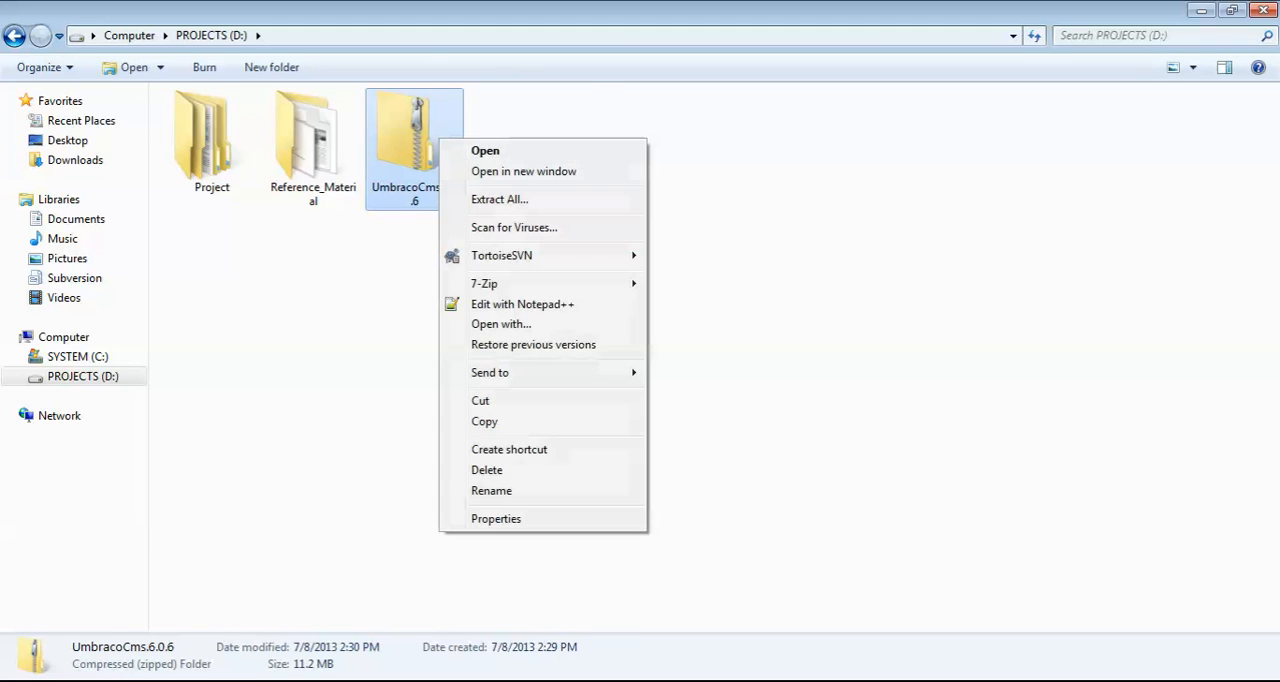
pyautogui.click(500, 200)
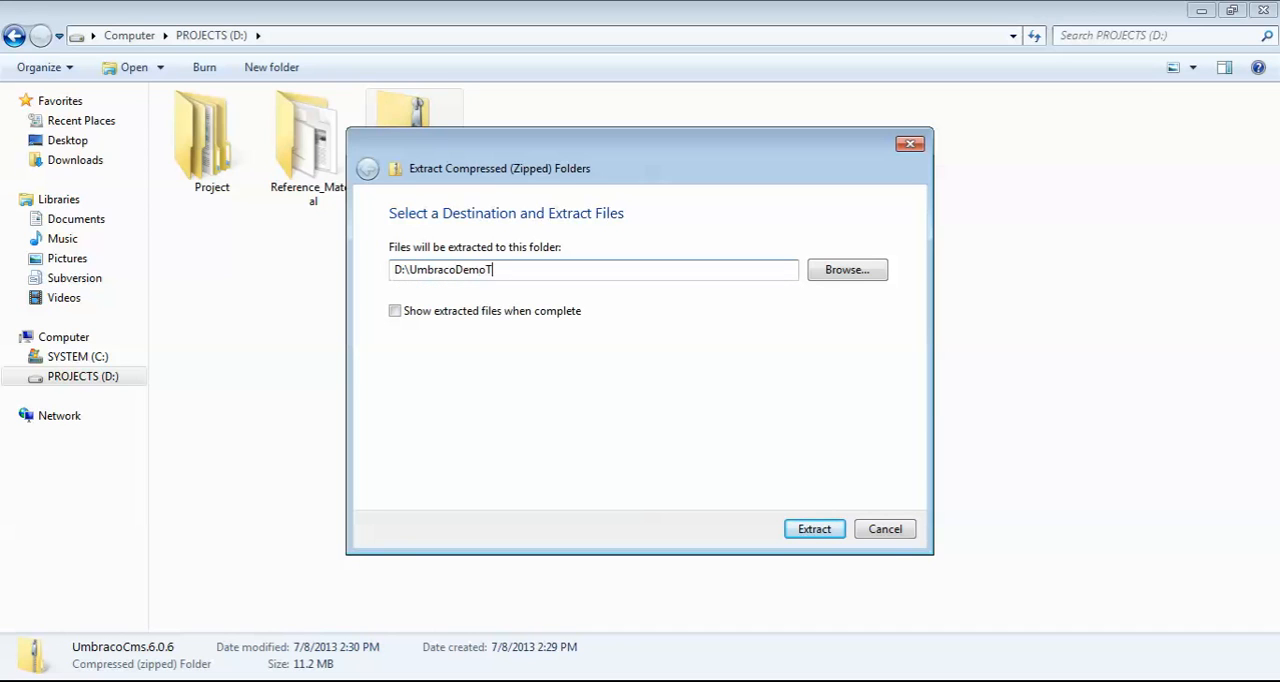
pyautogui.write('est')
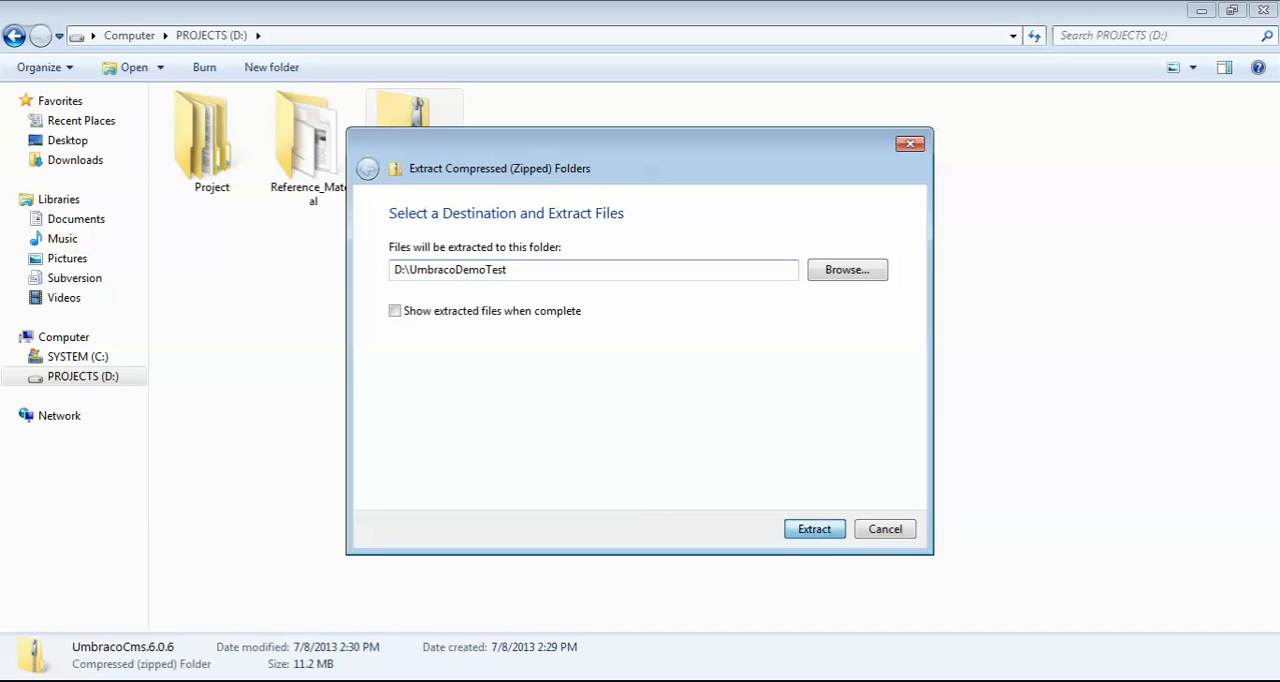
pyautogui.click(814, 528)
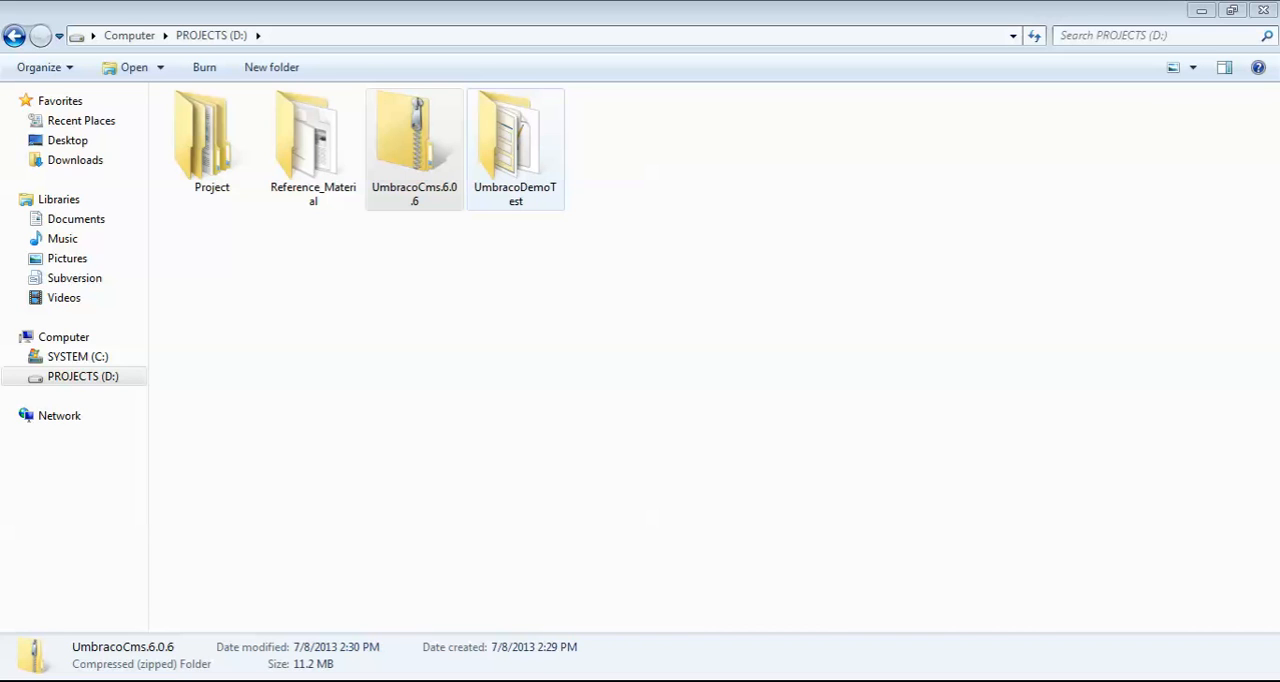
# Grant the Users group Full control on UmbracoDemoTest via the folder's Security settings.
pyautogui.rightClick(516, 140)
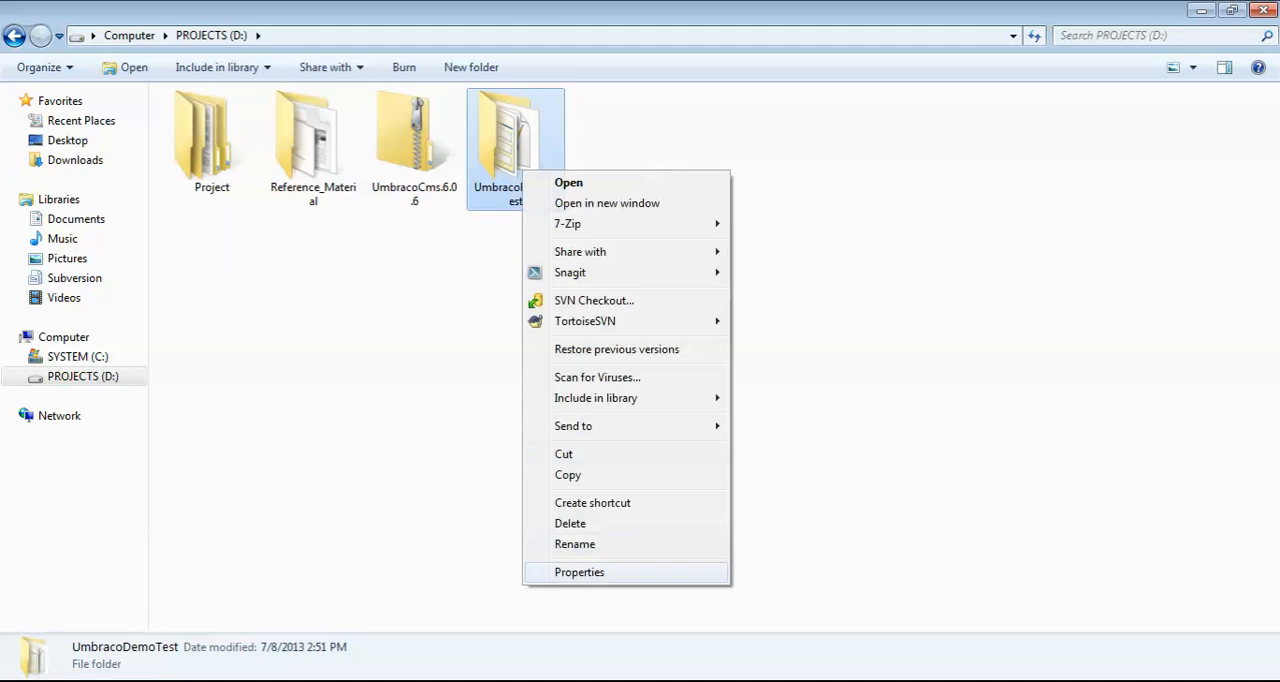
pyautogui.click(580, 572)
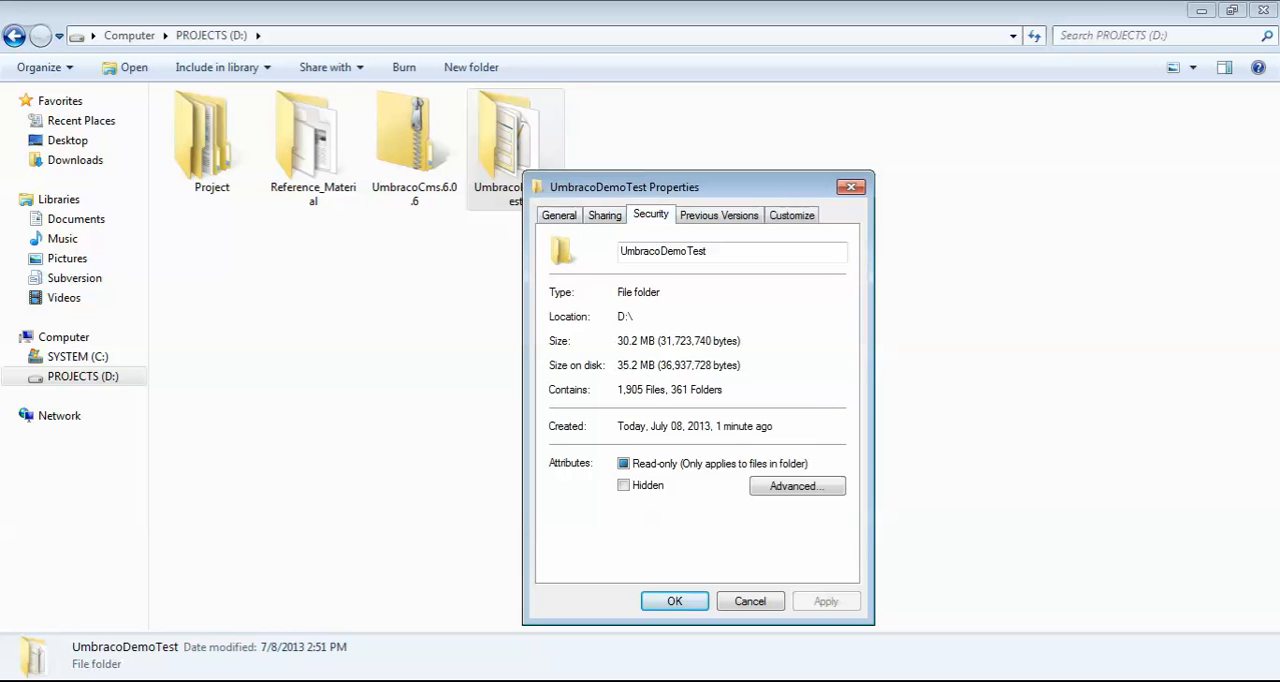
pyautogui.click(652, 214)
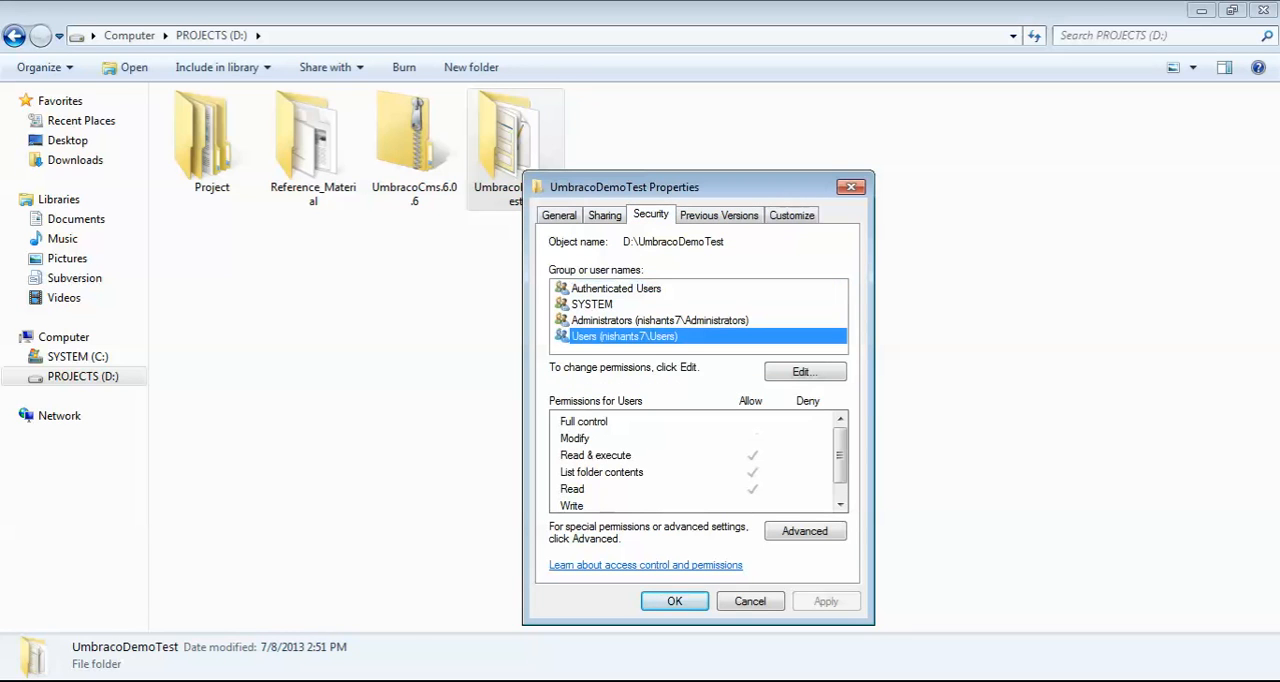
pyautogui.click(804, 372)
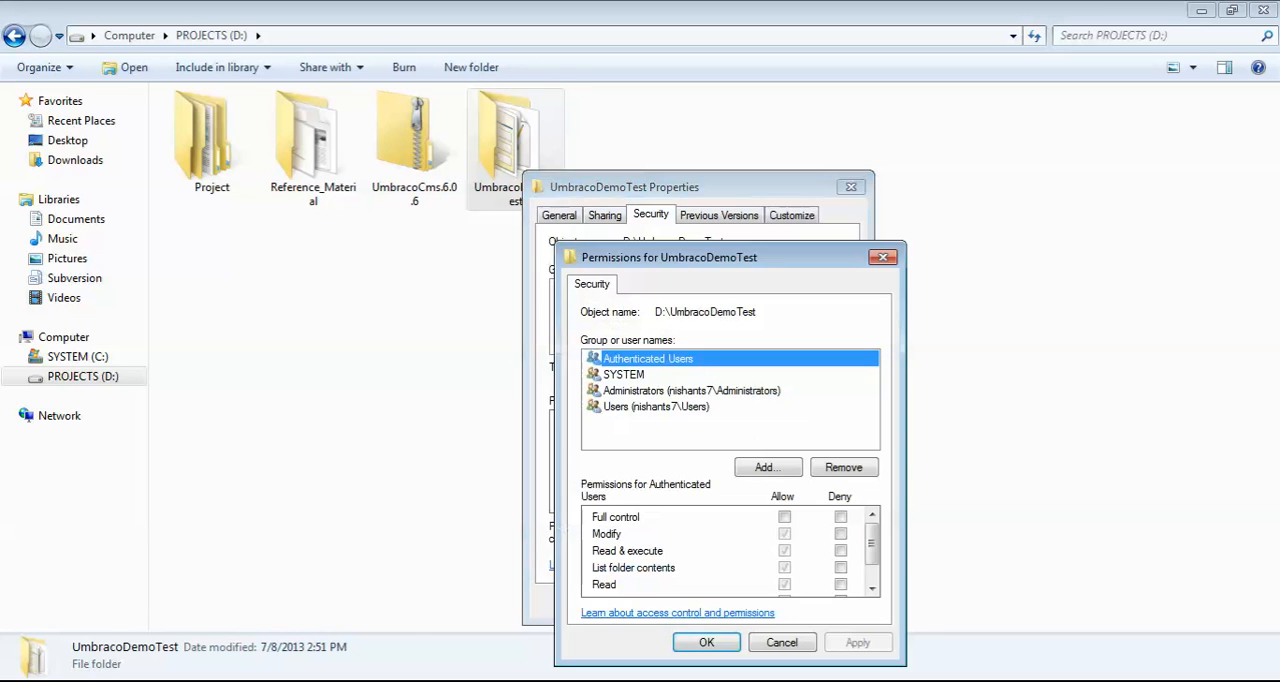
pyautogui.click(656, 406)
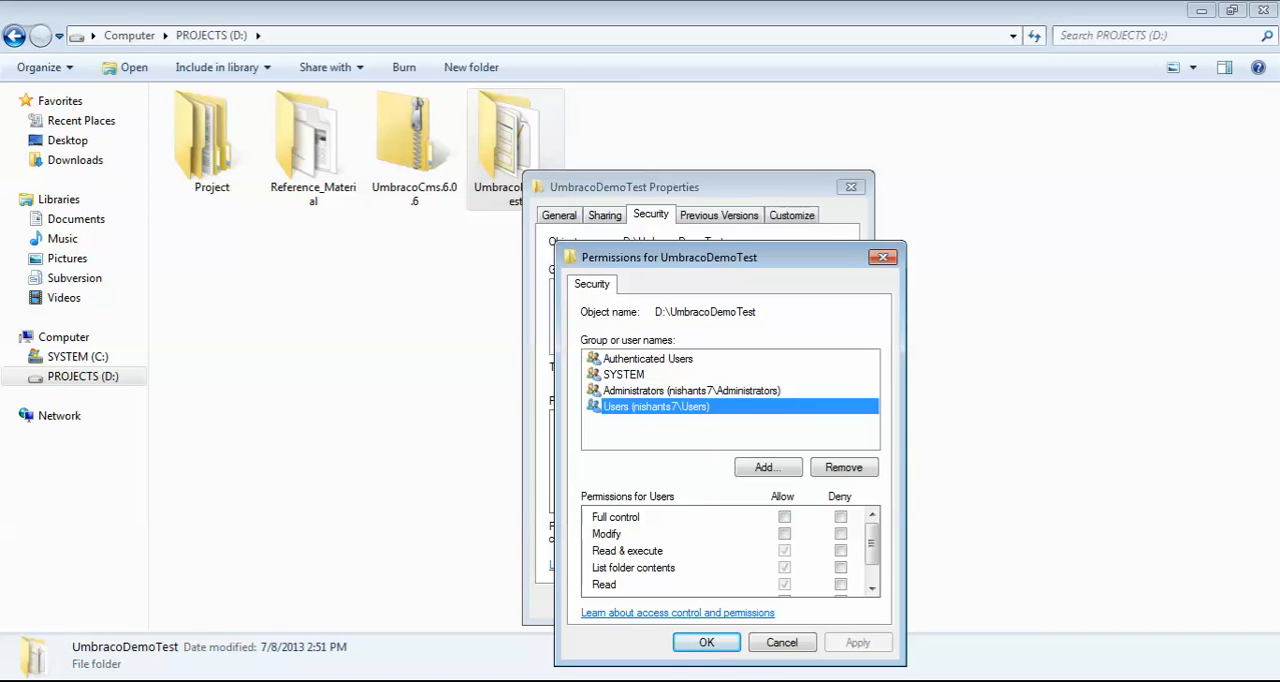
pyautogui.click(784, 516)
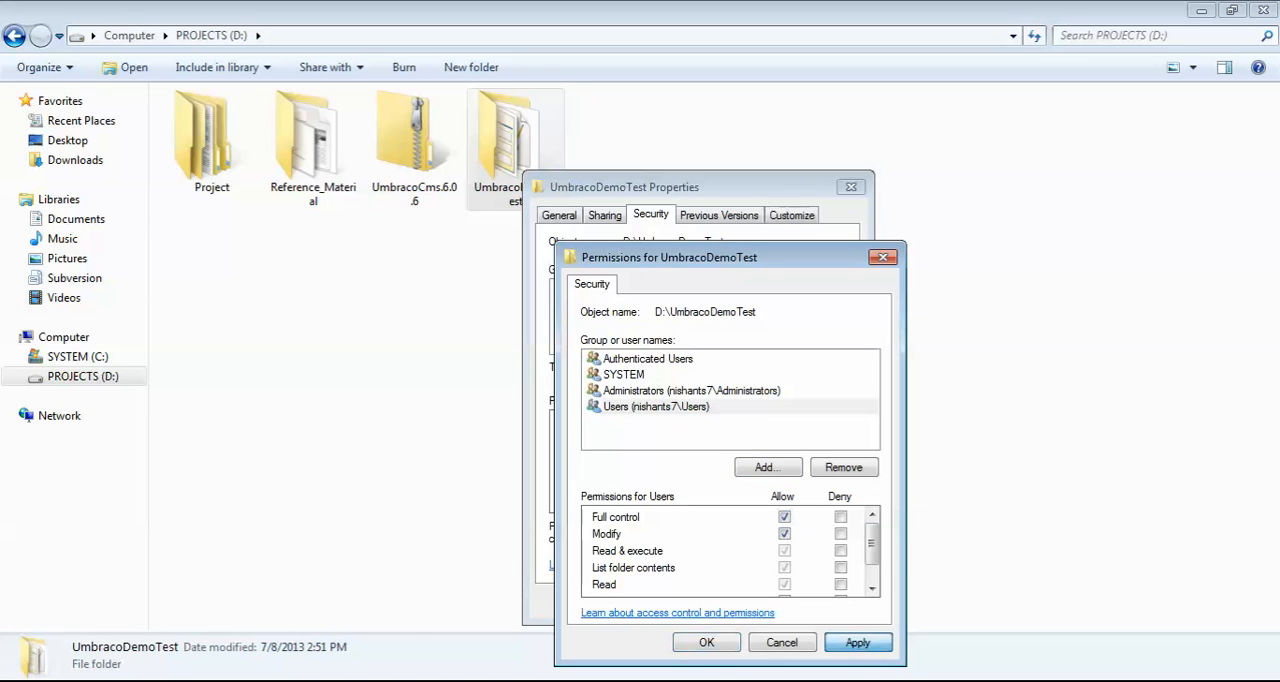
pyautogui.click(856, 642)
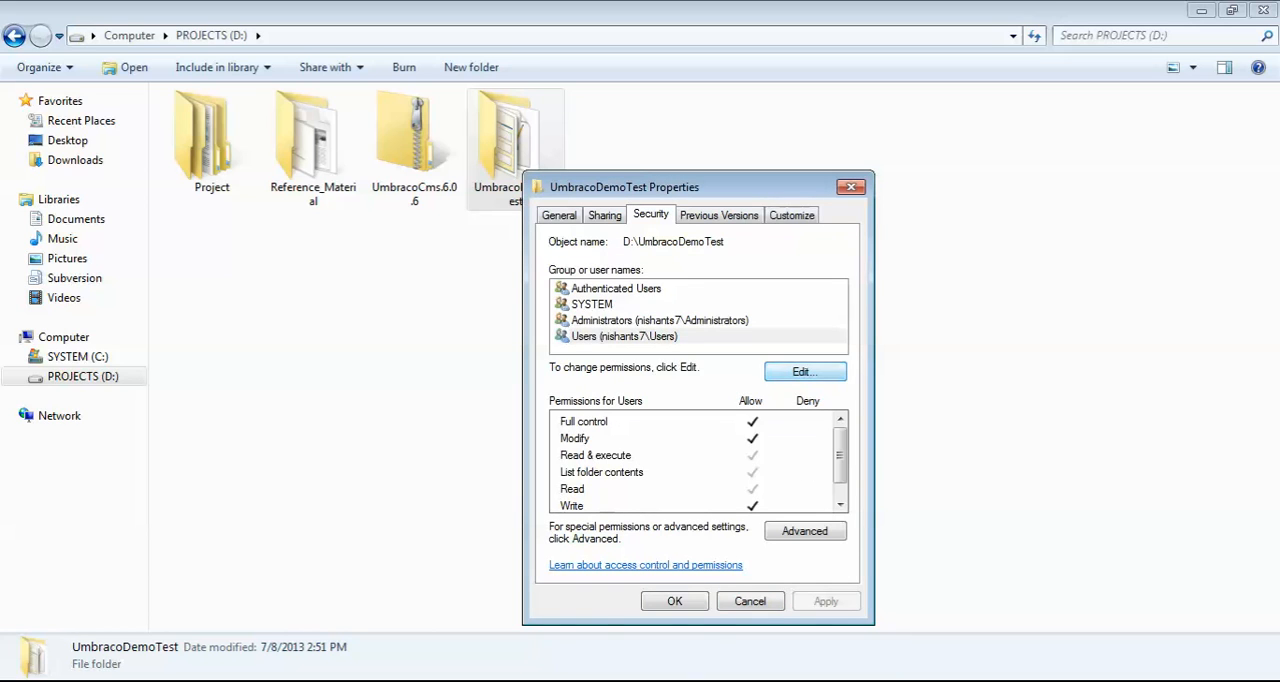
# Add the NETWORK SERVICE account to the UmbracoDemoTest permissions list.
pyautogui.click(804, 372)
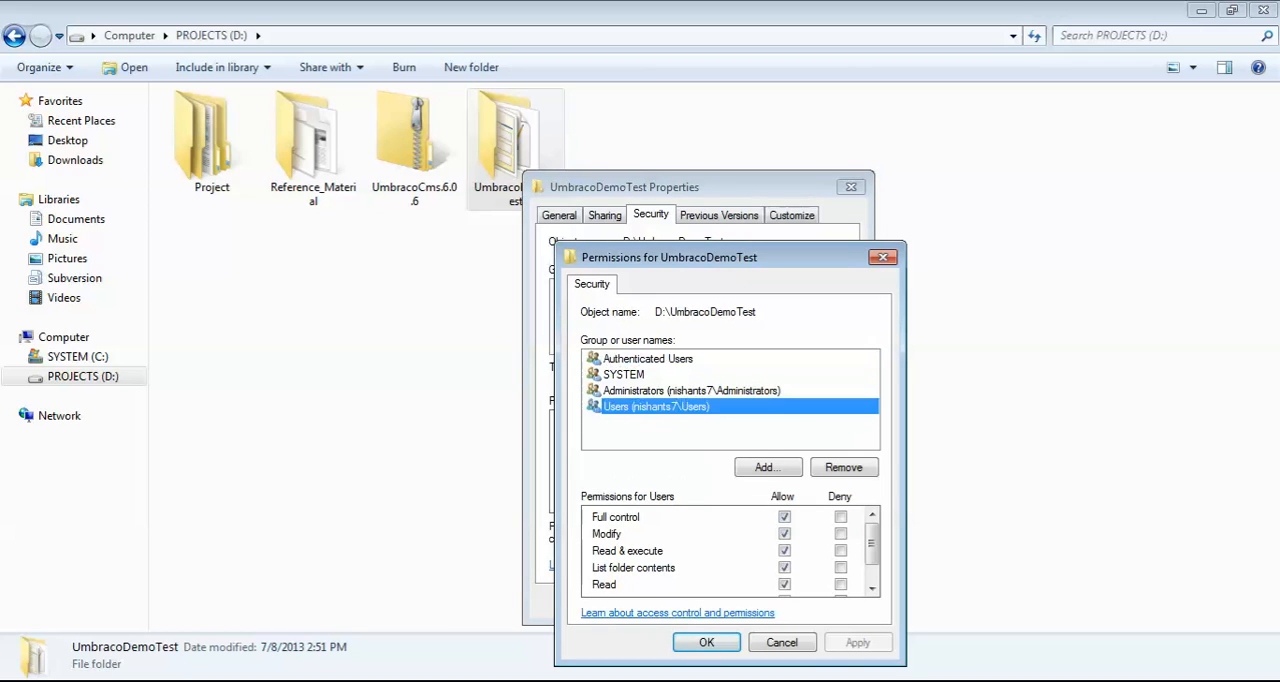
pyautogui.click(766, 466)
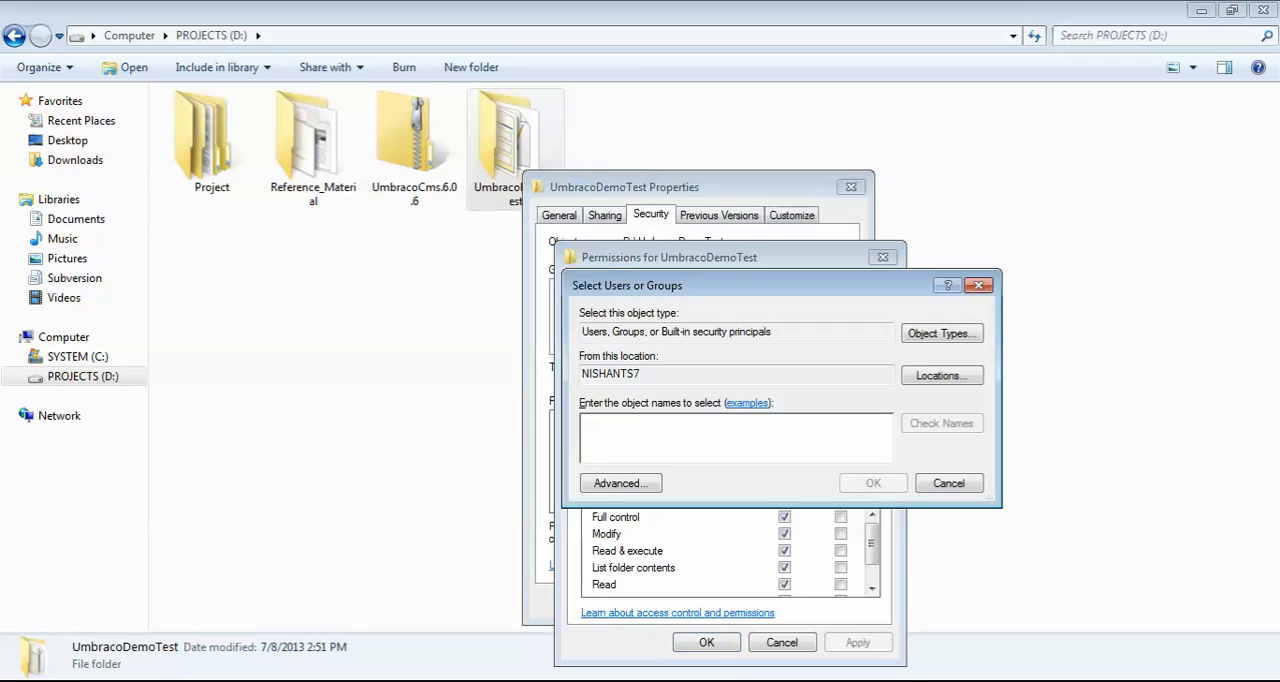
pyautogui.write('n')
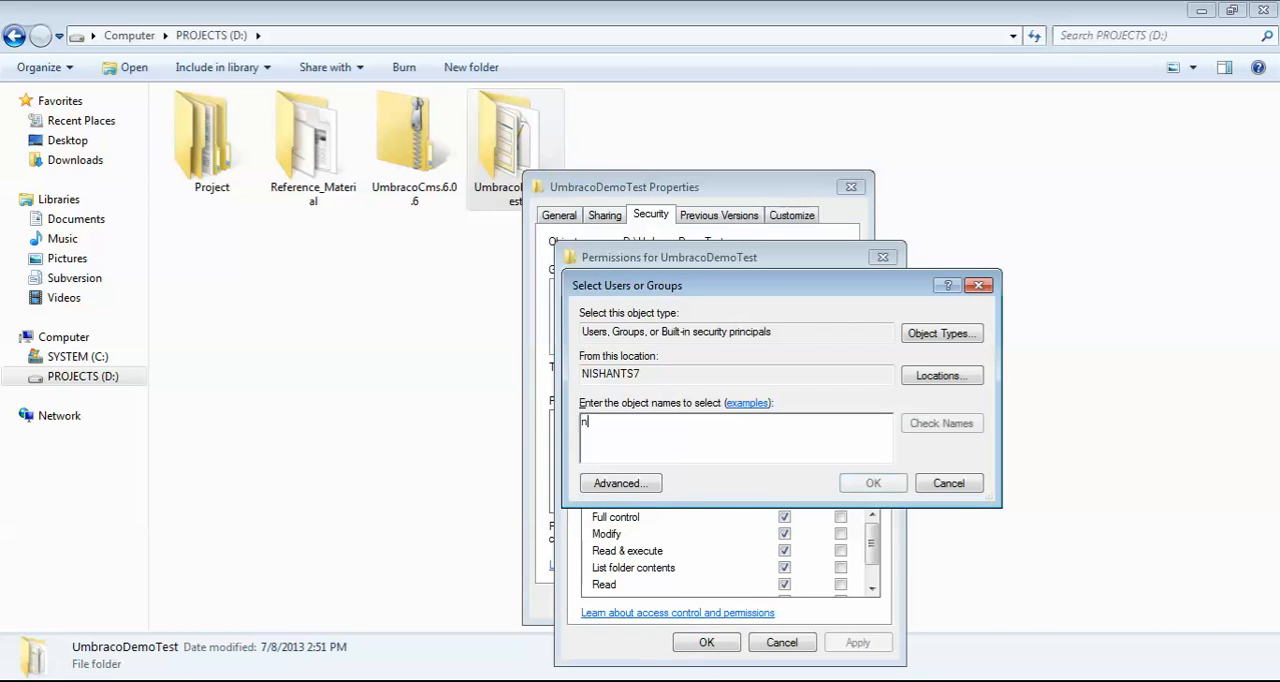
pyautogui.write('N')
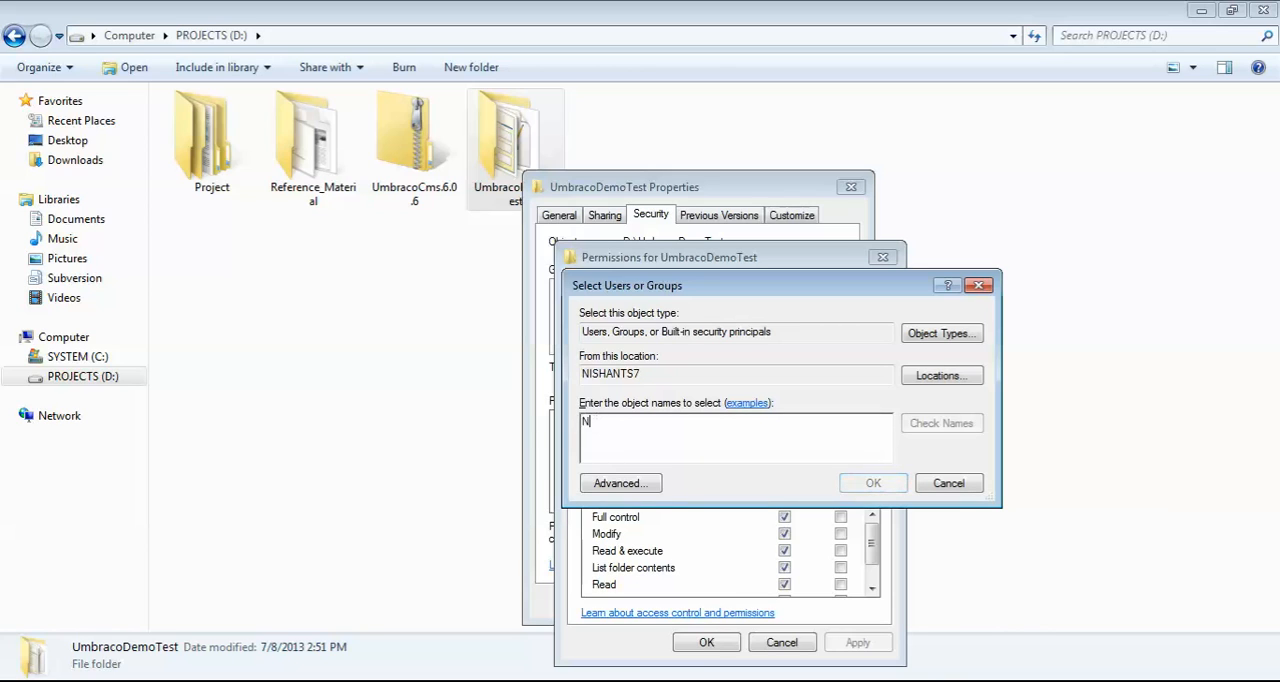
pyautogui.write('ETWO')
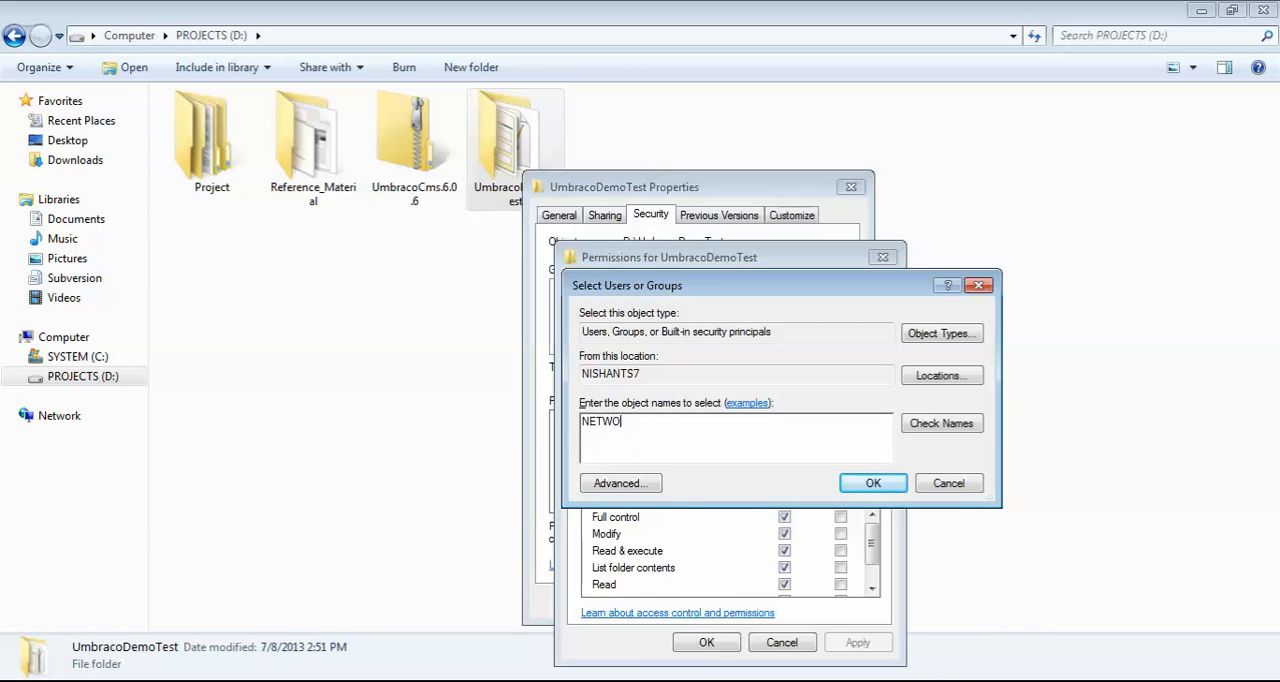
pyautogui.write('RK')
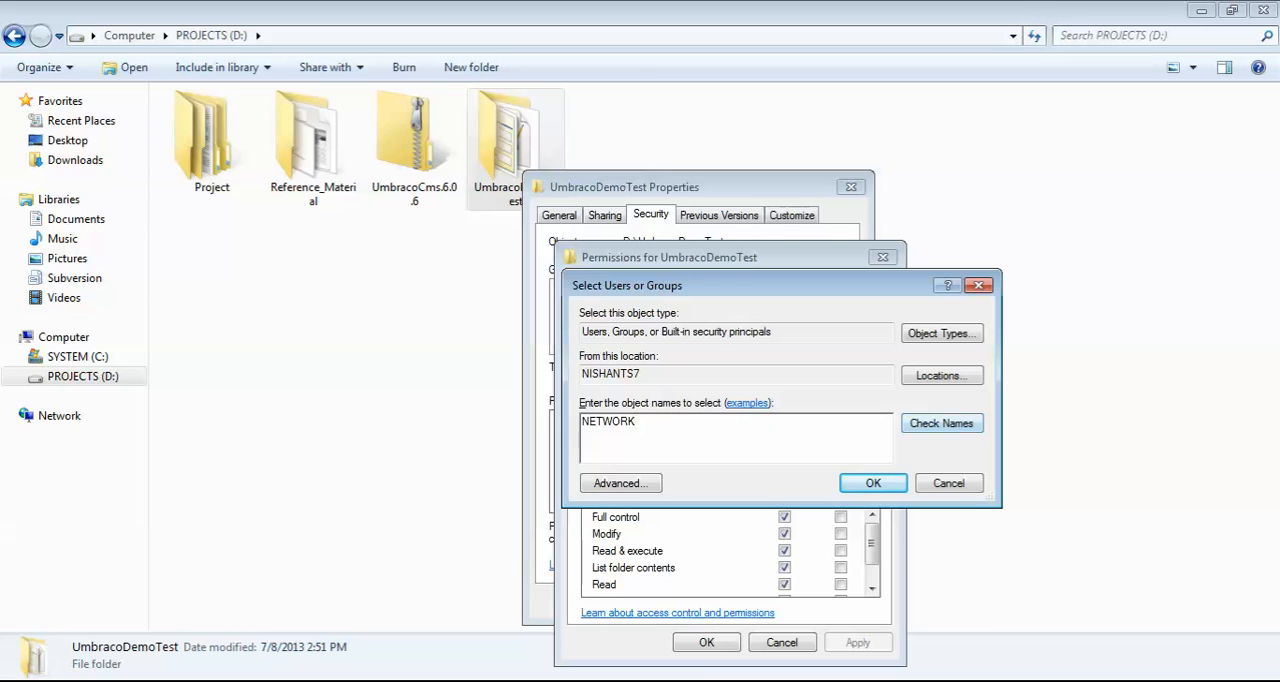
pyautogui.click(940, 424)
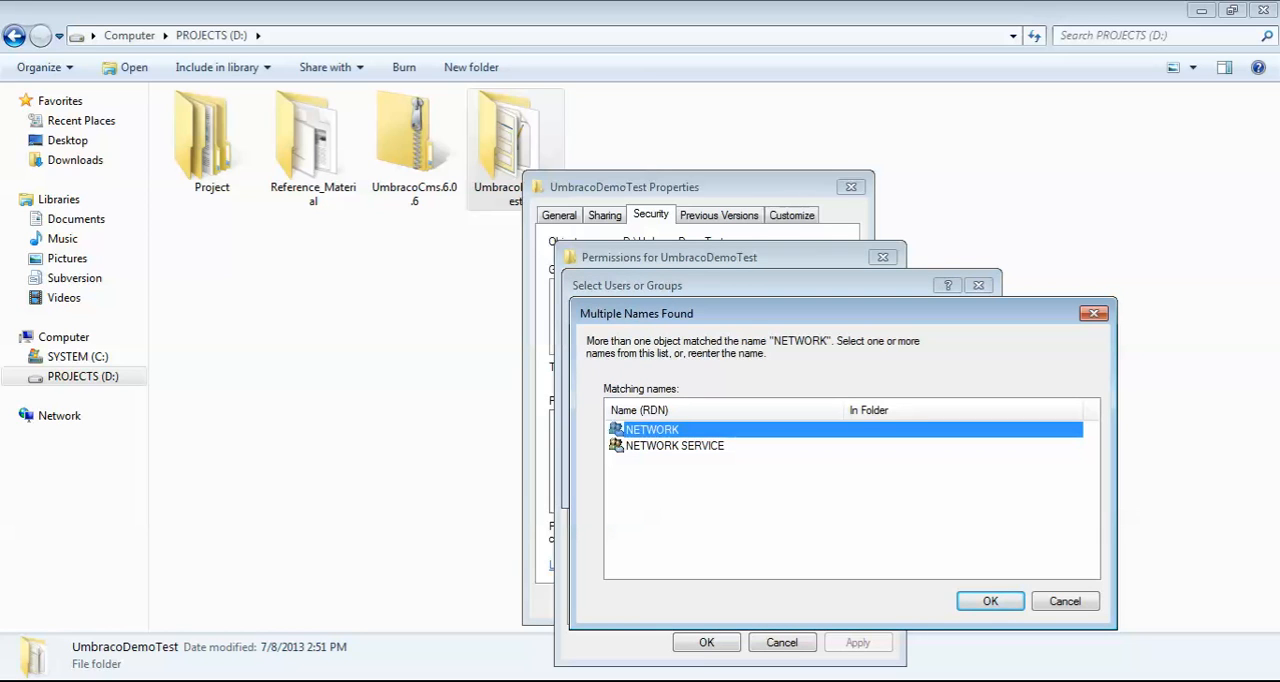
pyautogui.click(674, 444)
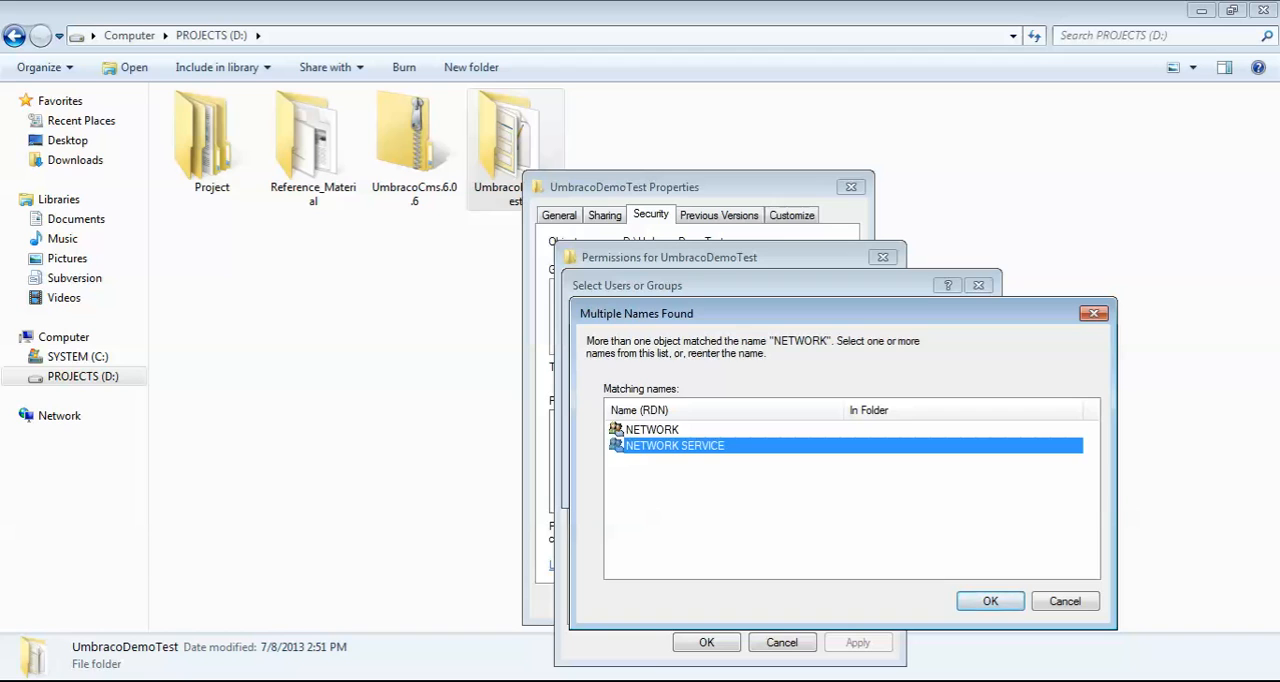
pyautogui.click(988, 600)
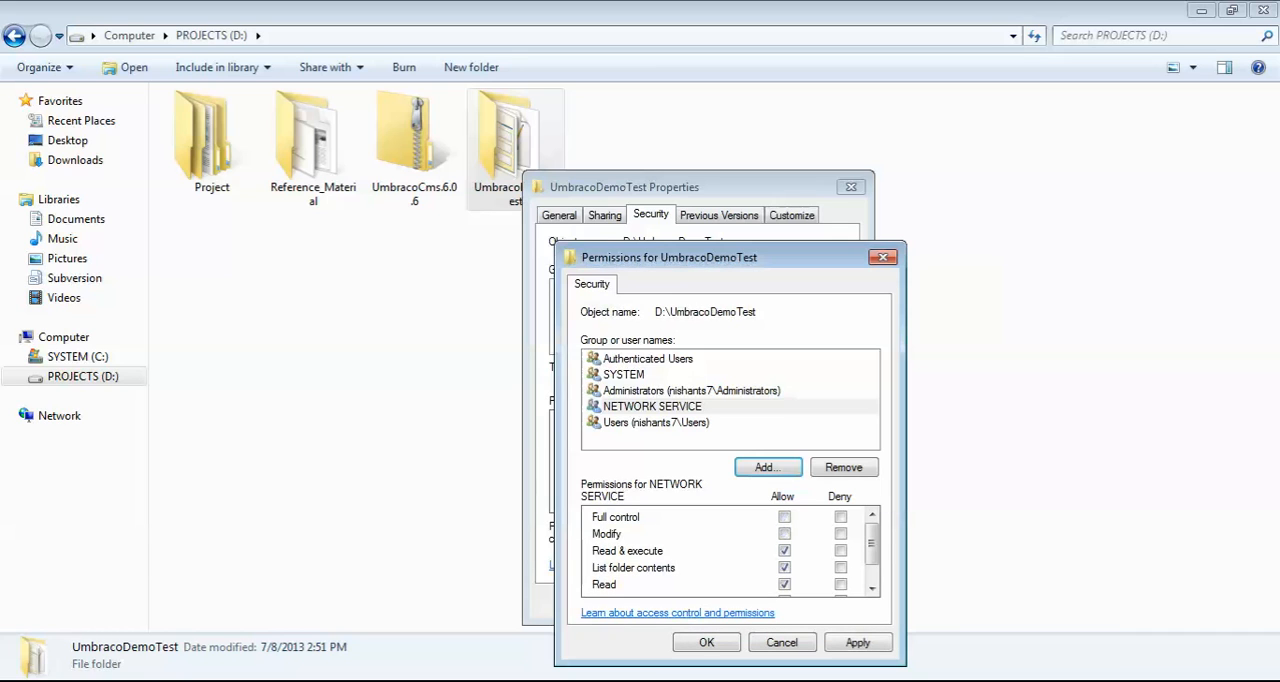
# Grant NETWORK SERVICE Full control and apply the permissions.
pyautogui.click(652, 406)
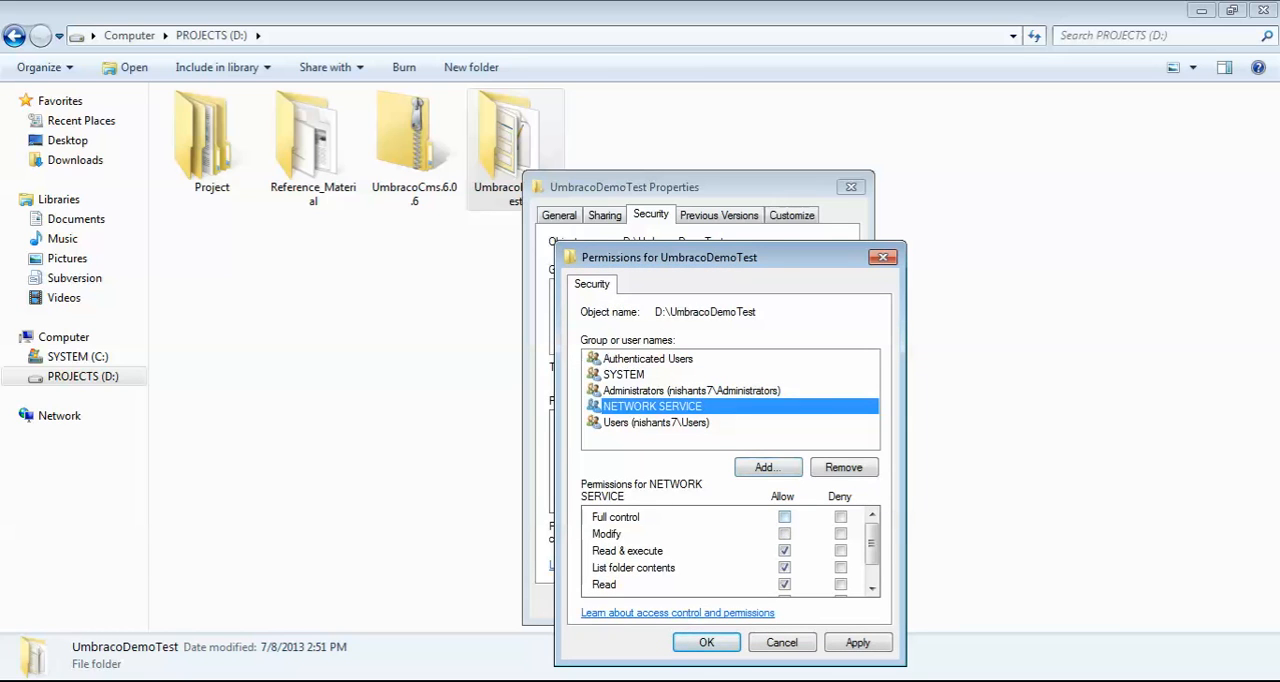
pyautogui.click(784, 516)
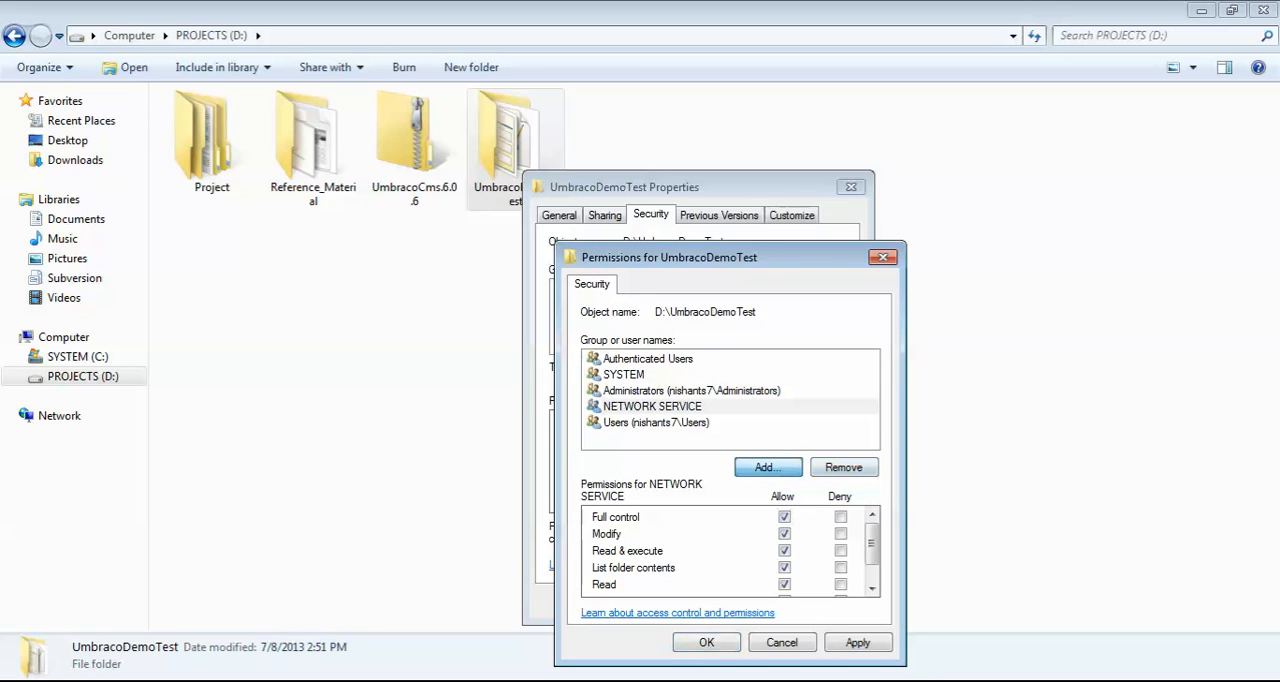
pyautogui.click(652, 390)
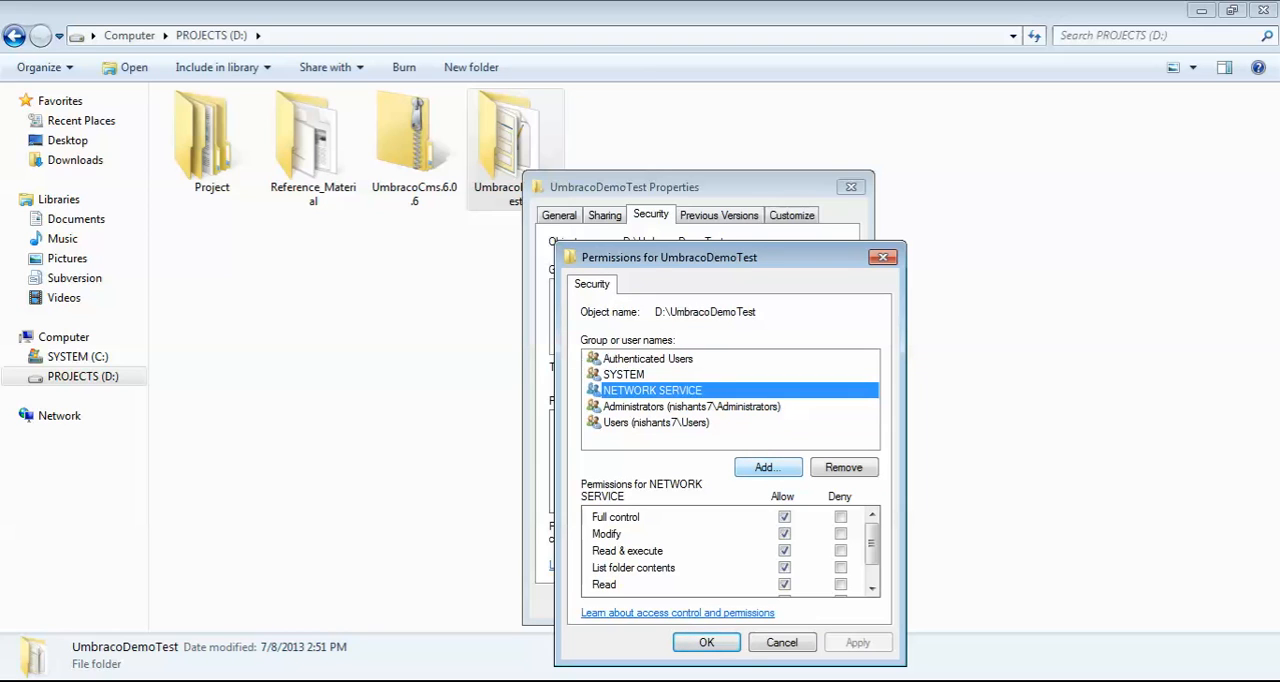
# Add IIS_IUSRS to the folder permissions via the Advanced account search.
pyautogui.click(768, 466)
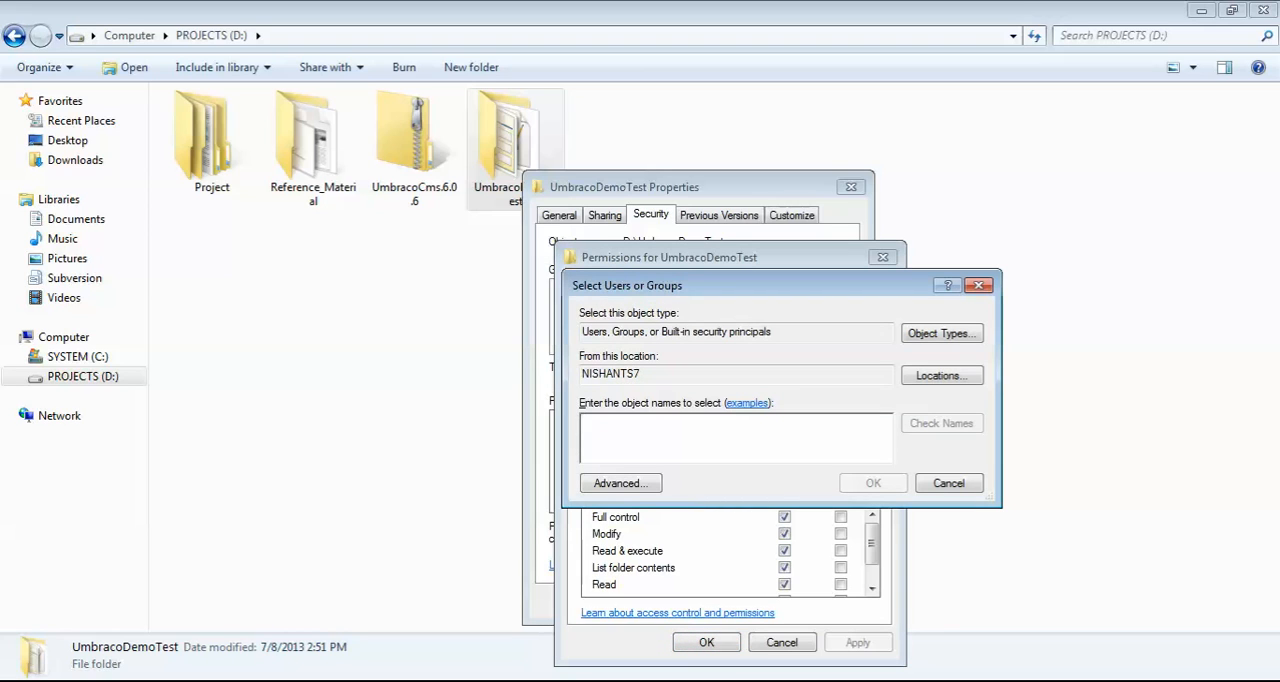
pyautogui.write('IIS_IUSER')
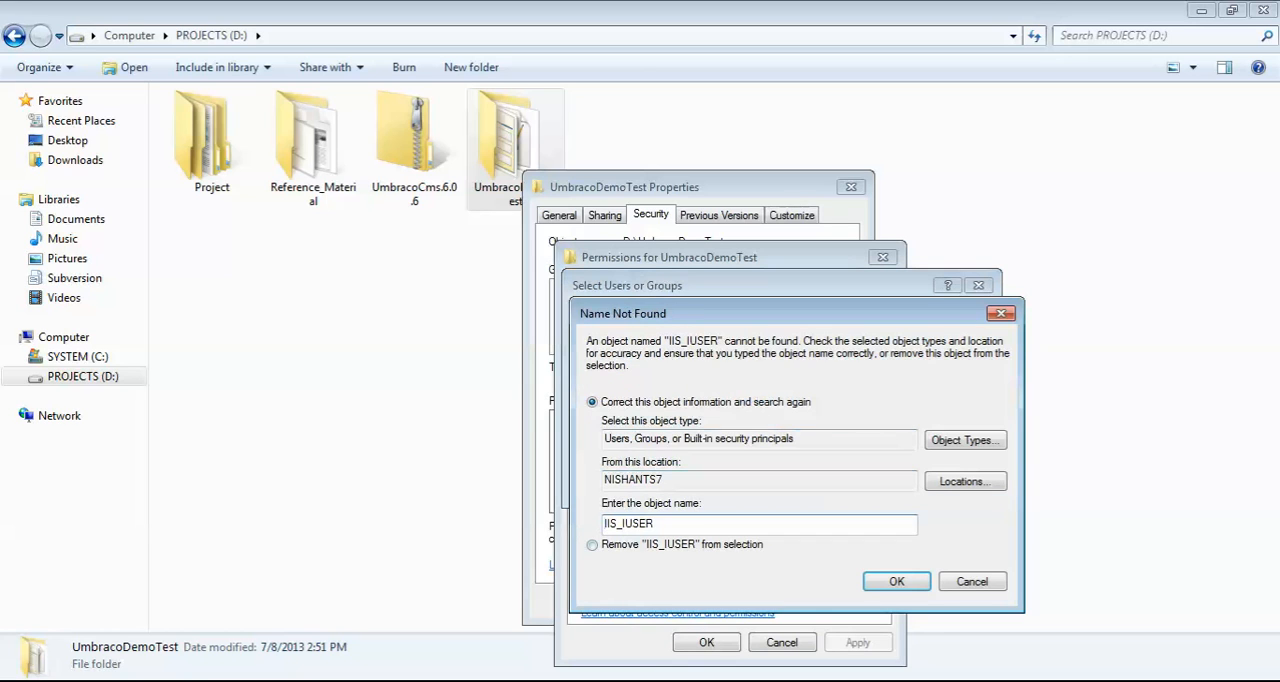
pyautogui.click(896, 580)
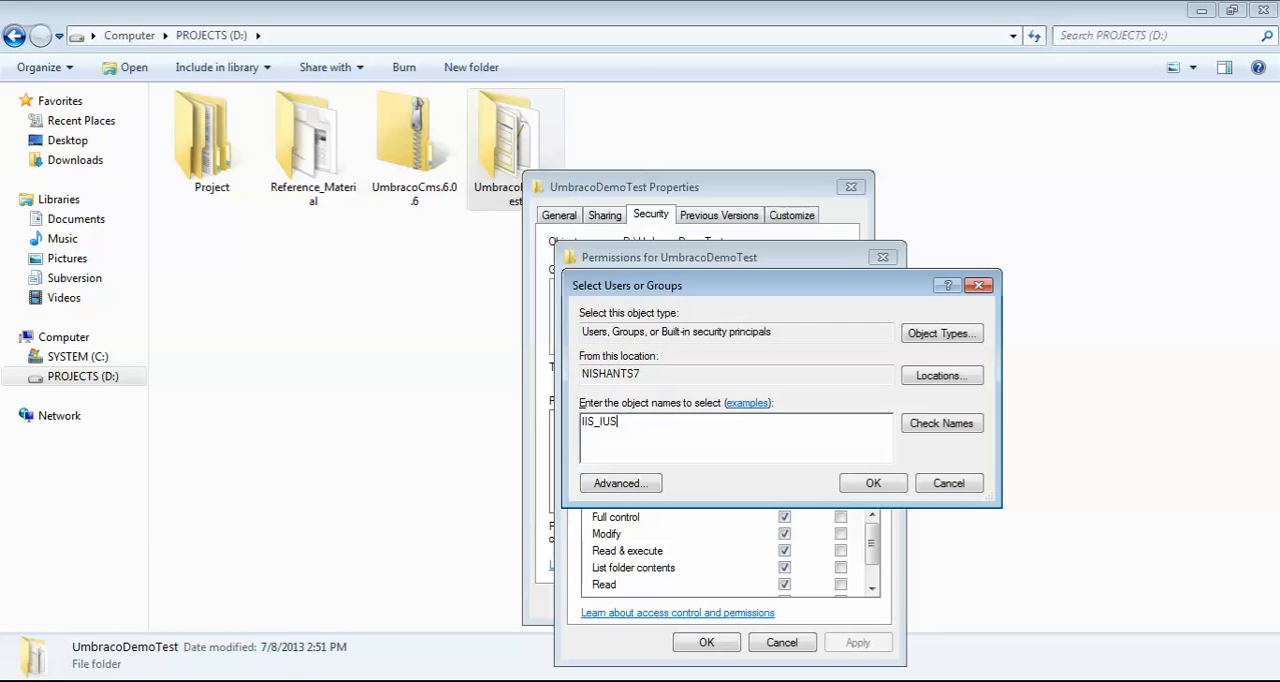
pyautogui.click(940, 424)
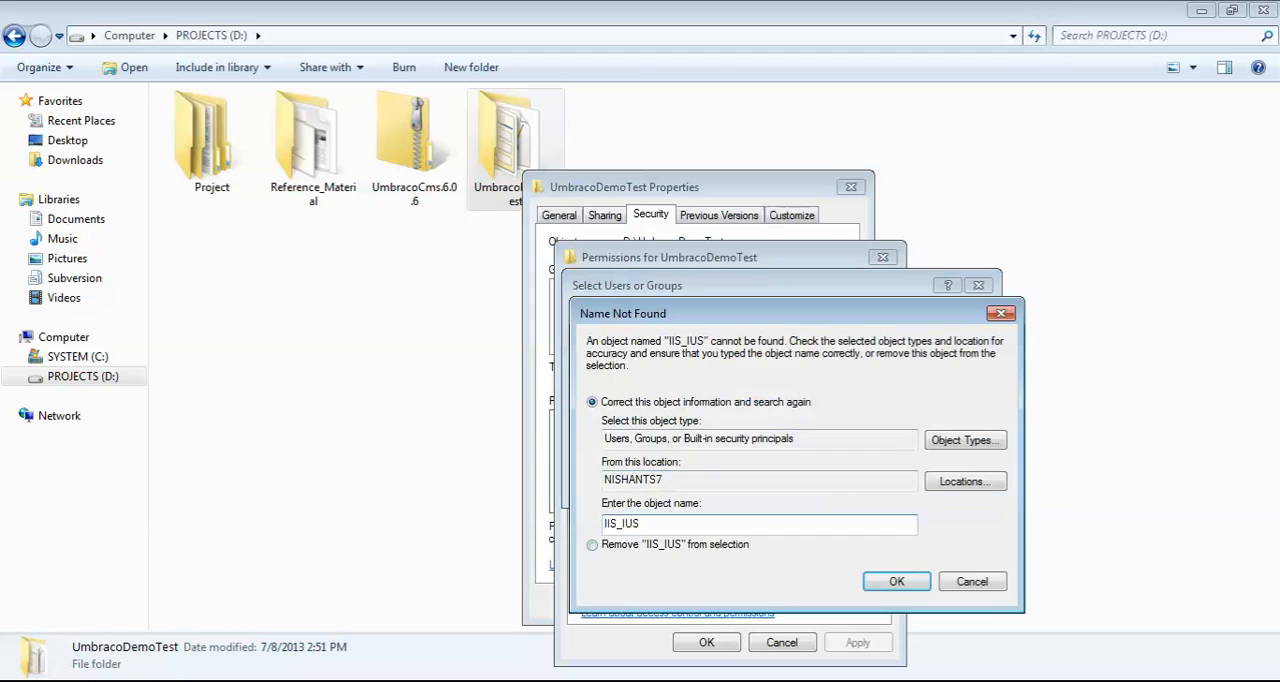
pyautogui.click(896, 580)
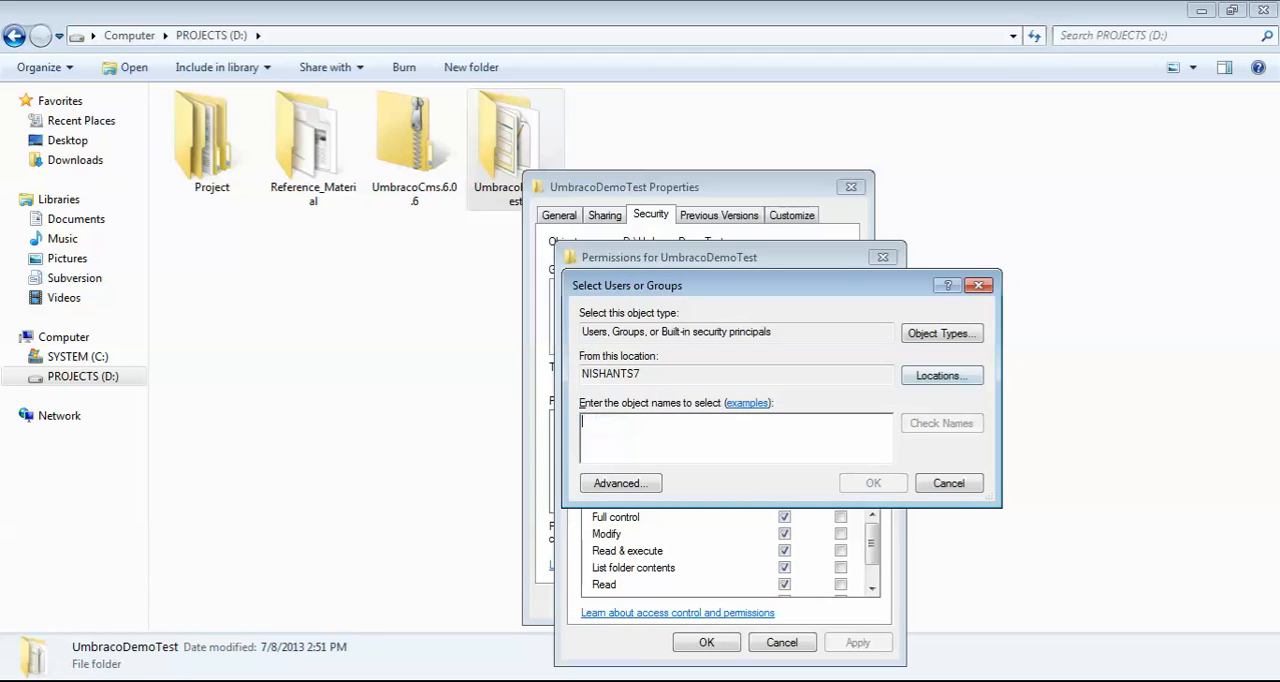
pyautogui.click(620, 484)
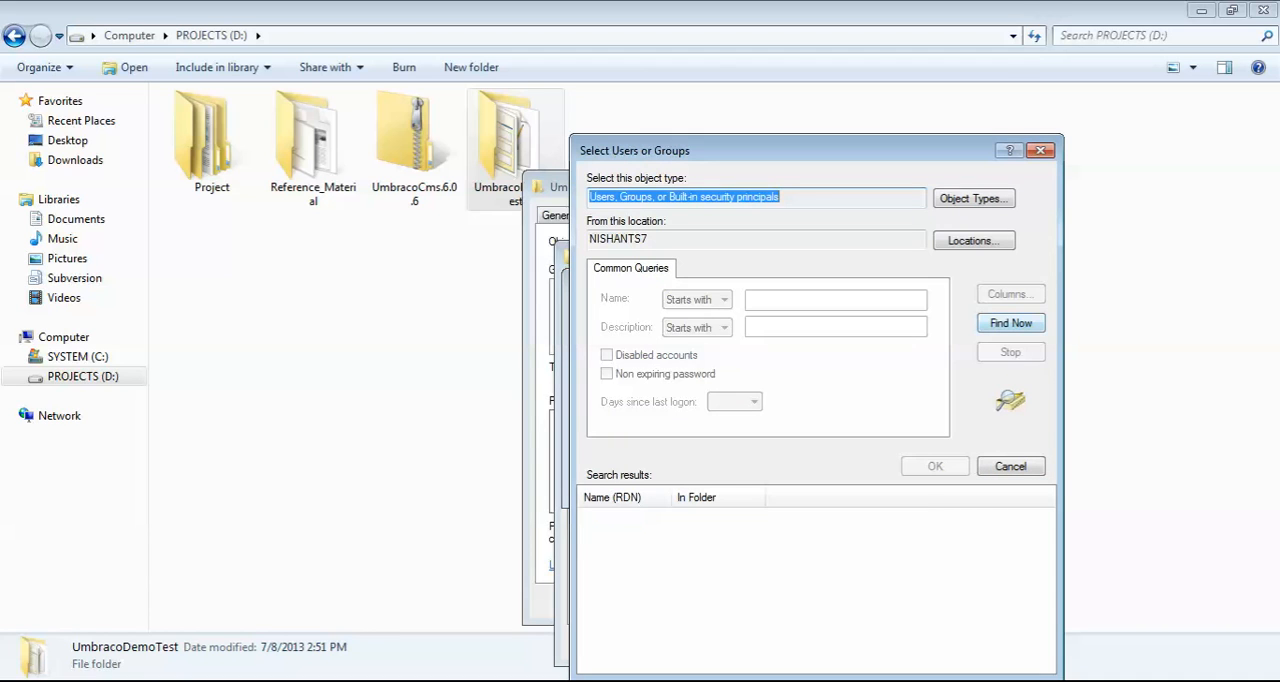
pyautogui.click(1010, 322)
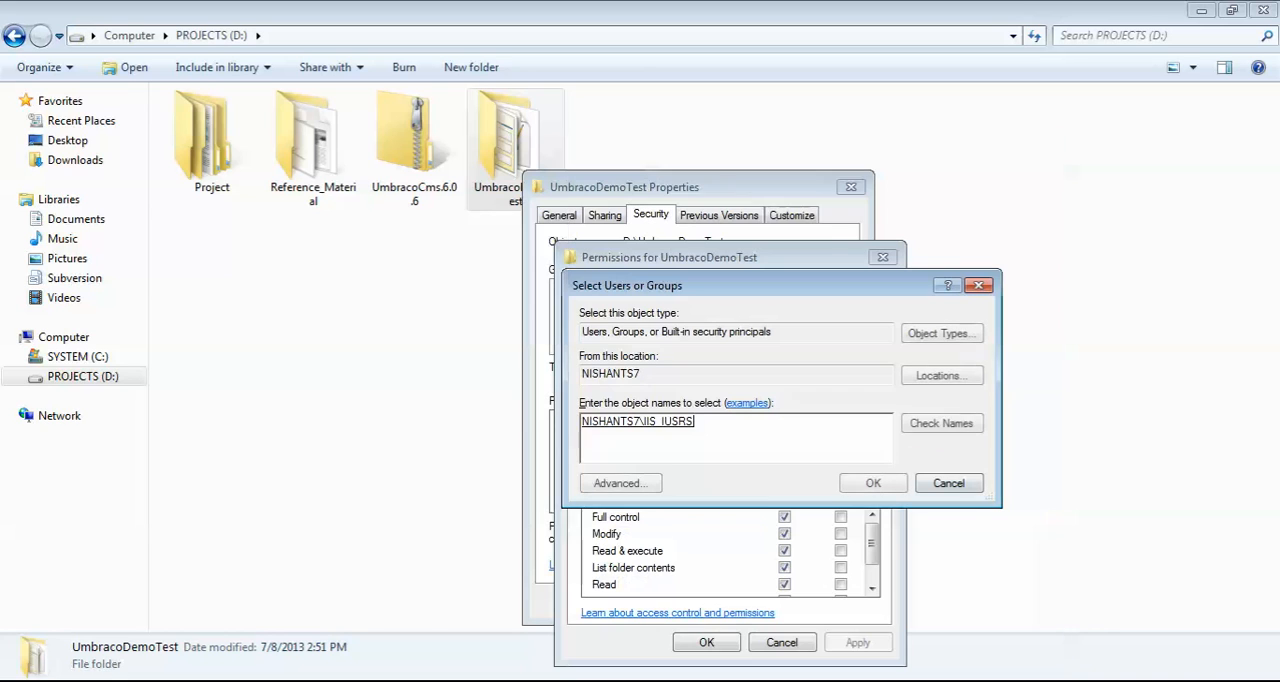
pyautogui.click(872, 484)
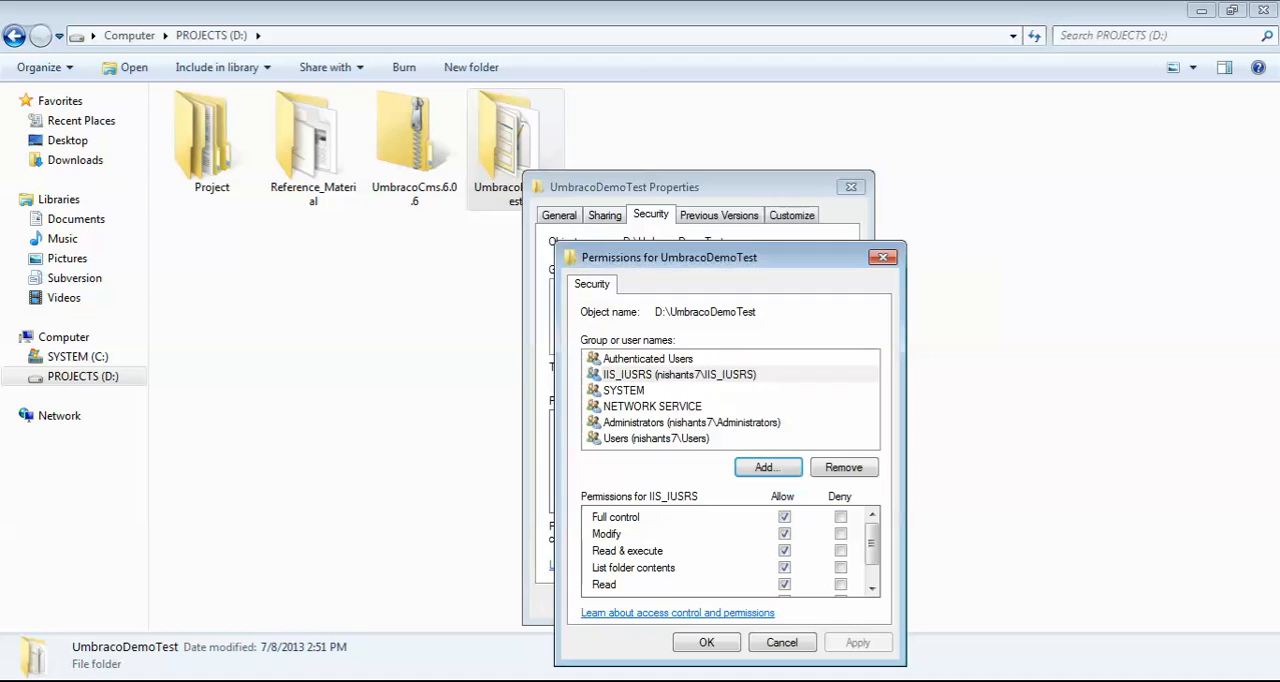
# Grant IIS_IUSRS Full control and apply the permissions.
pyautogui.click(784, 516)
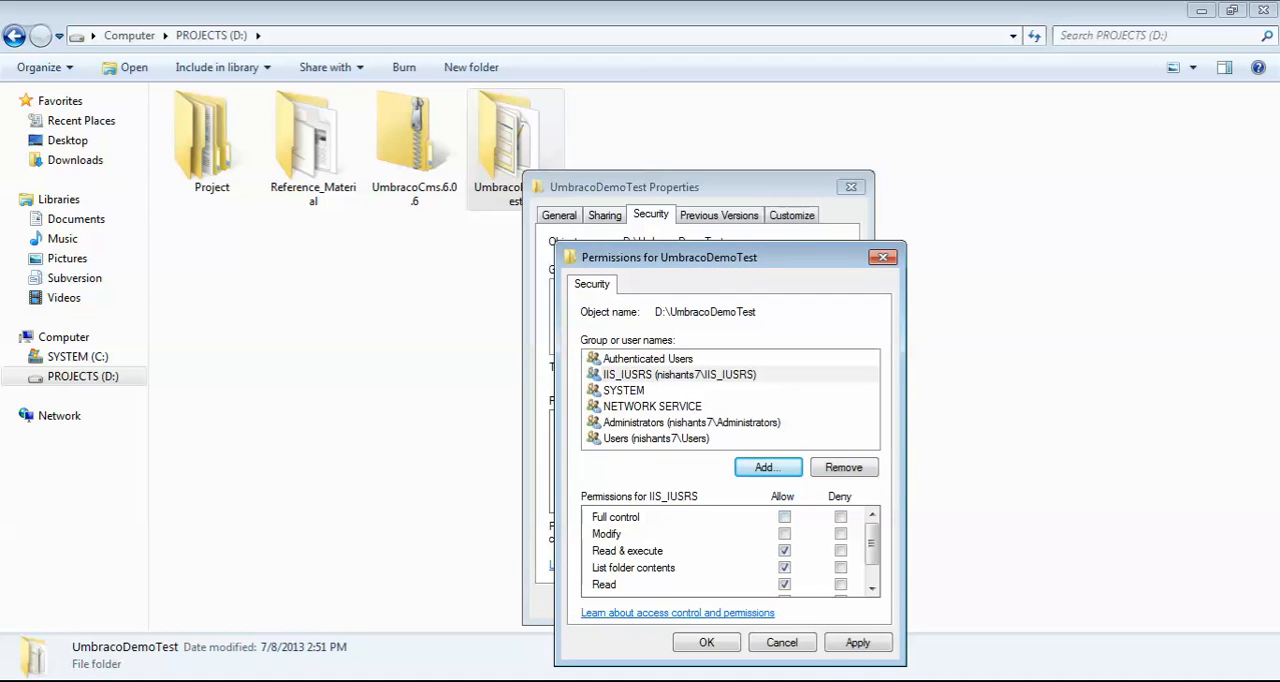
pyautogui.click(678, 374)
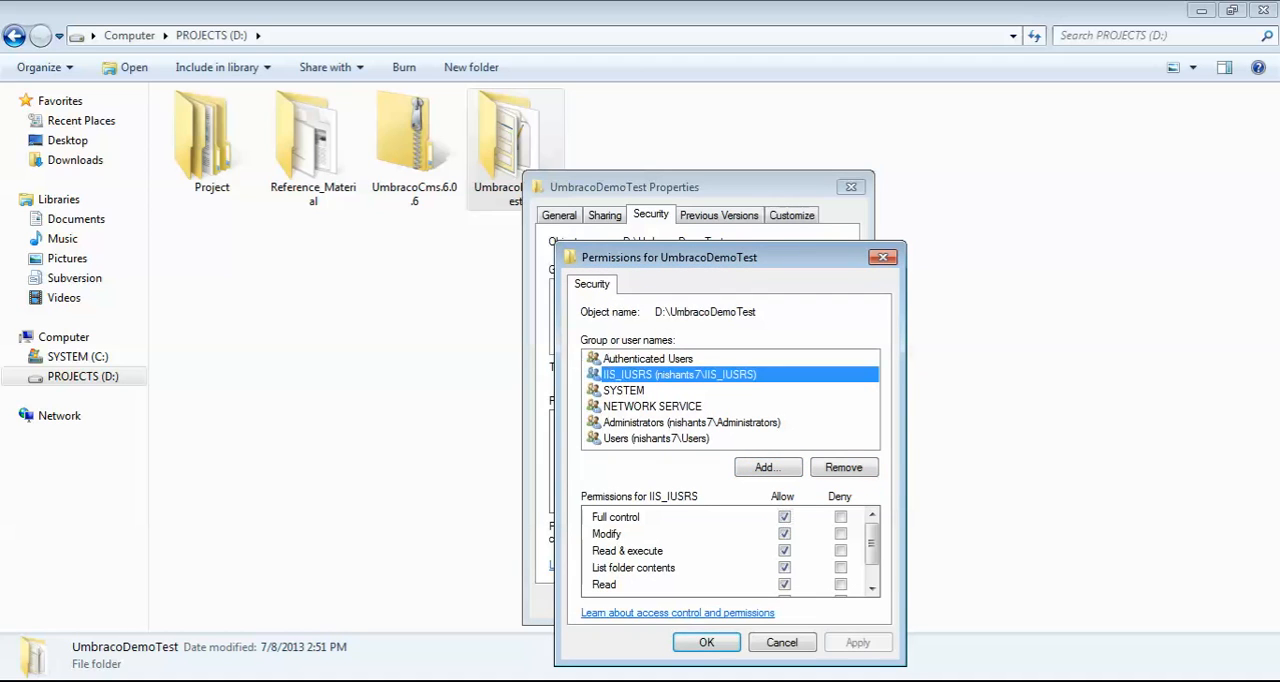
pyautogui.click(706, 642)
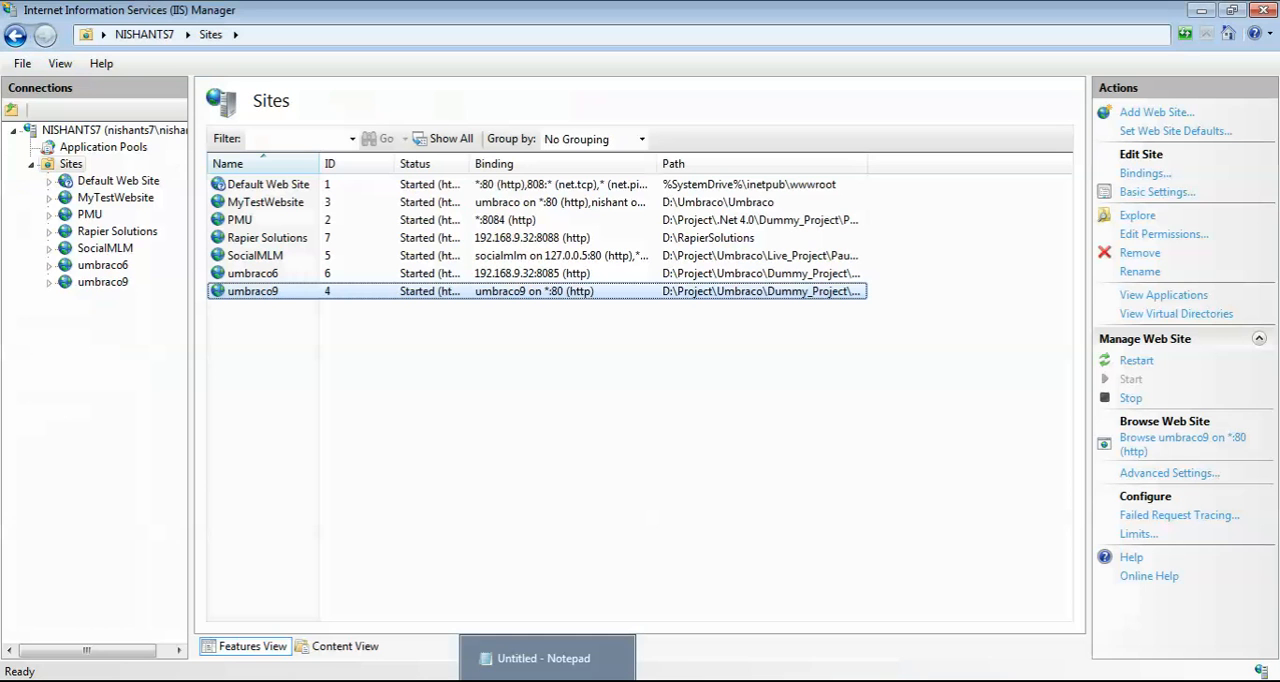
# Start a new web site named UmbracoDemoSite on the ASP.NET v4.0 application pool.
pyautogui.rightClick(72, 164)
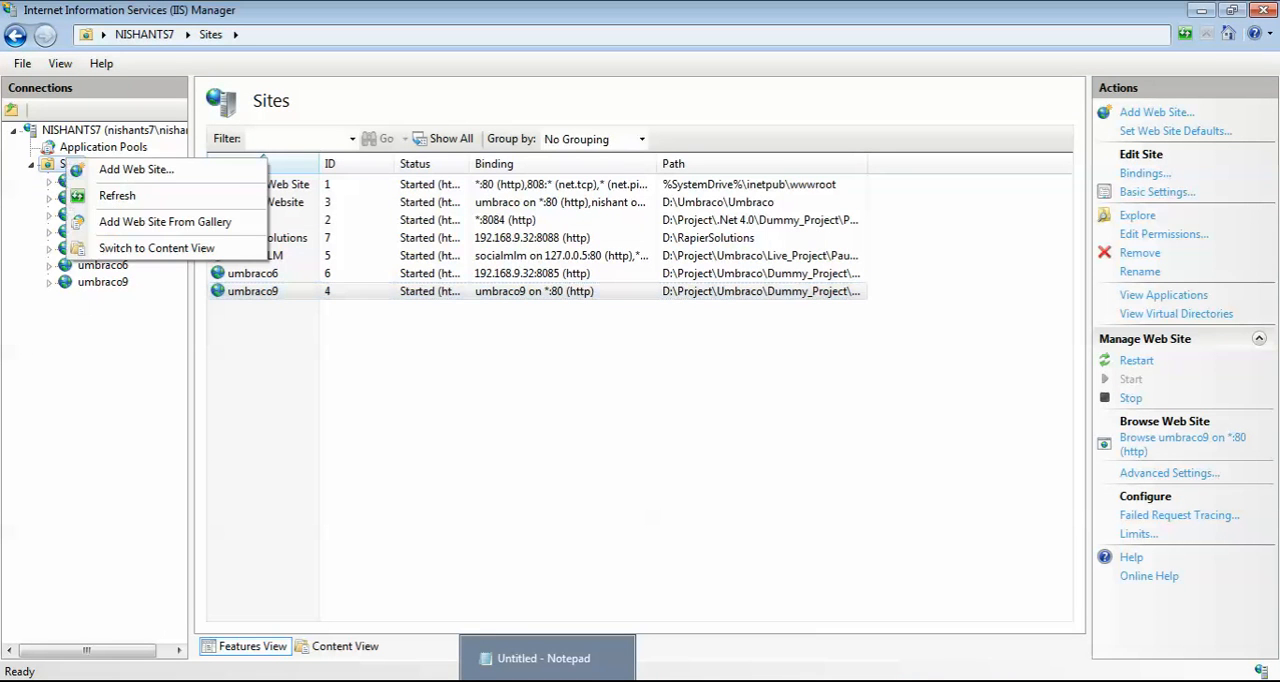
pyautogui.click(136, 168)
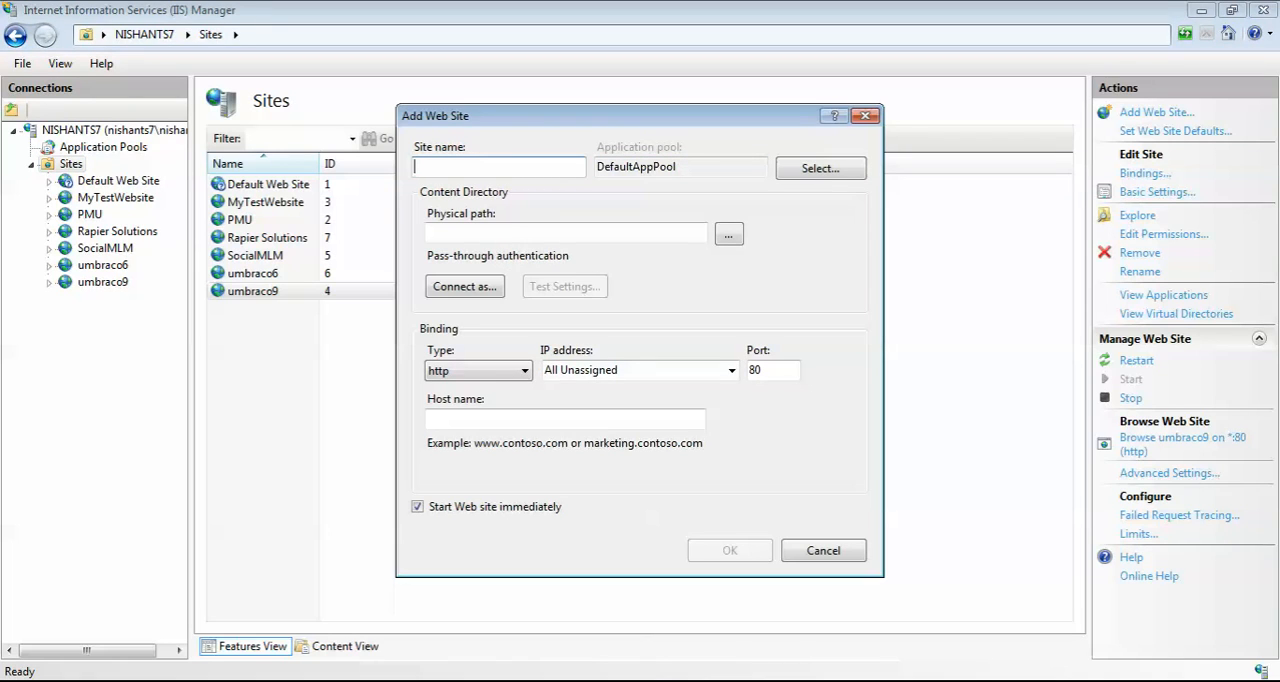
pyautogui.write('UmbracoDemoSite')
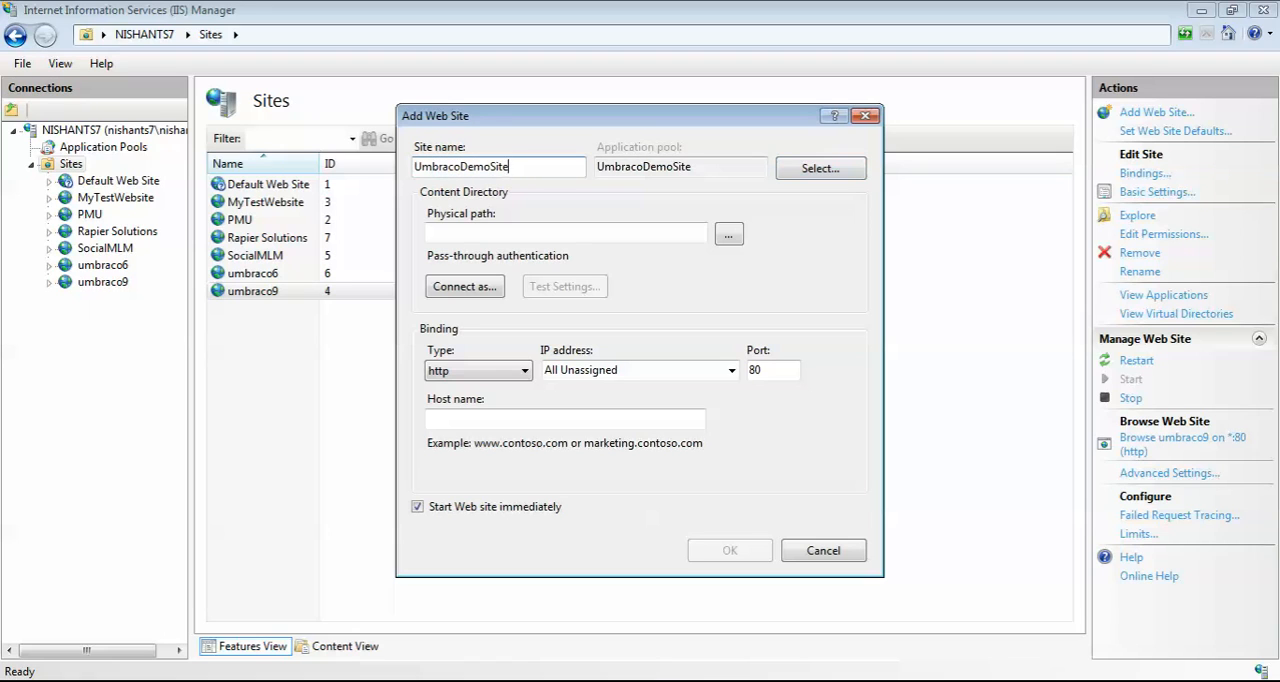
pyautogui.click(820, 168)
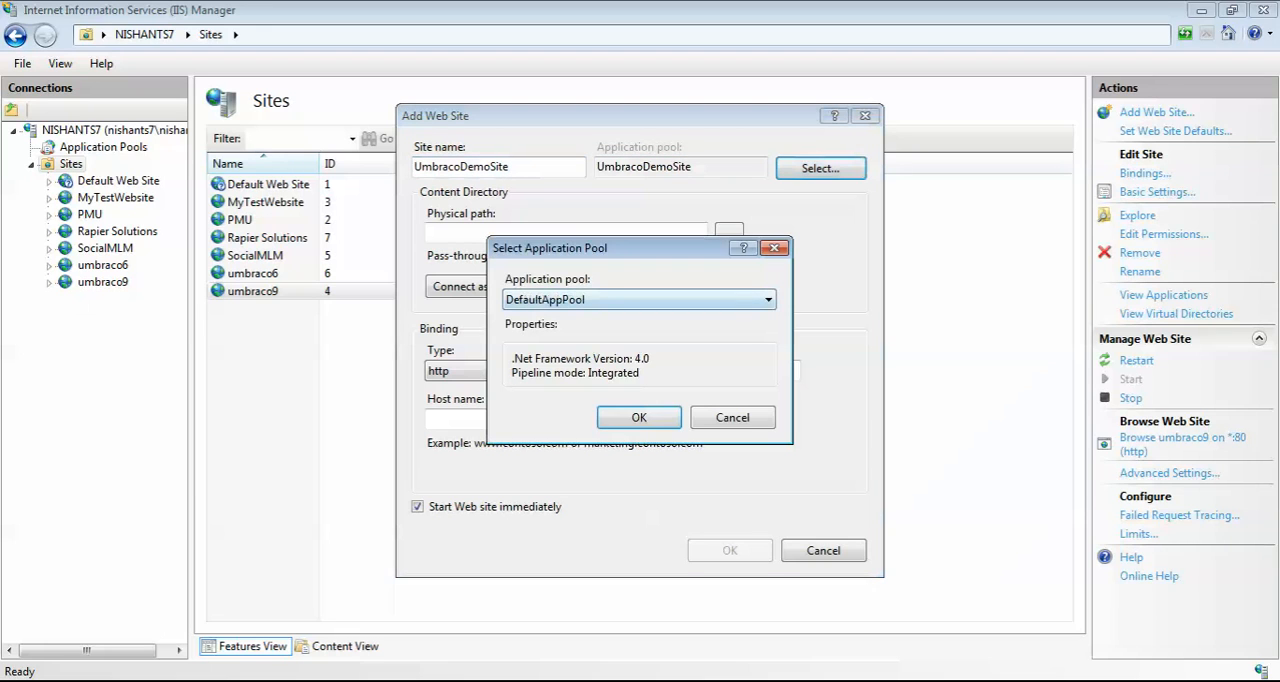
pyautogui.click(640, 300)
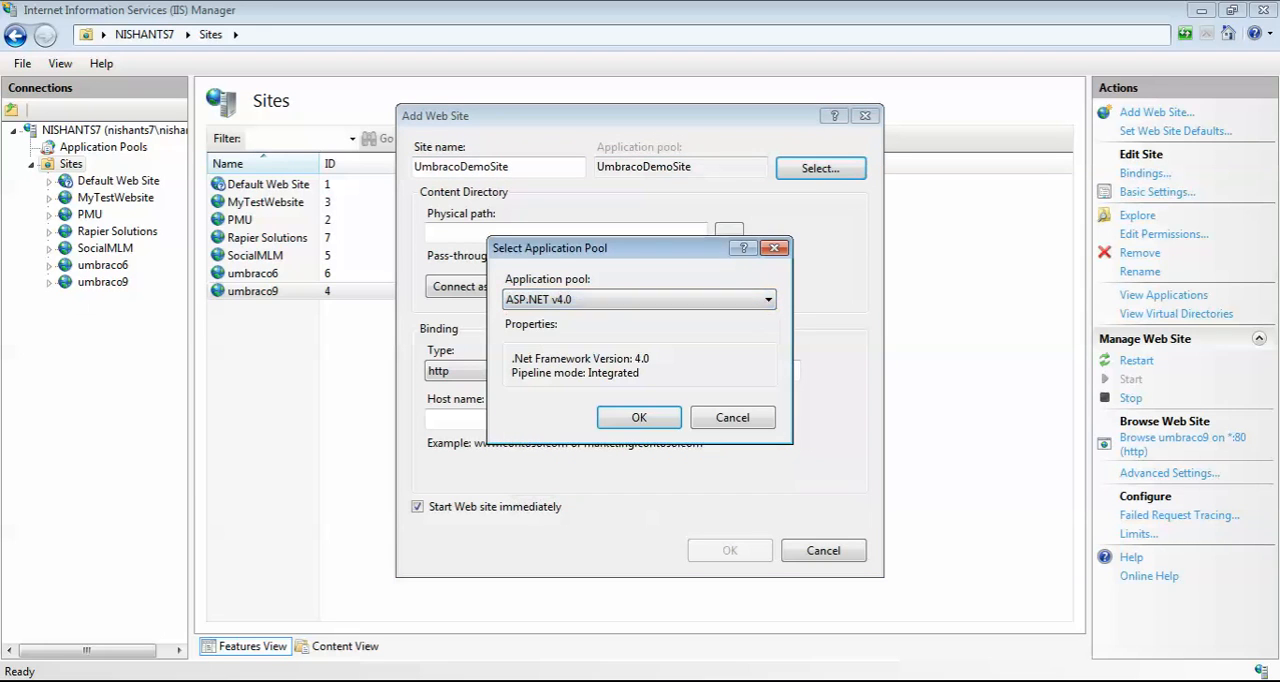
pyautogui.click(640, 416)
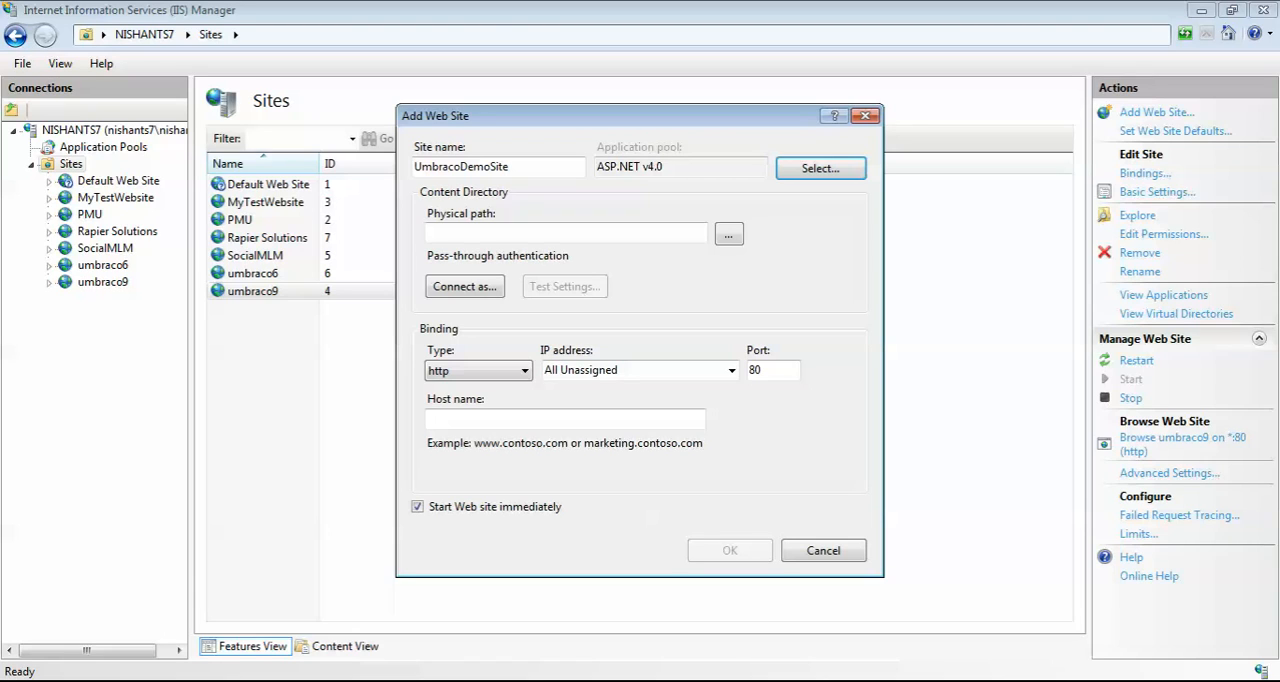
# Set the site's physical path to D:\UmbracoDemoTest.
pyautogui.click(728, 232)
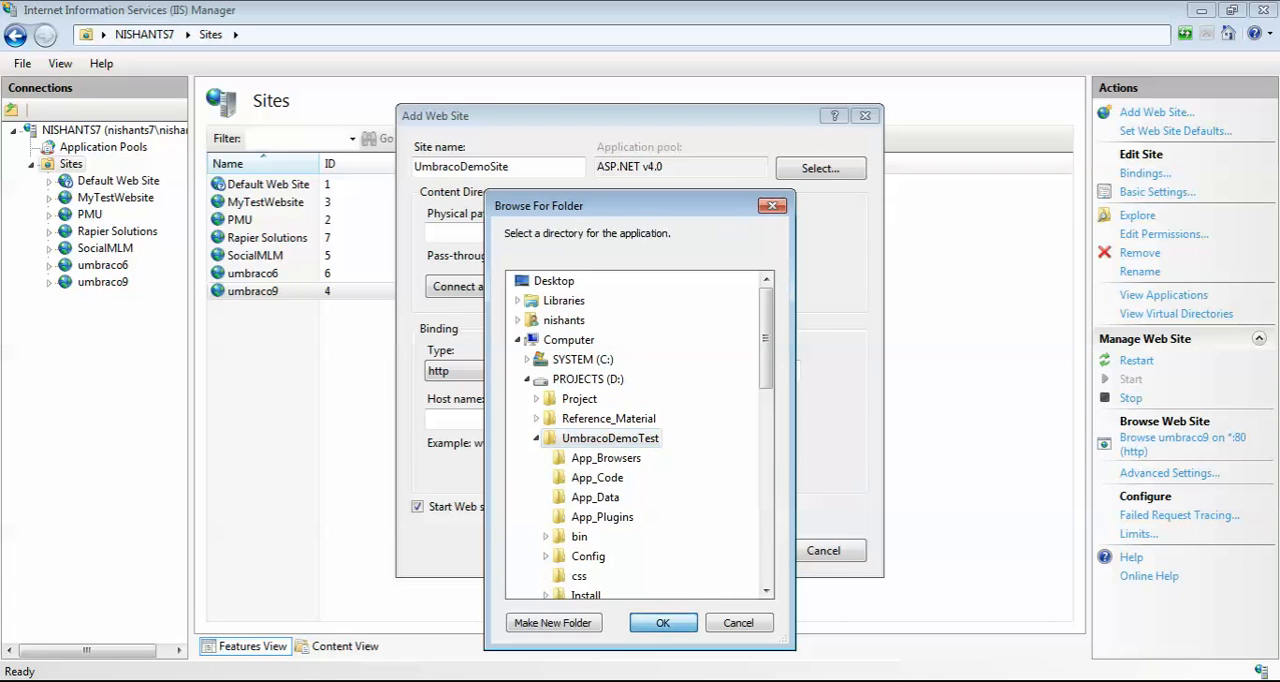
pyautogui.click(662, 622)
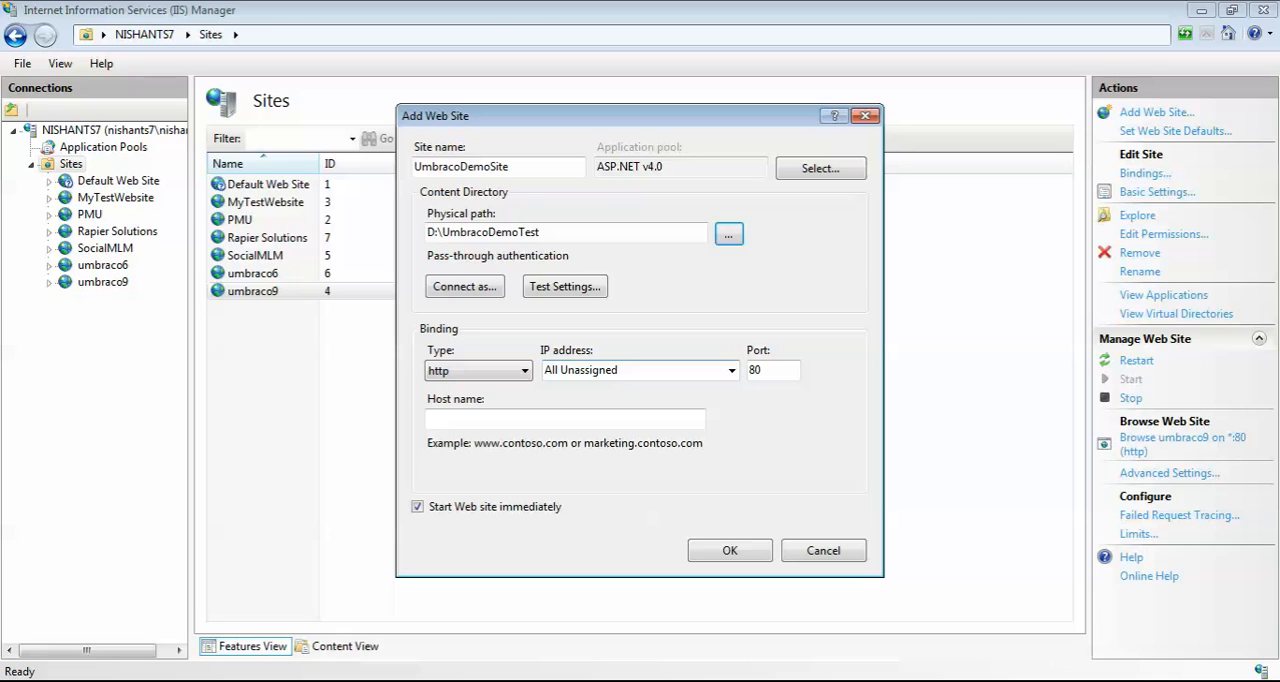
# Bind the site to 192.168.9.32 on port 8087 and create it.
pyautogui.click(730, 370)
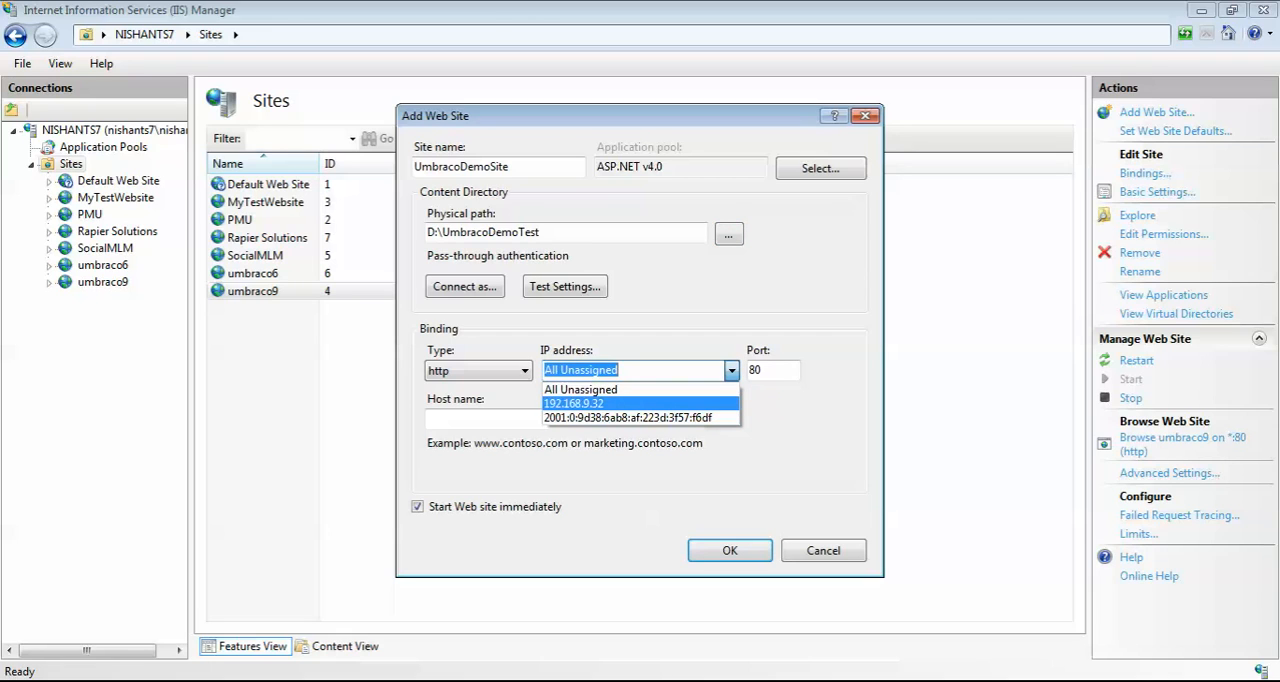
pyautogui.click(572, 404)
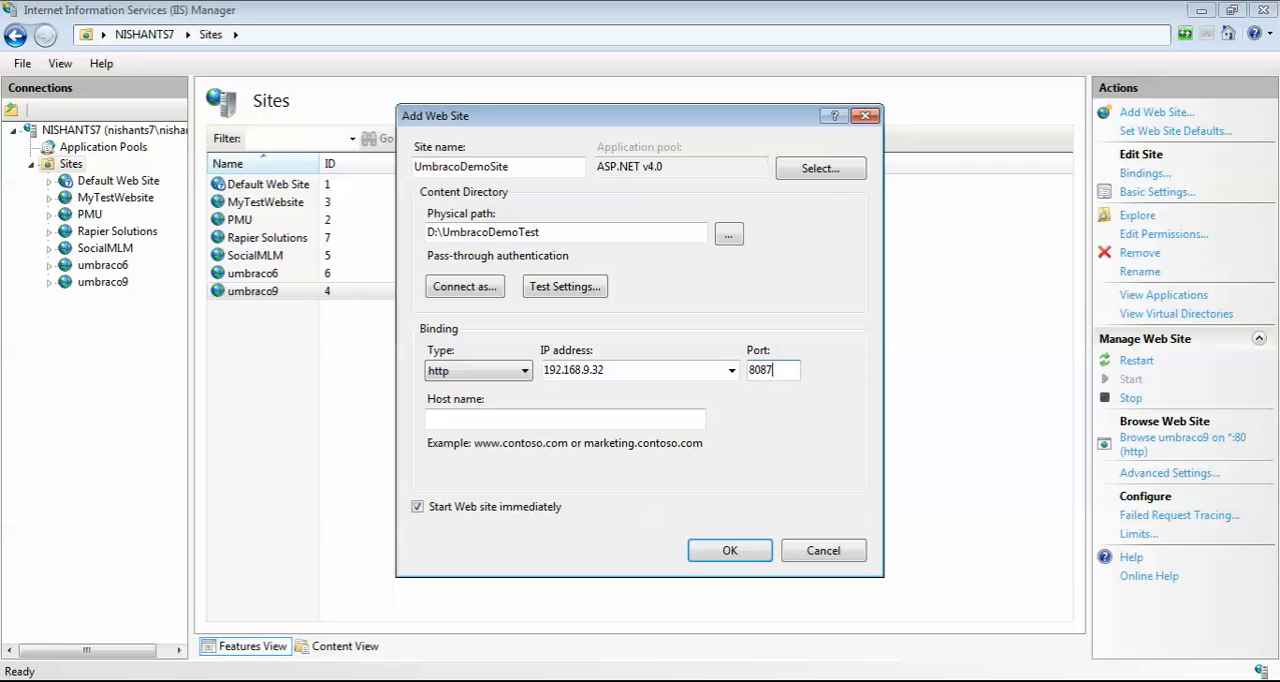
pyautogui.tripleClick(772, 370)
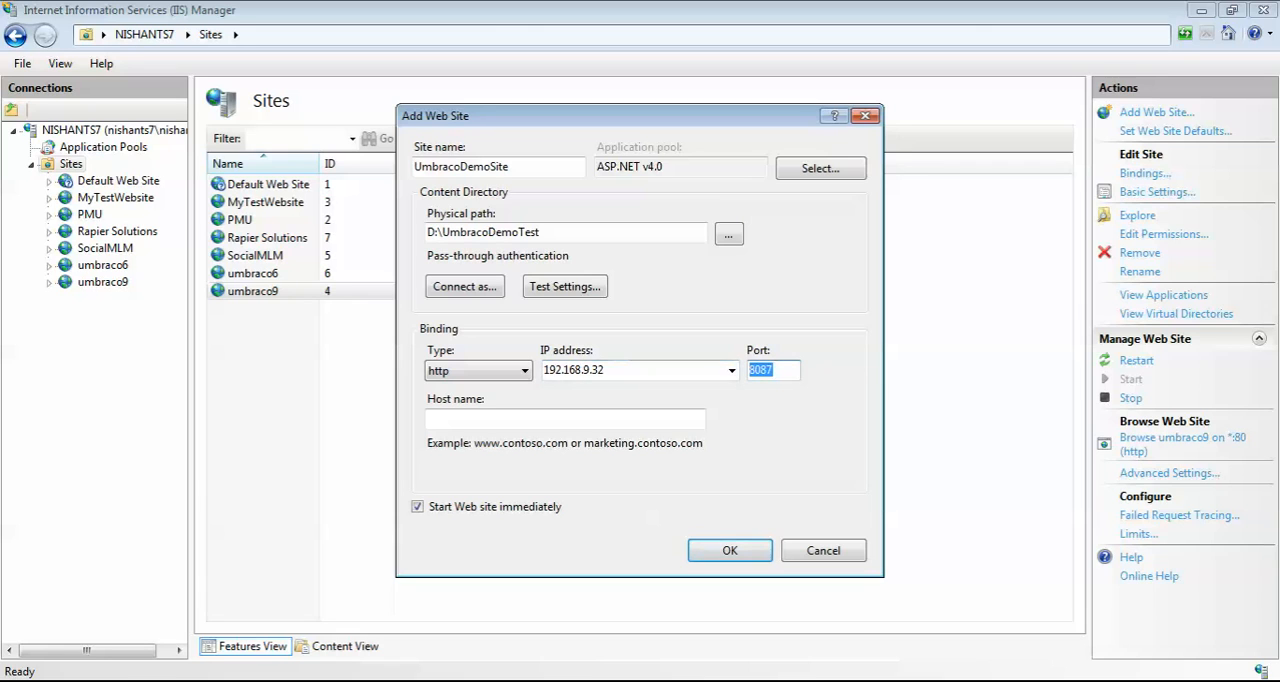
pyautogui.click(728, 550)
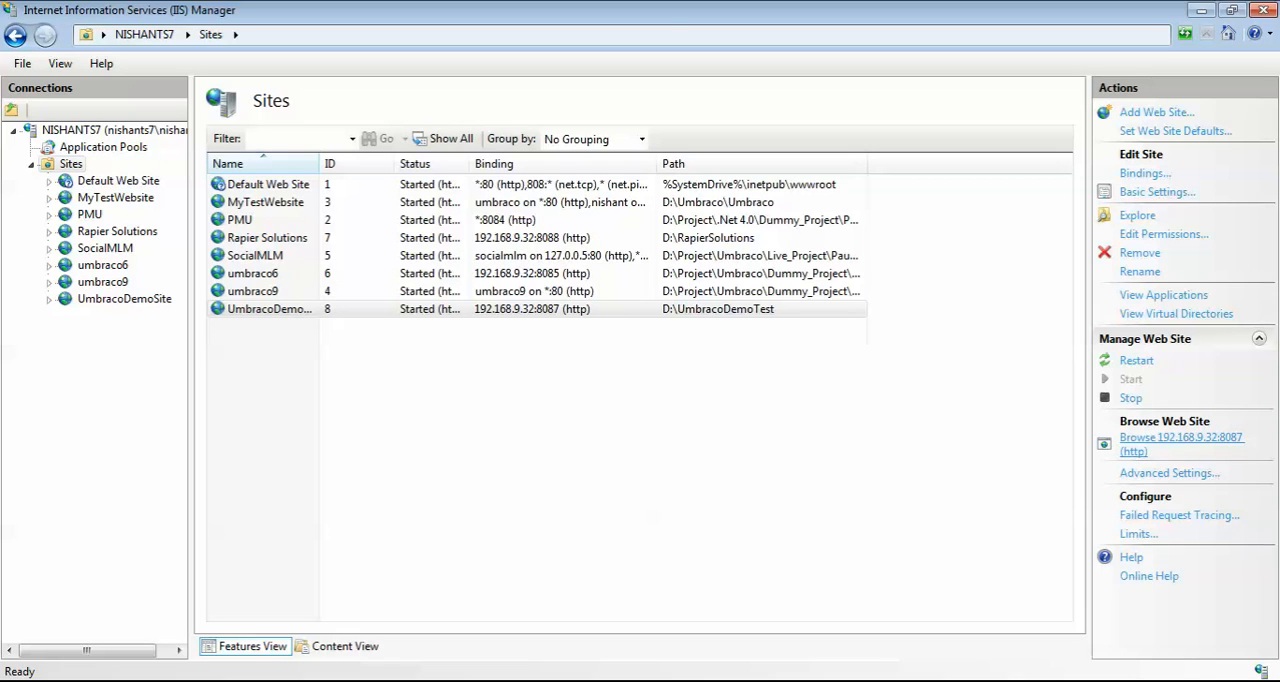
# Browse to the site, start the Umbraco install and accept the licence.
pyautogui.click(1180, 444)
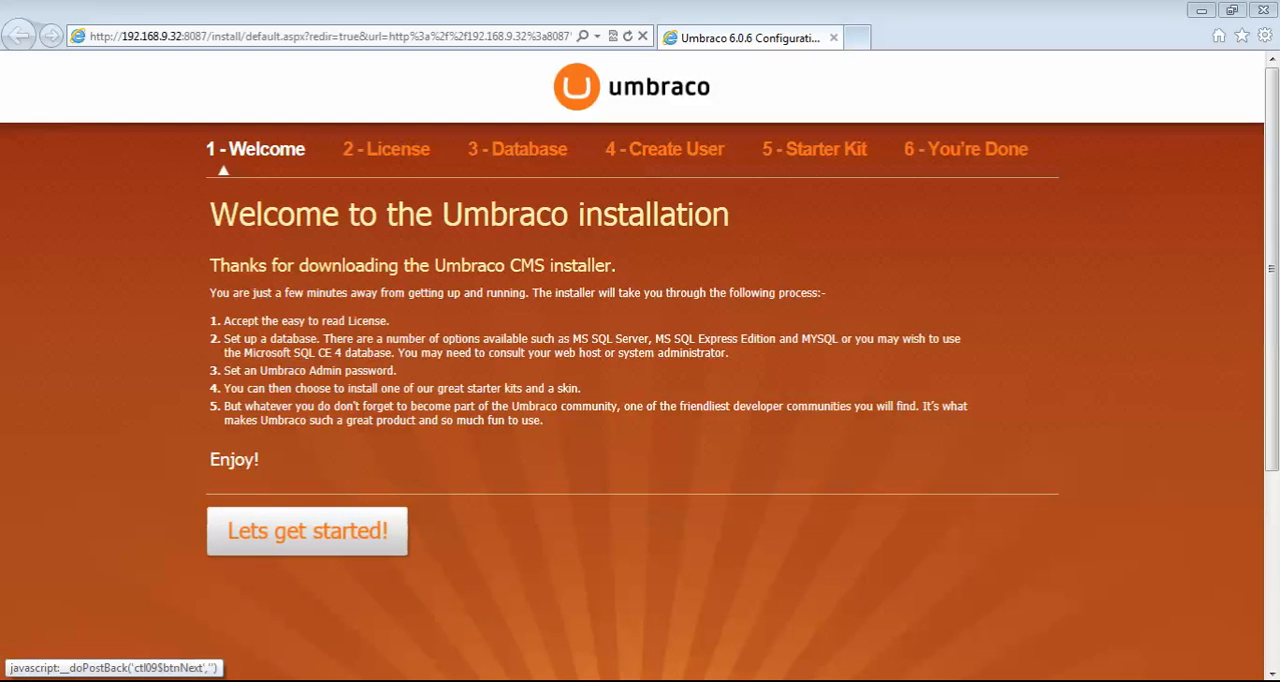
pyautogui.click(308, 530)
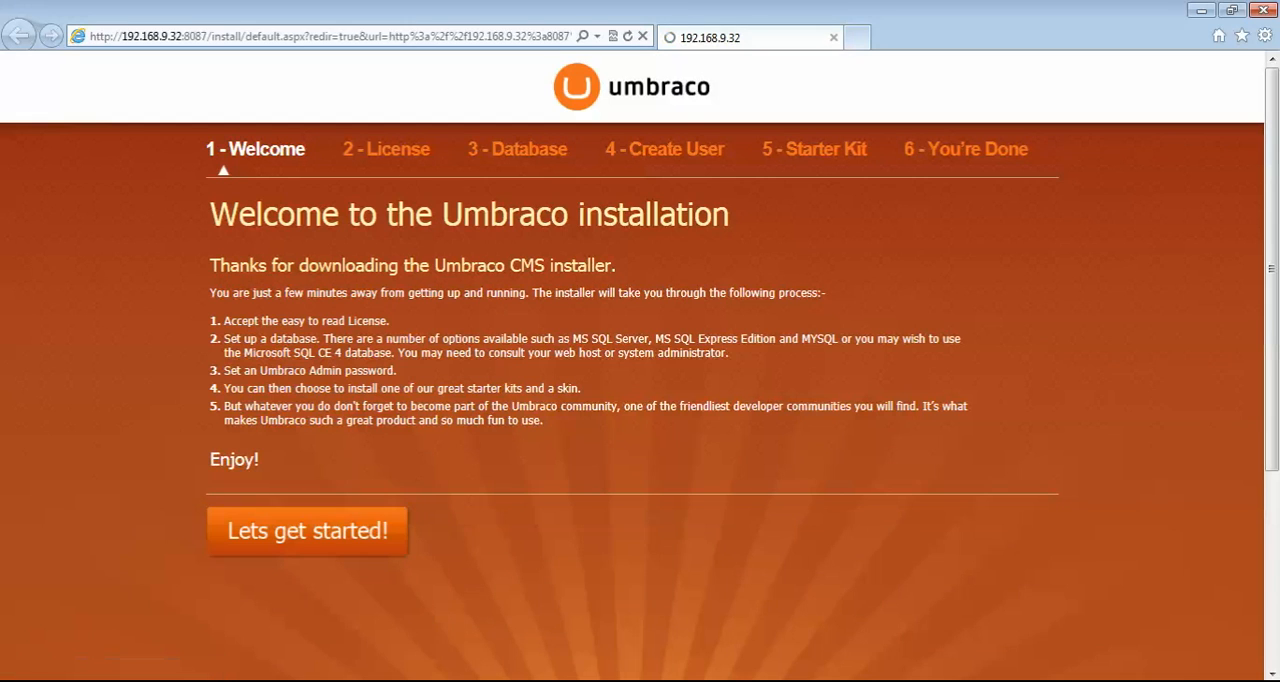
pyautogui.click(308, 530)
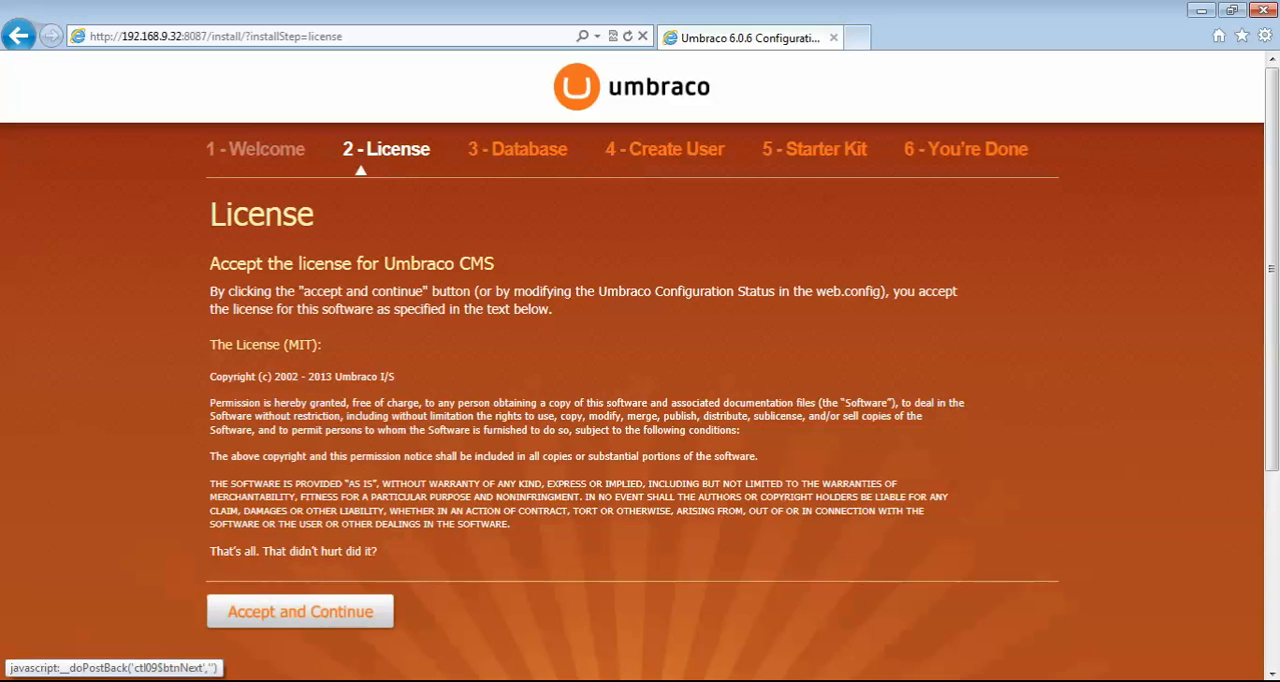
pyautogui.click(300, 612)
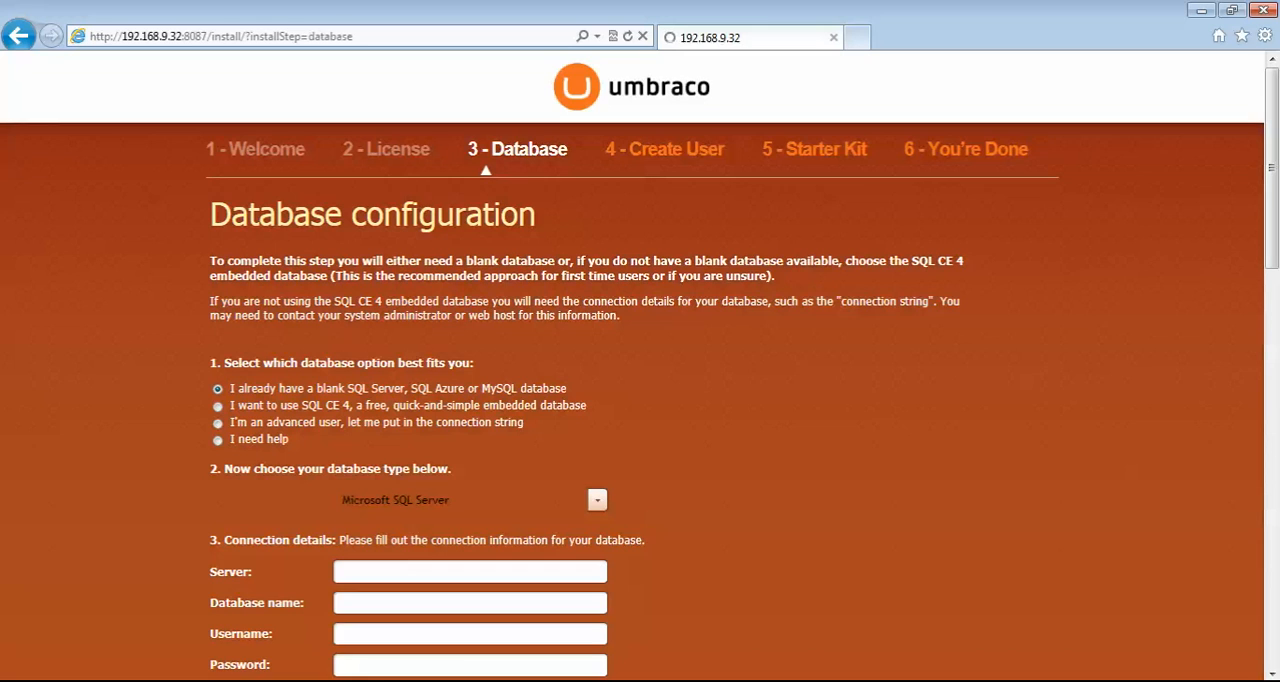
# Choose Microsoft SQL Server and enter UmbracoDemo as the database name.
pyautogui.scroll(-3)
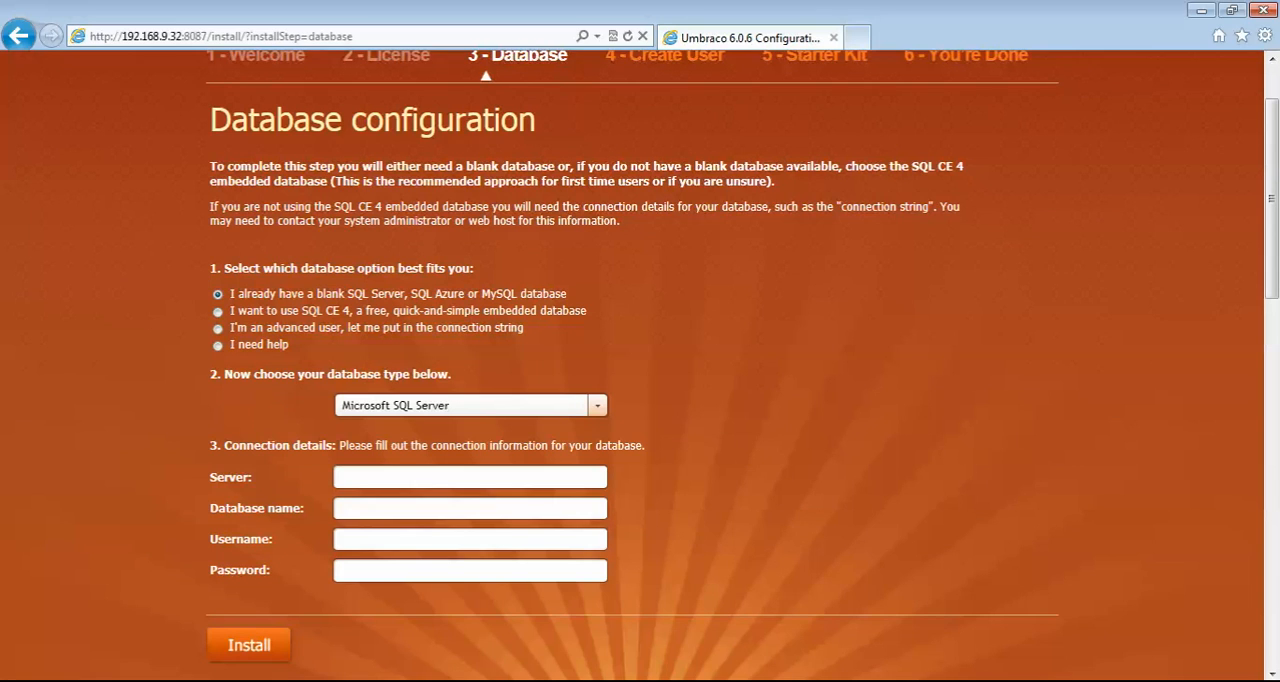
pyautogui.moveTo(248, 644)
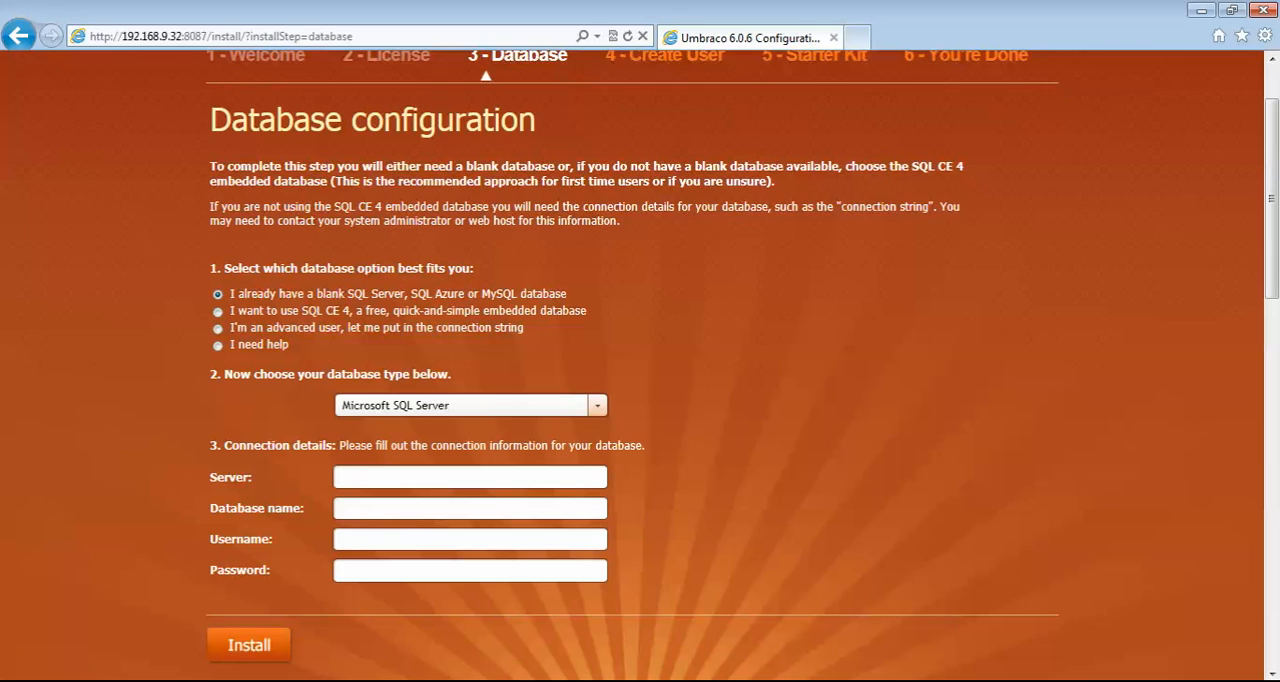
pyautogui.click(470, 478)
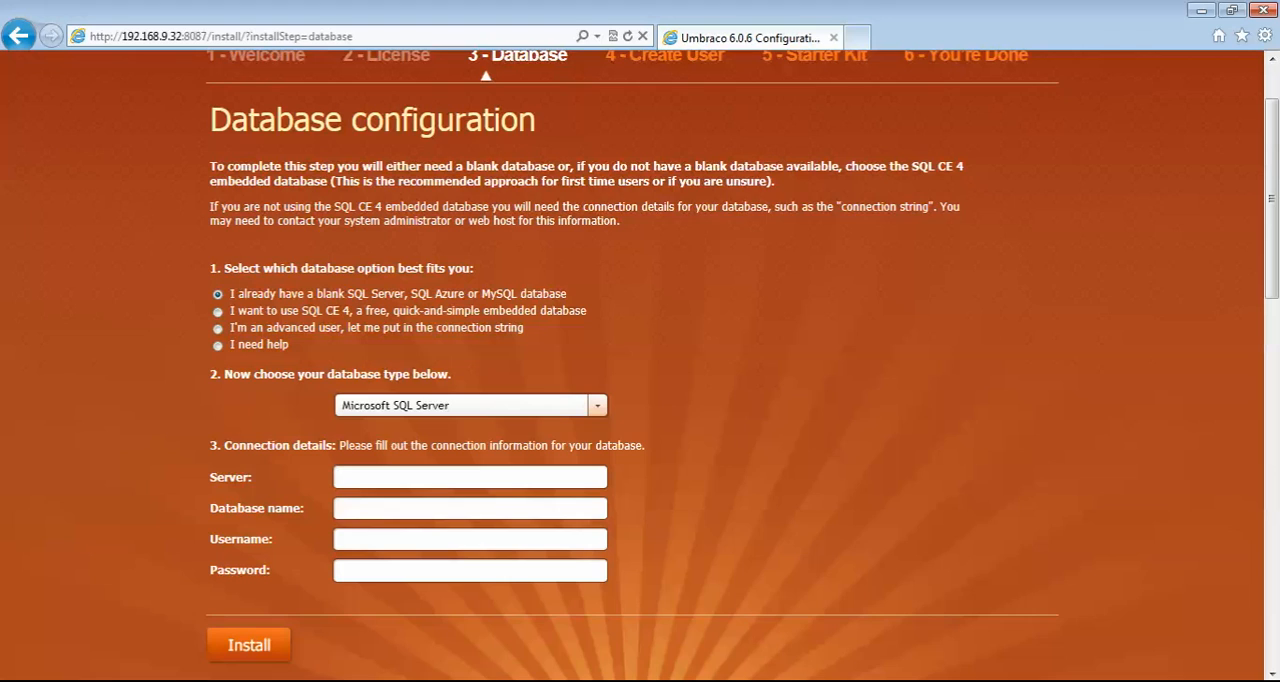
pyautogui.click(468, 508)
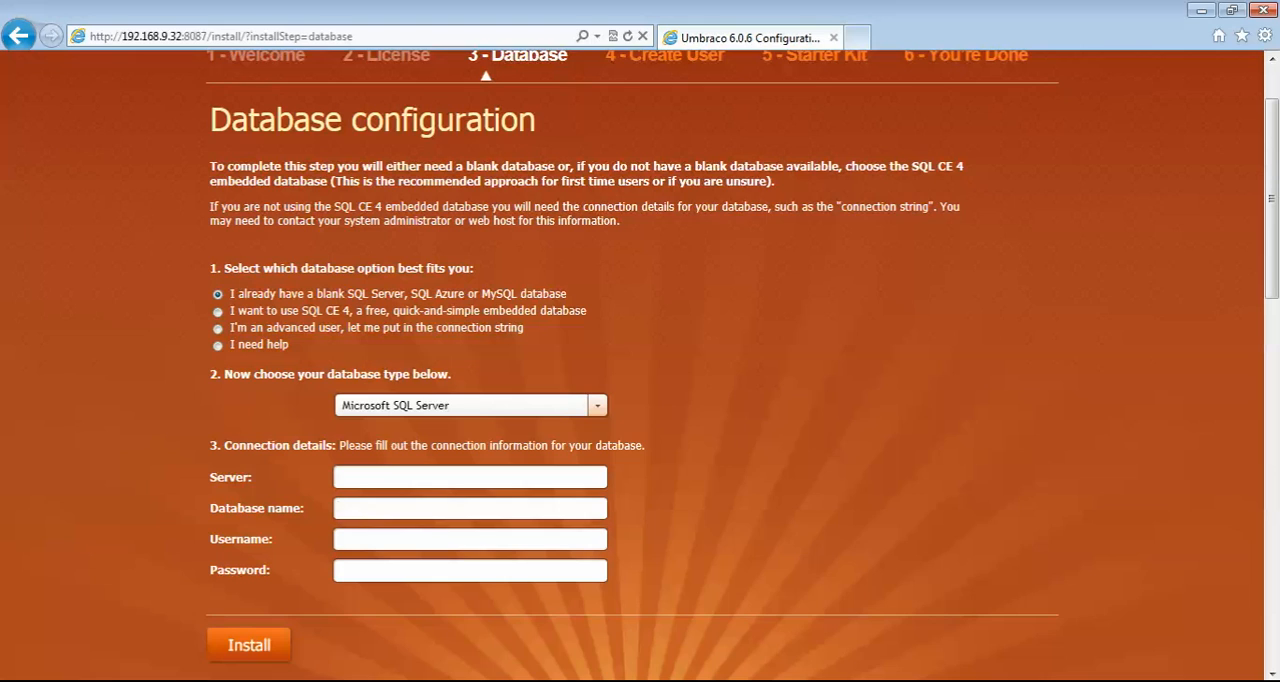
pyautogui.click(470, 508)
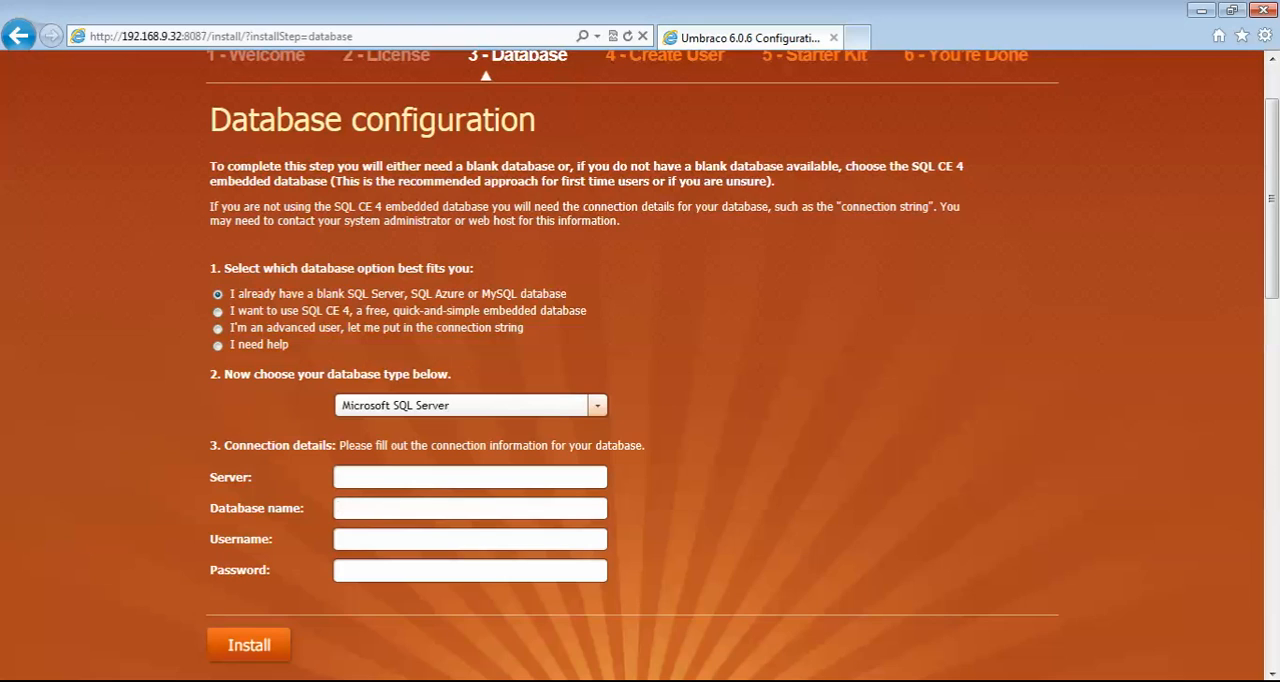
pyautogui.click(468, 508)
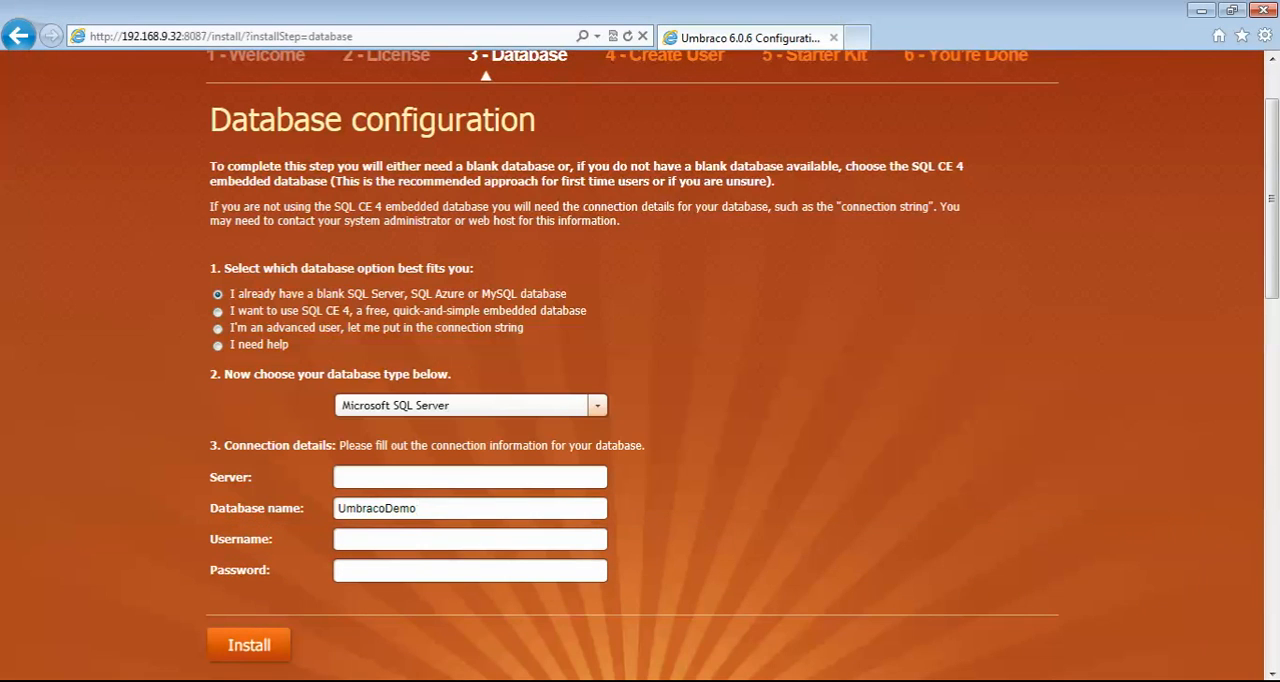
# Enter username sa, server and password, then install Umbraco into the database.
pyautogui.click(468, 540)
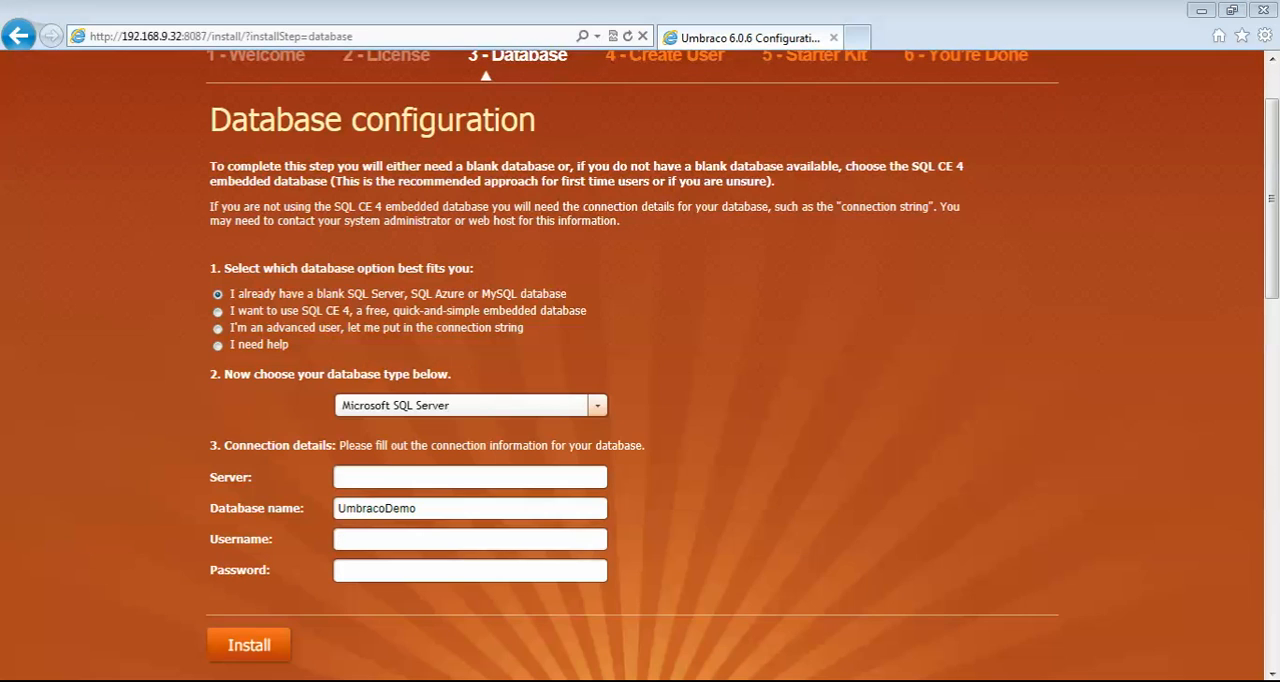
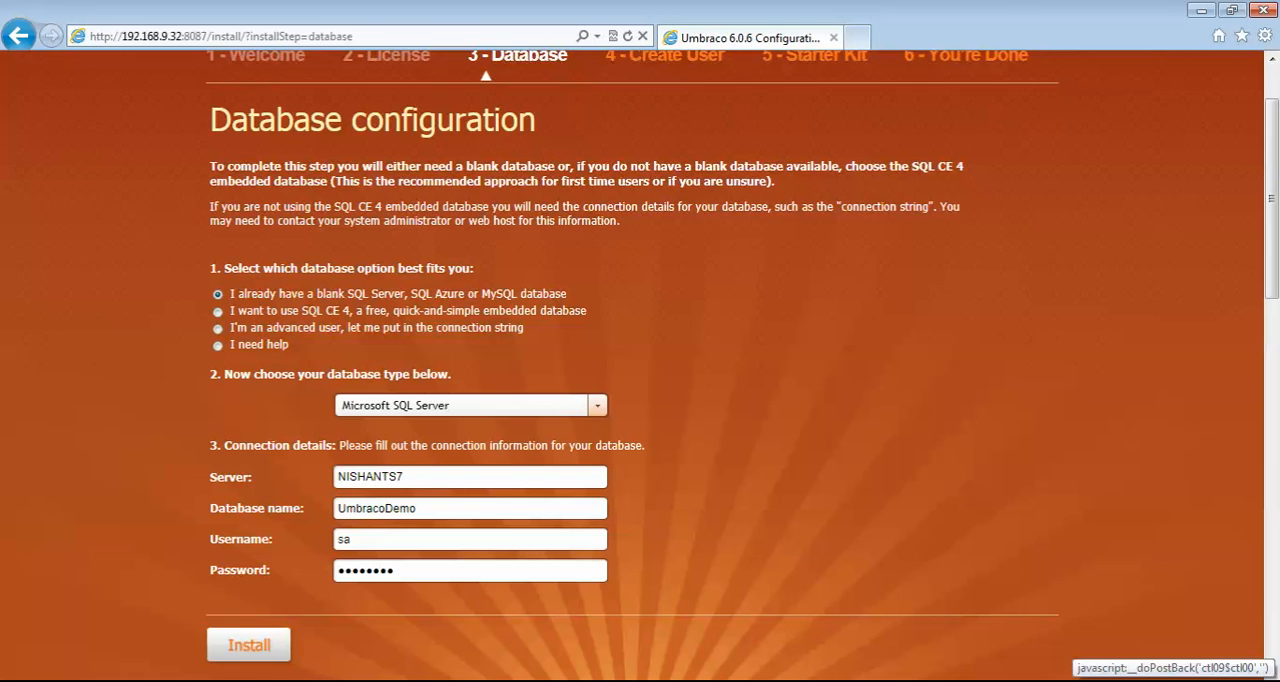
pyautogui.click(248, 644)
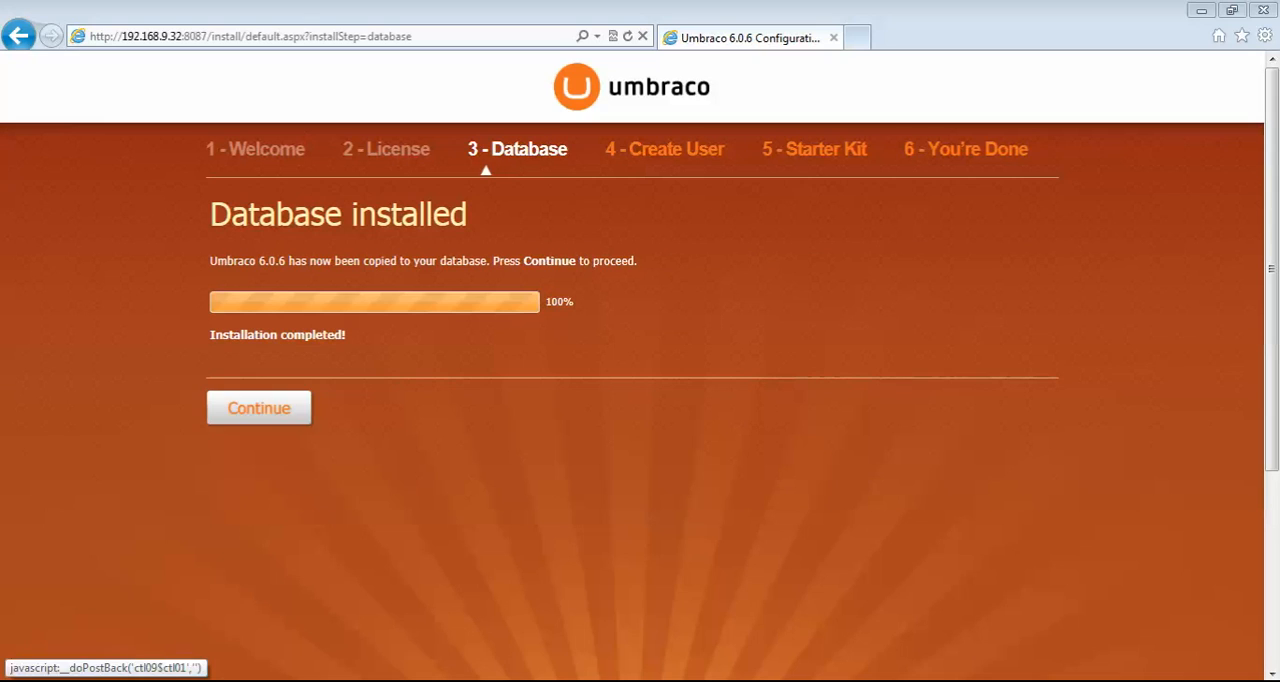
# Create the admin user with username 'admin', a password, and the monthly newsletter unchecked.
pyautogui.click(258, 408)
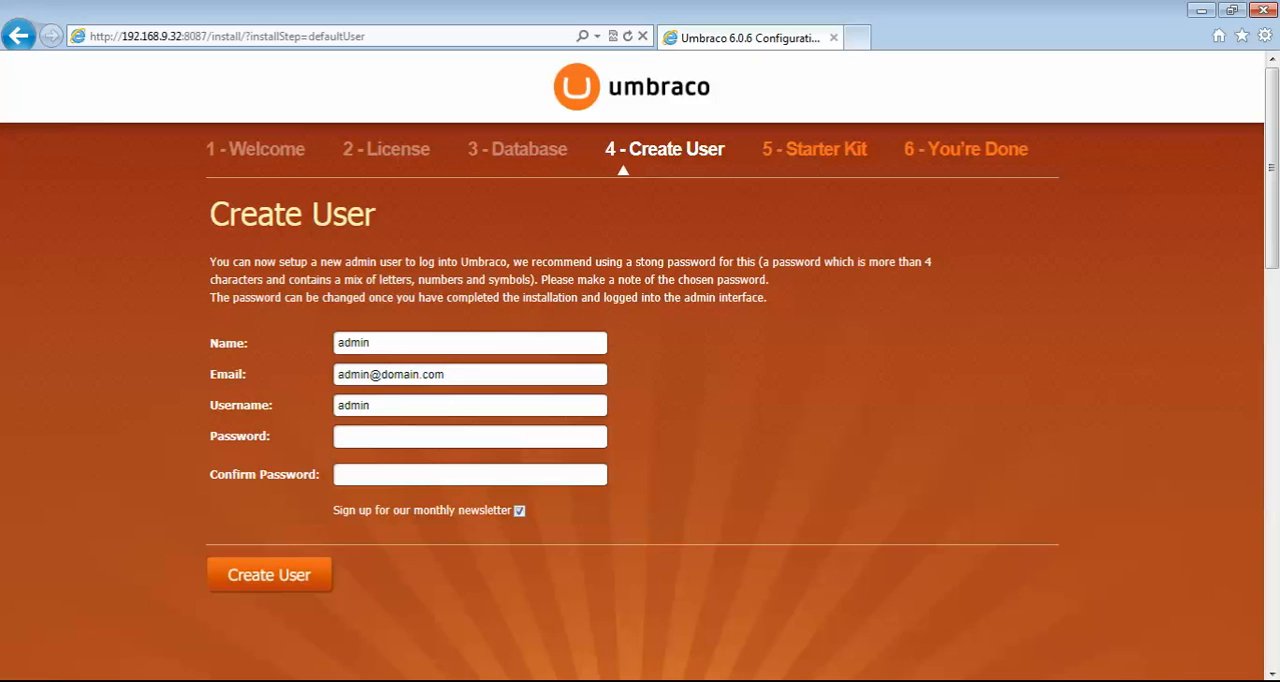
pyautogui.write('AD')
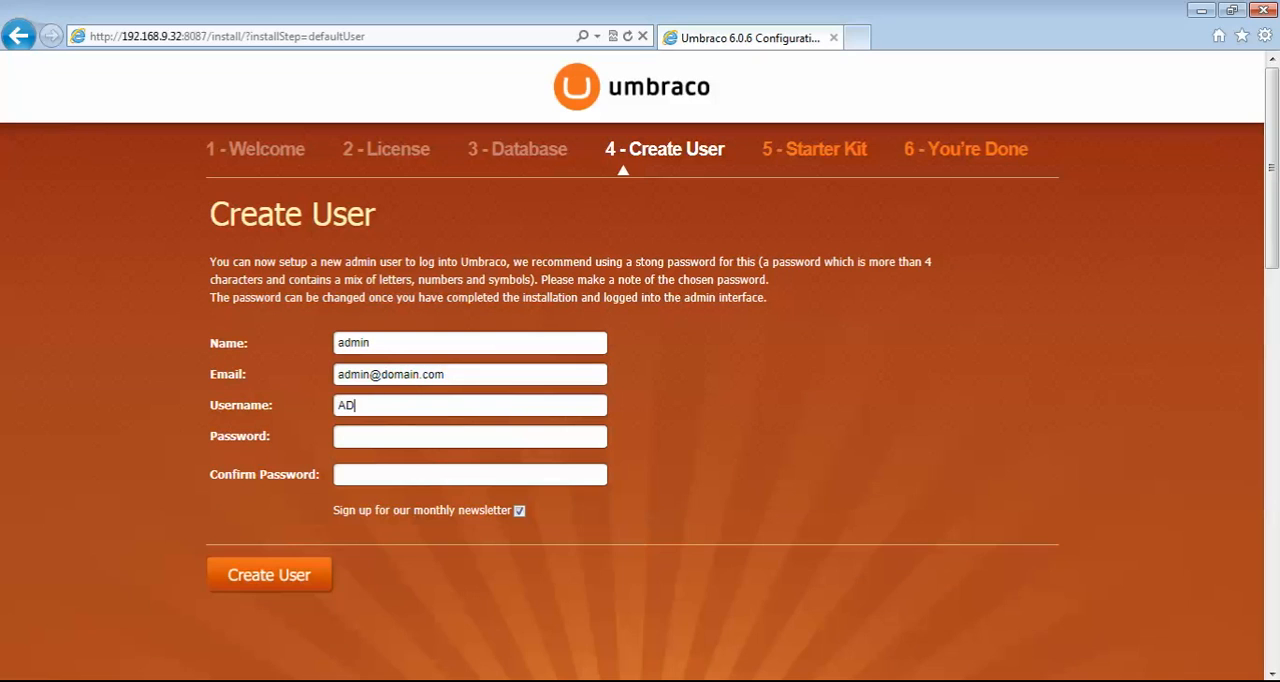
pyautogui.press('Backspace')
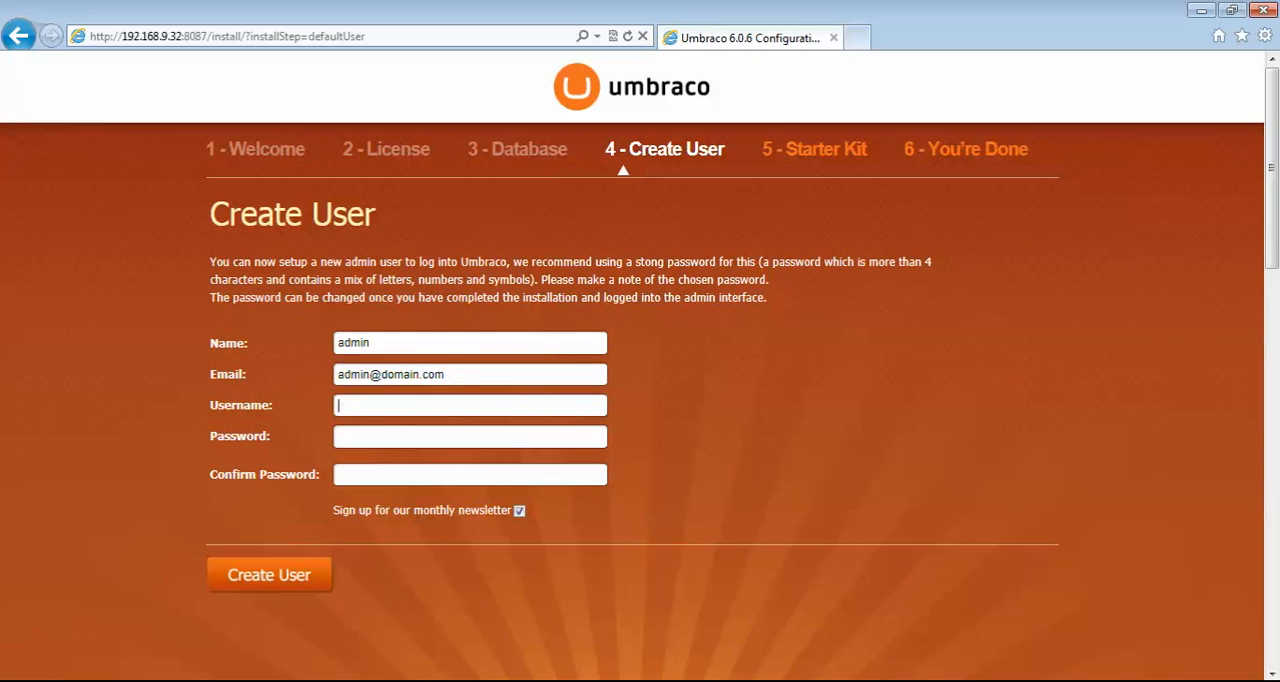
pyautogui.write('admin')
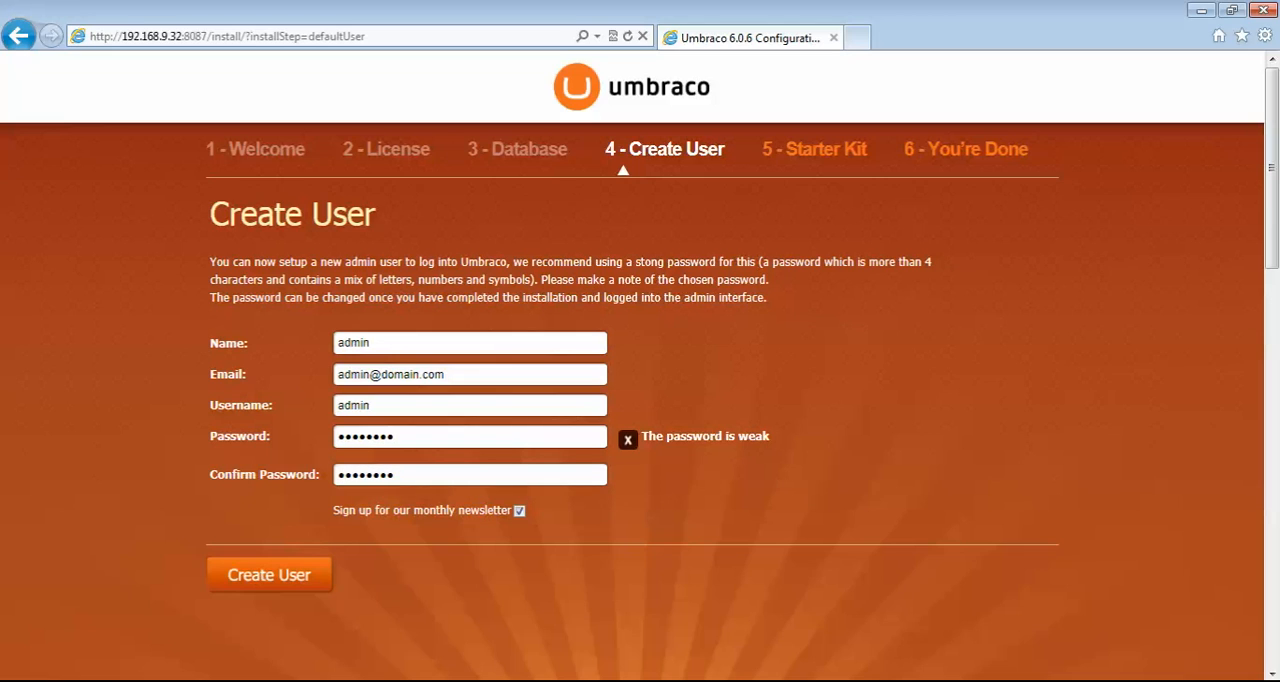
pyautogui.click(520, 510)
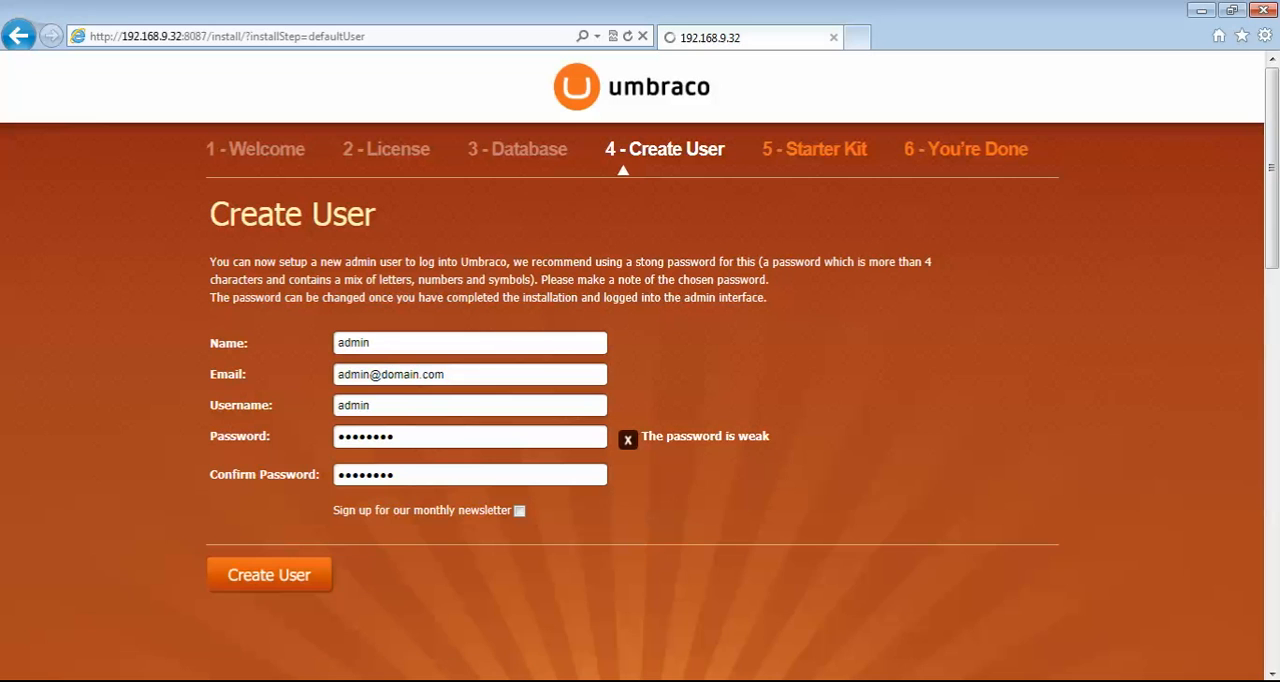
pyautogui.click(268, 574)
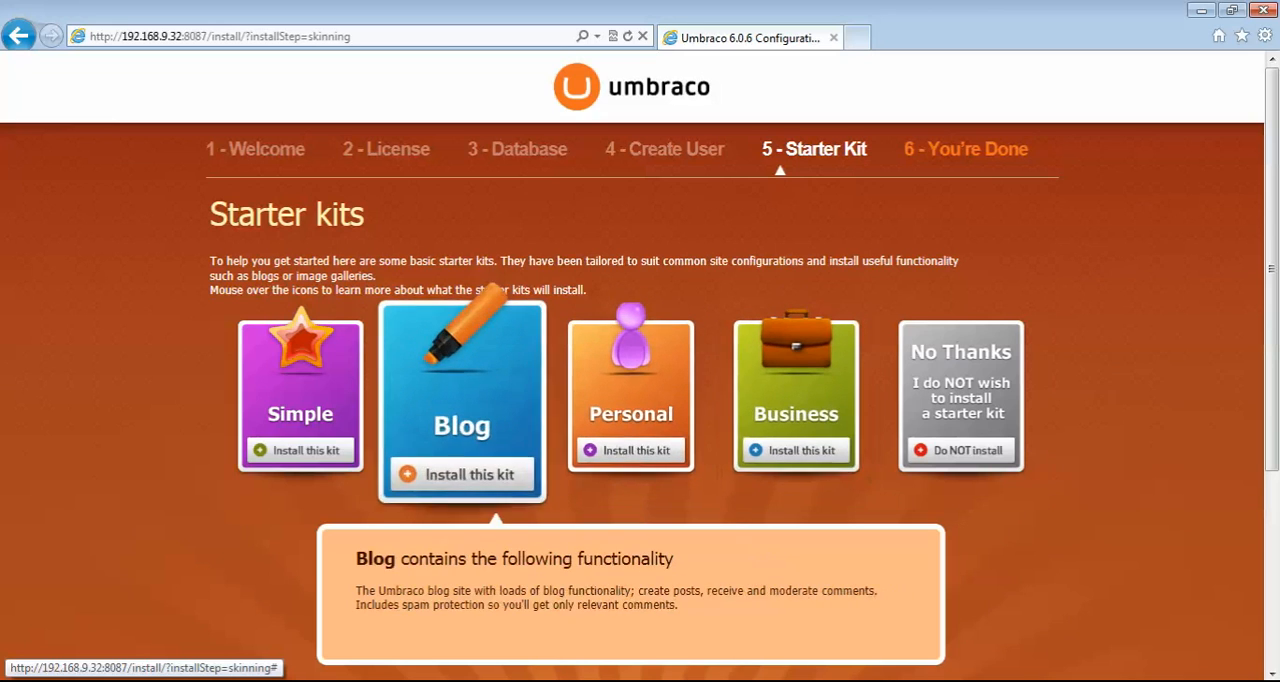
pyautogui.moveTo(956, 400)
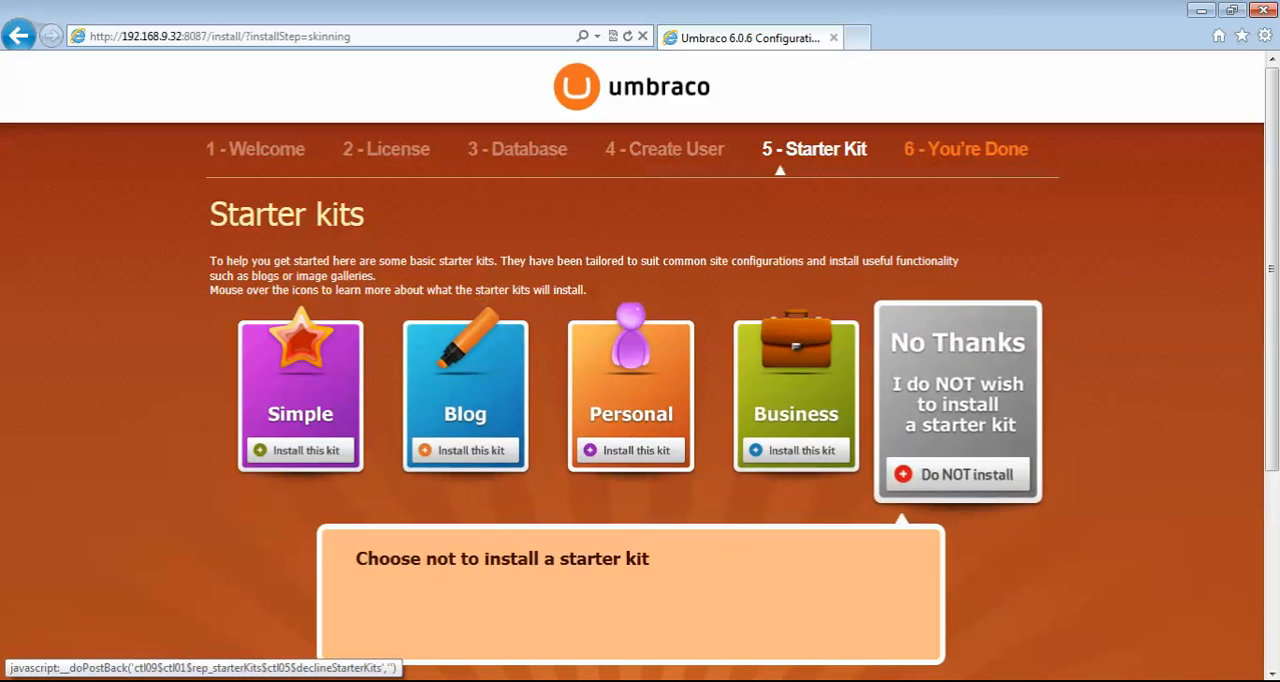
# Decline the starter kit with 'Do NOT install' and confirm to finish the installation.
pyautogui.click(956, 474)
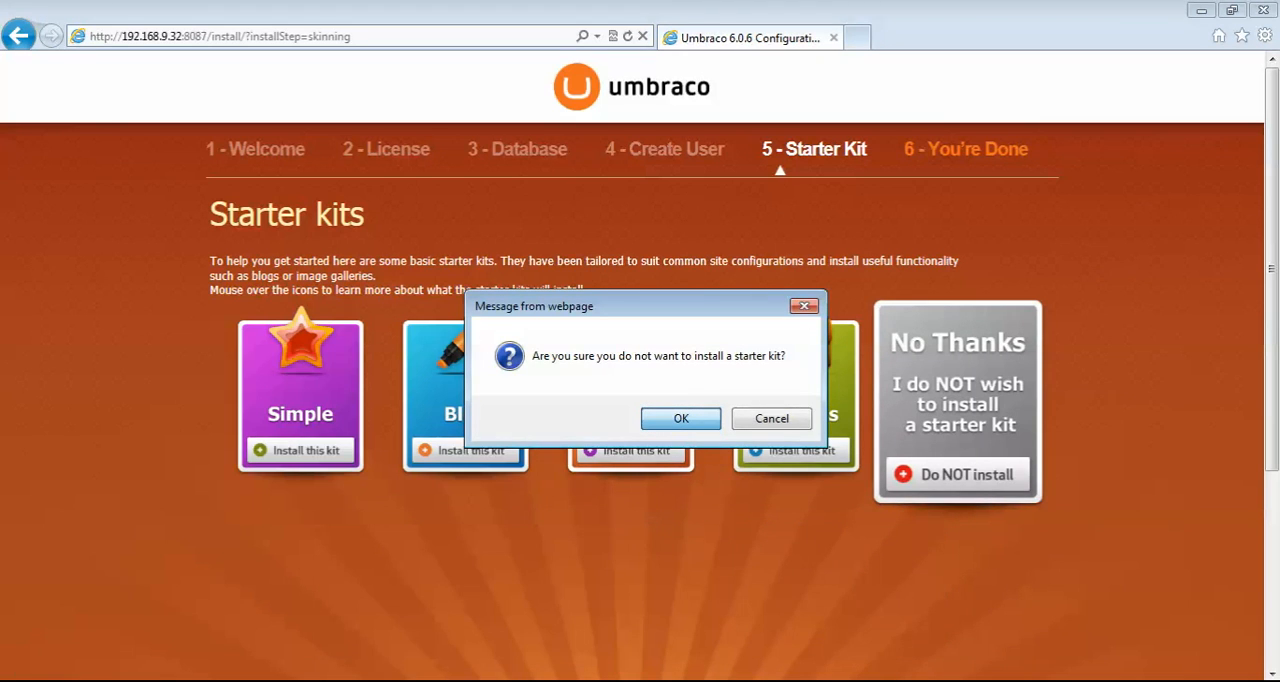
pyautogui.click(680, 418)
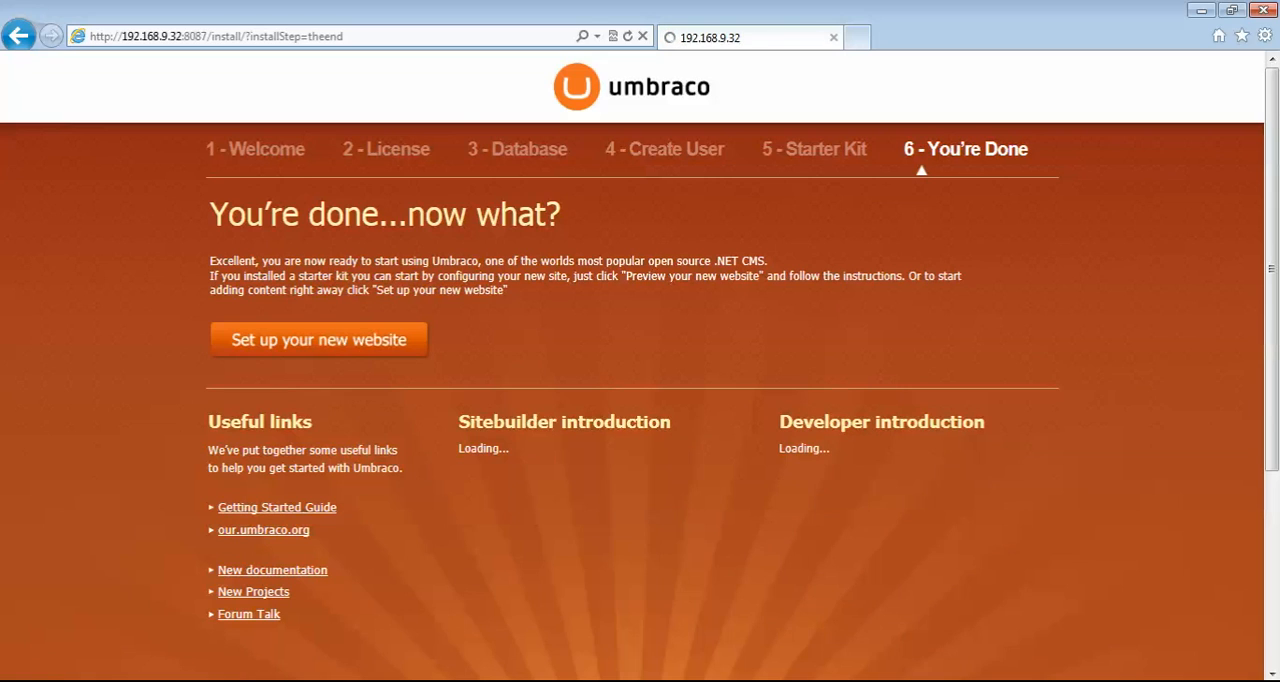
# Enter the new website's back office from 'Set up your new website' and start a fresh Firefox tab.
pyautogui.click(320, 340)
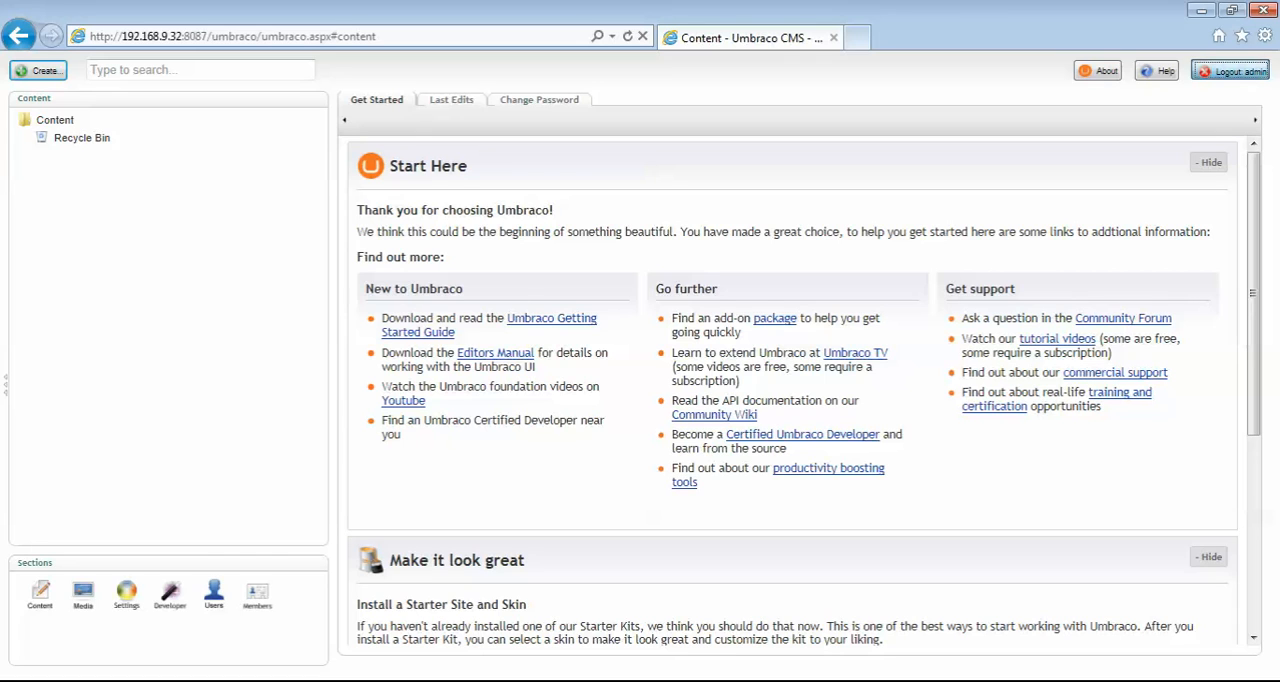
pyautogui.click(1232, 70)
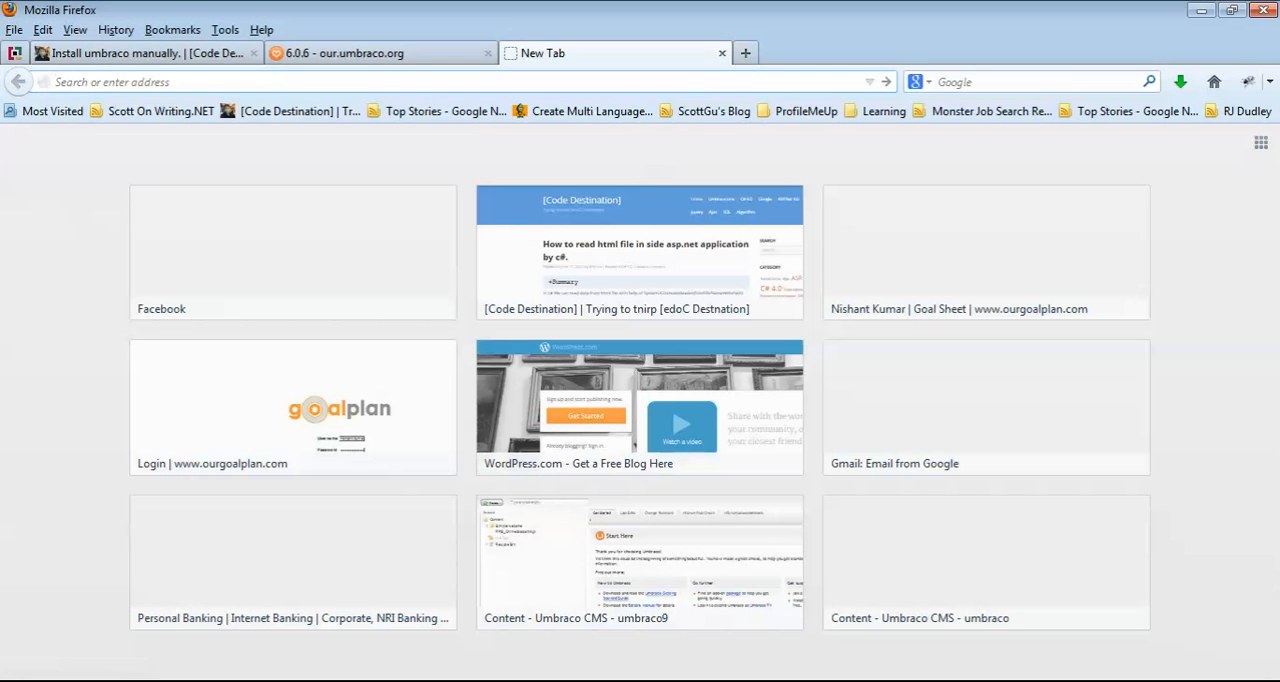
pyautogui.write('http:')
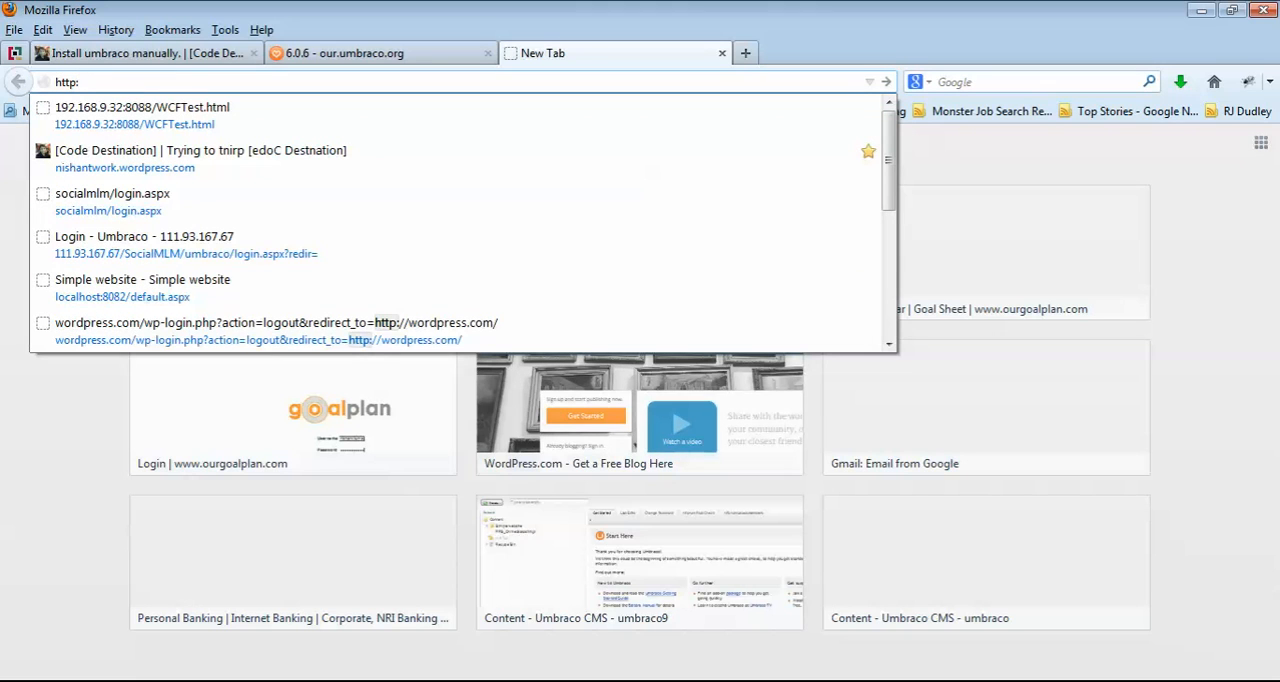
pyautogui.write('192.168.9.111/')
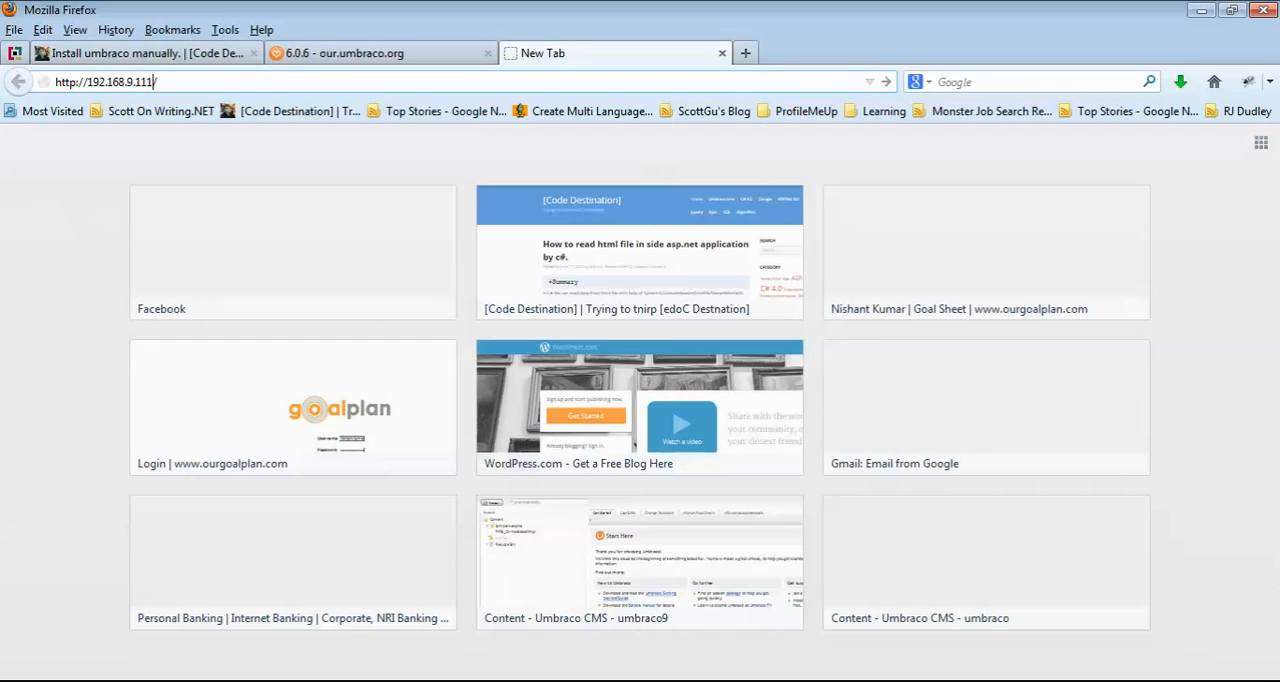
pyautogui.write('192.168.9.32/')
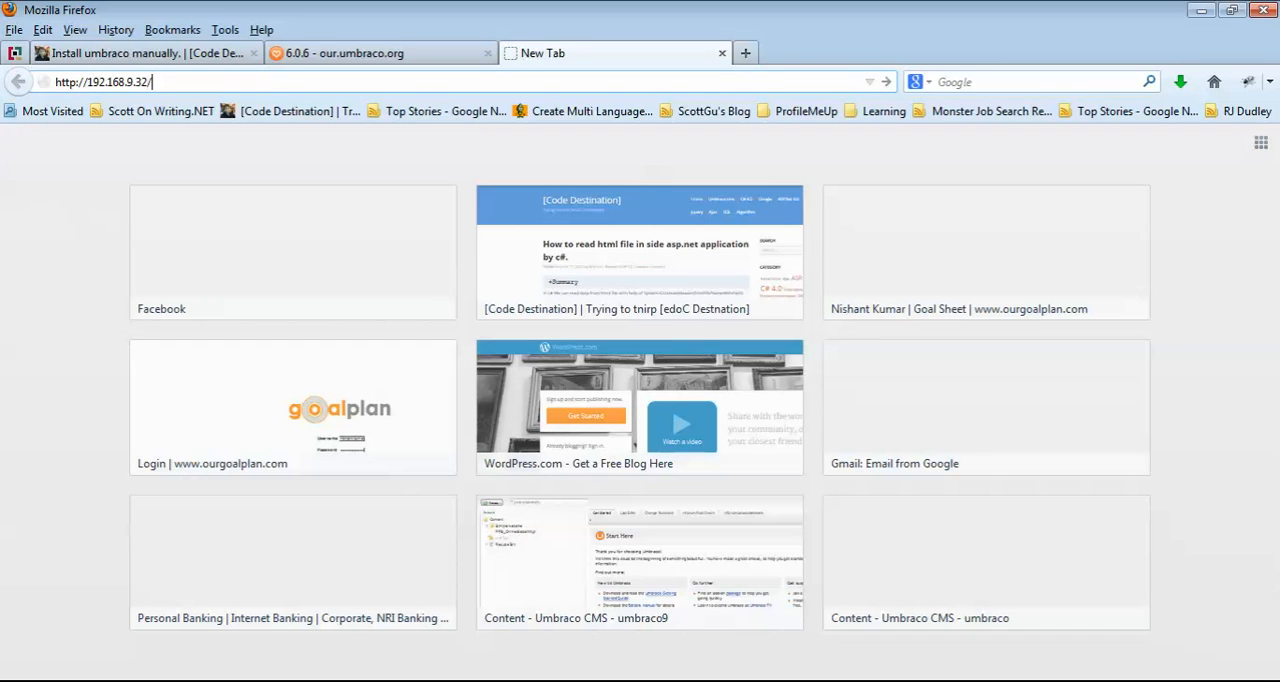
pyautogui.write(':8087')
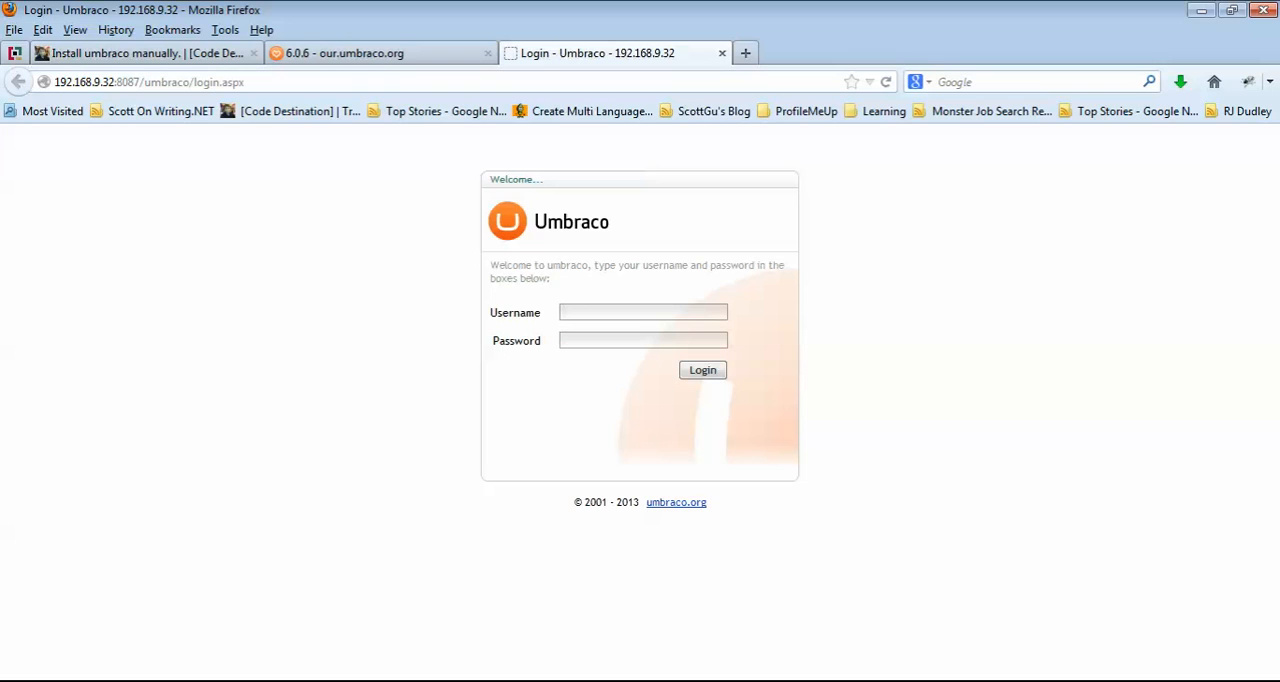
# Log into the Umbraco back office as 'Admin' with the password to reach the Start Here dashboard.
pyautogui.click(644, 312)
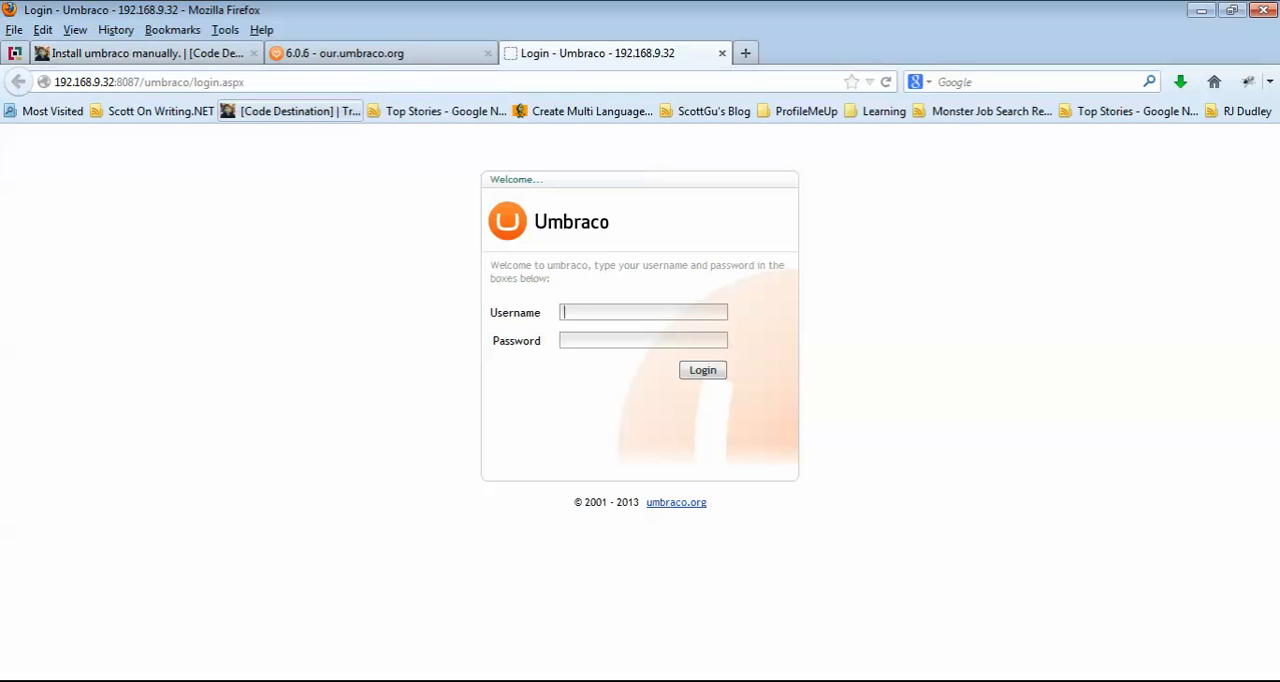
pyautogui.write('A')
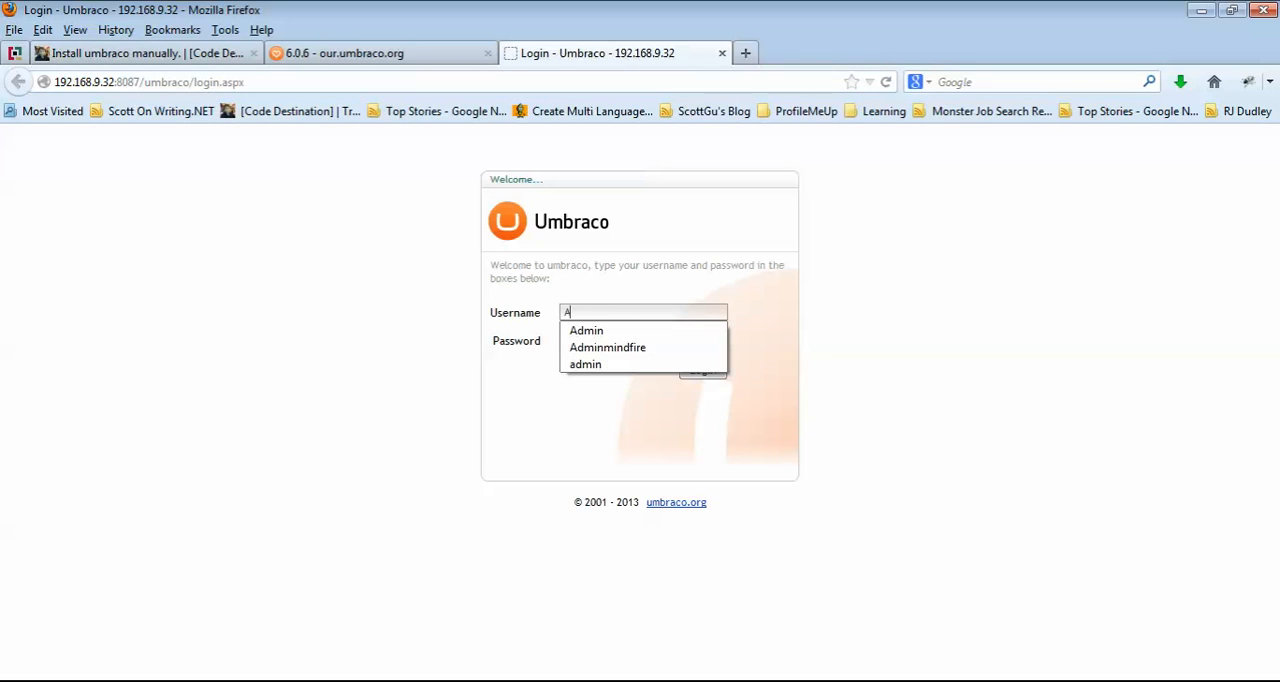
pyautogui.write('dmin')
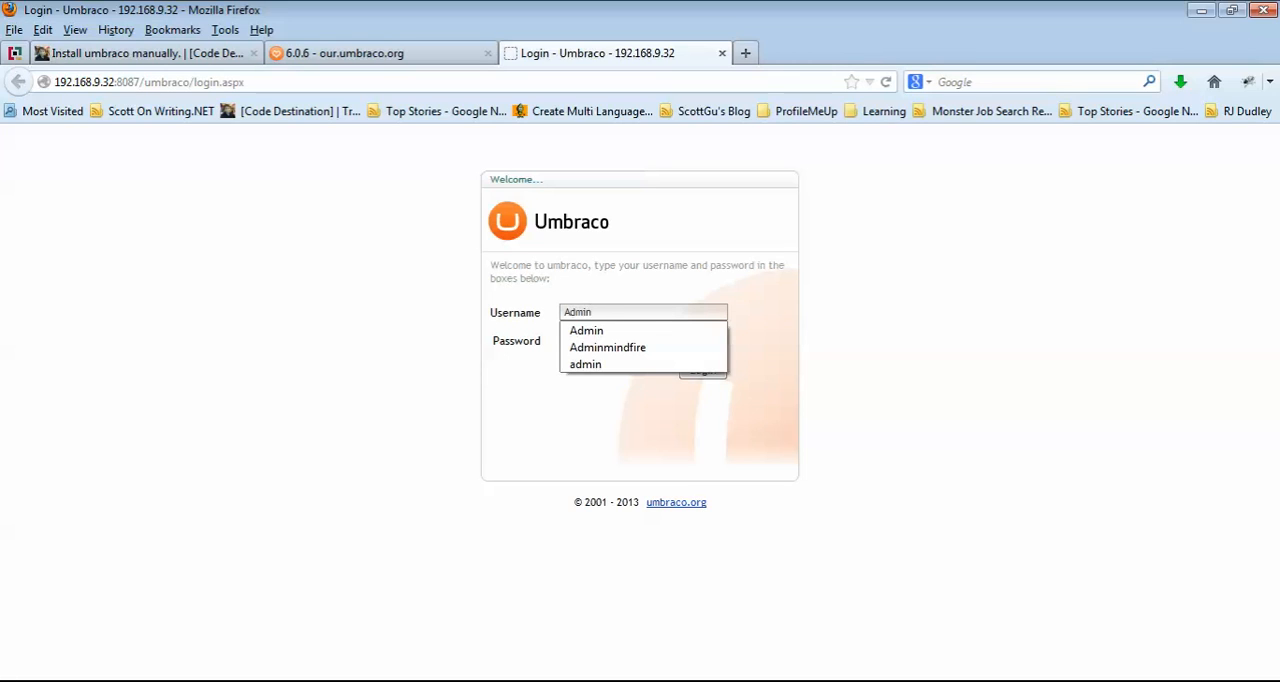
pyautogui.click(586, 330)
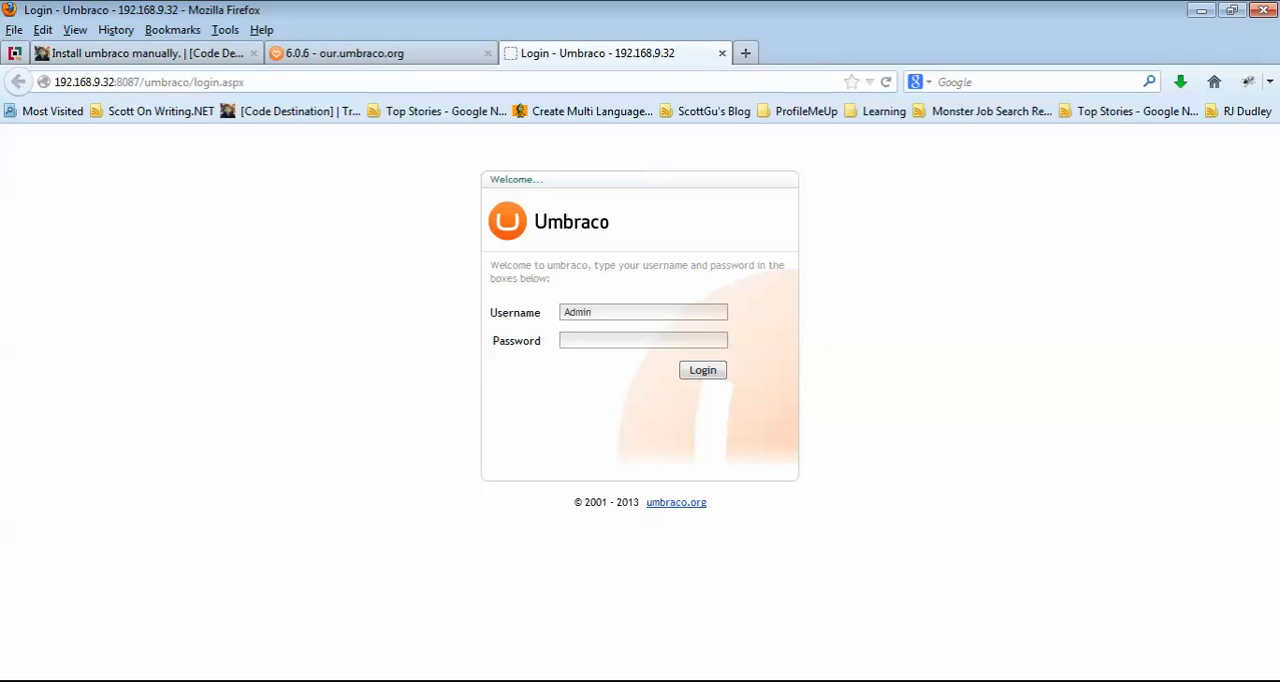
pyautogui.write('password')
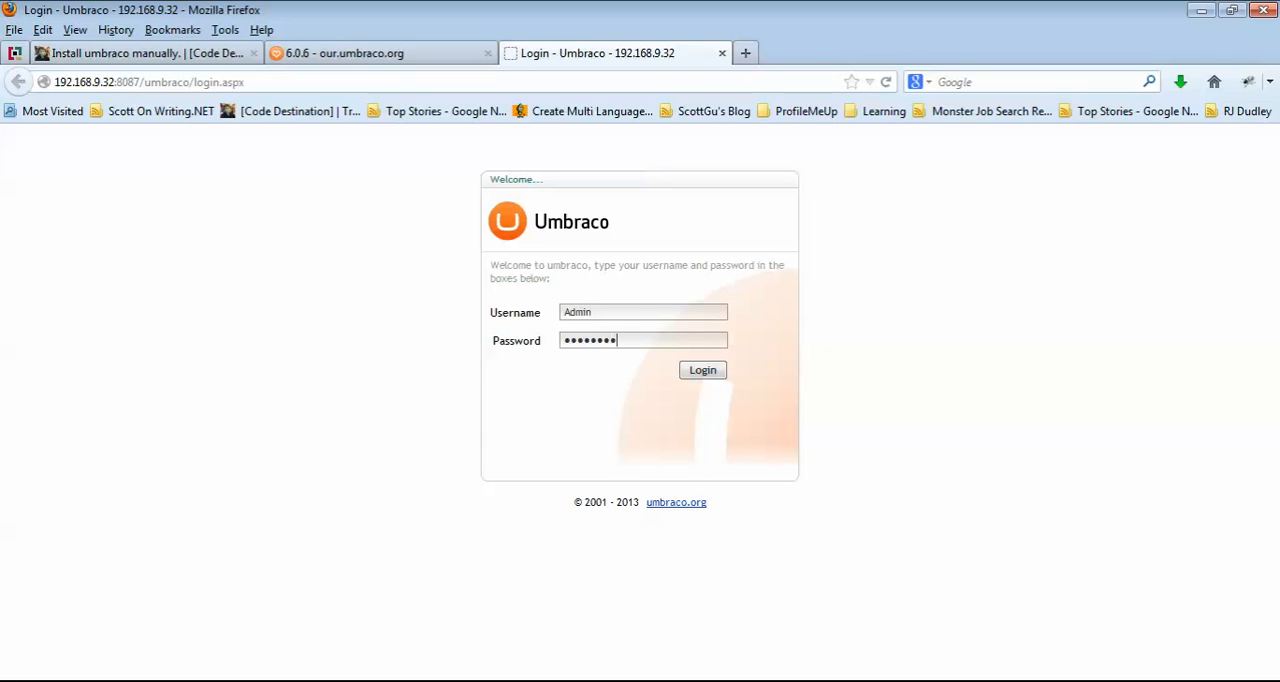
pyautogui.click(702, 368)
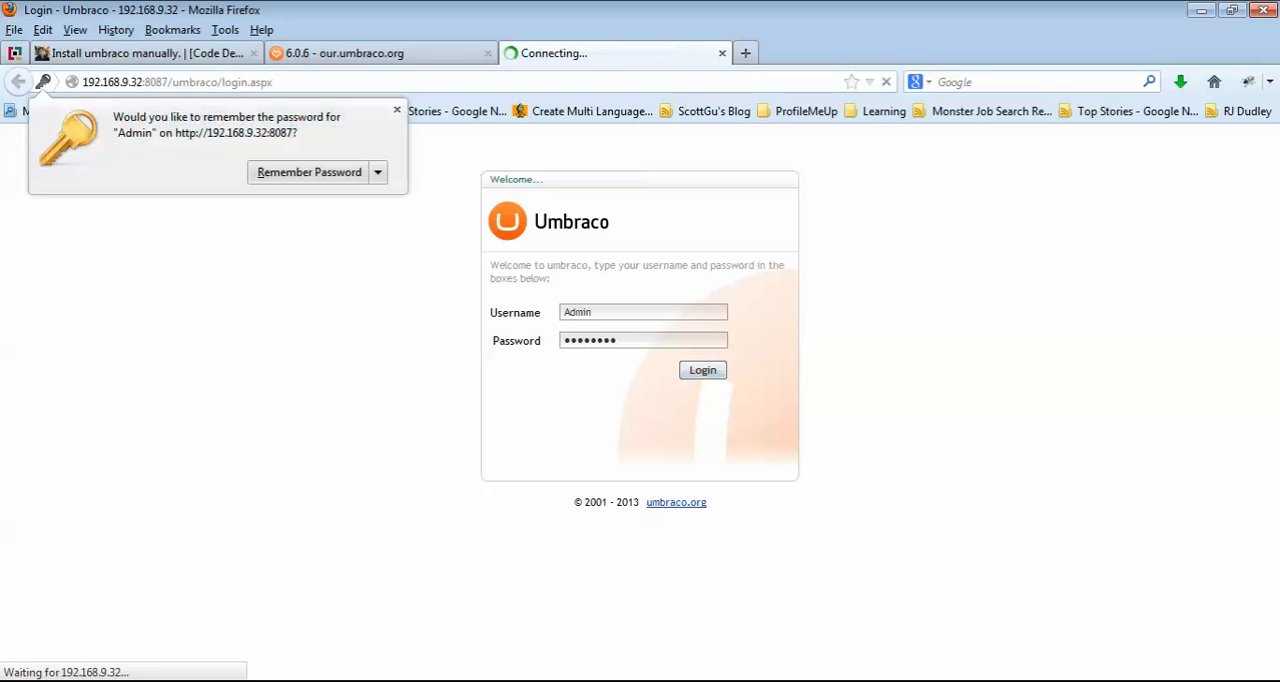
pyautogui.click(702, 370)
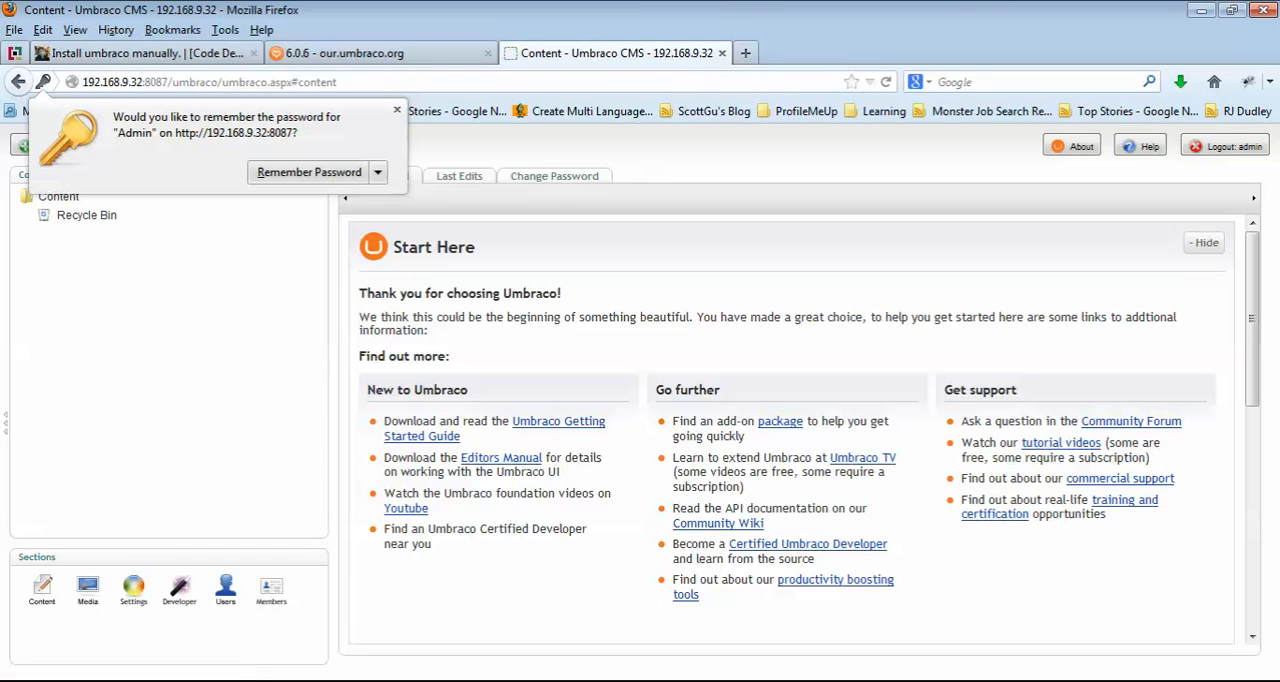